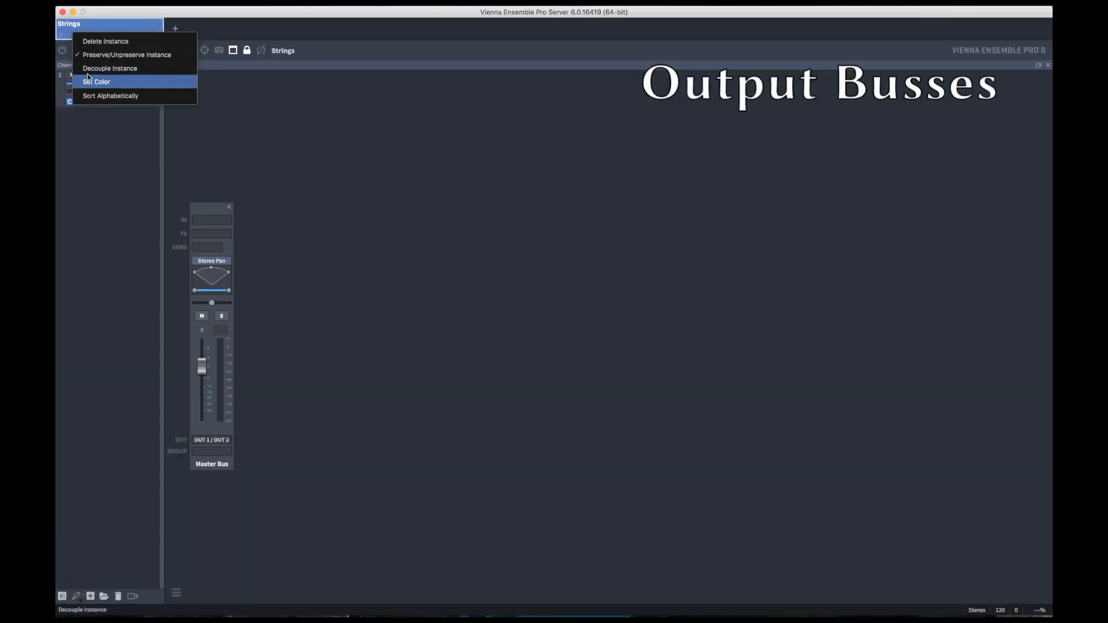
# Colour the Strings instance red and insert a new folder for its string channels.
pyautogui.click(97, 82)
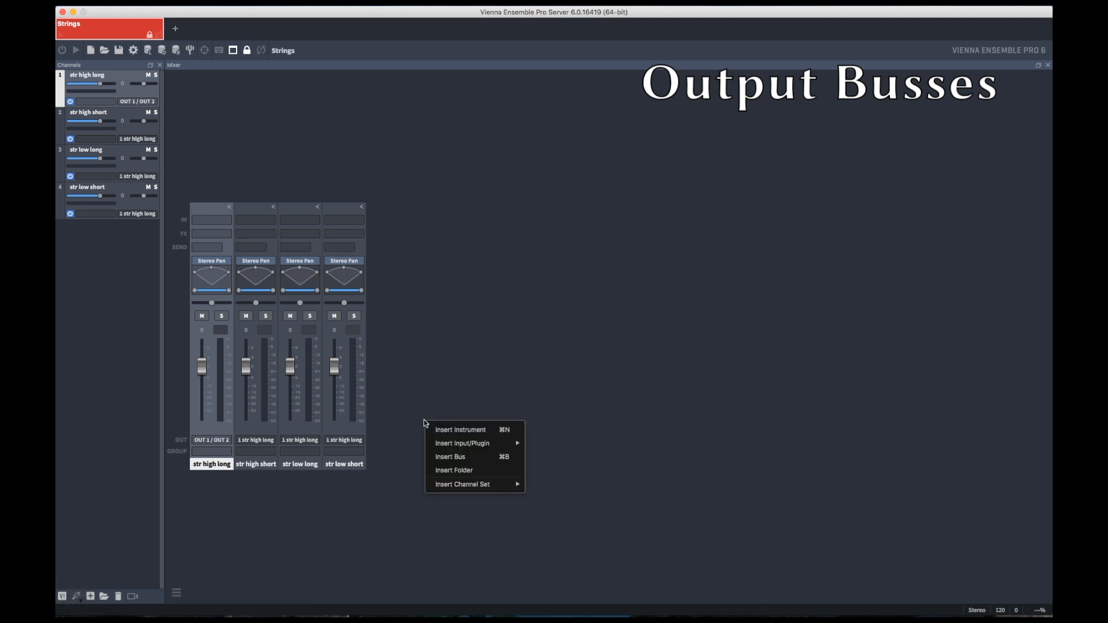
pyautogui.click(454, 470)
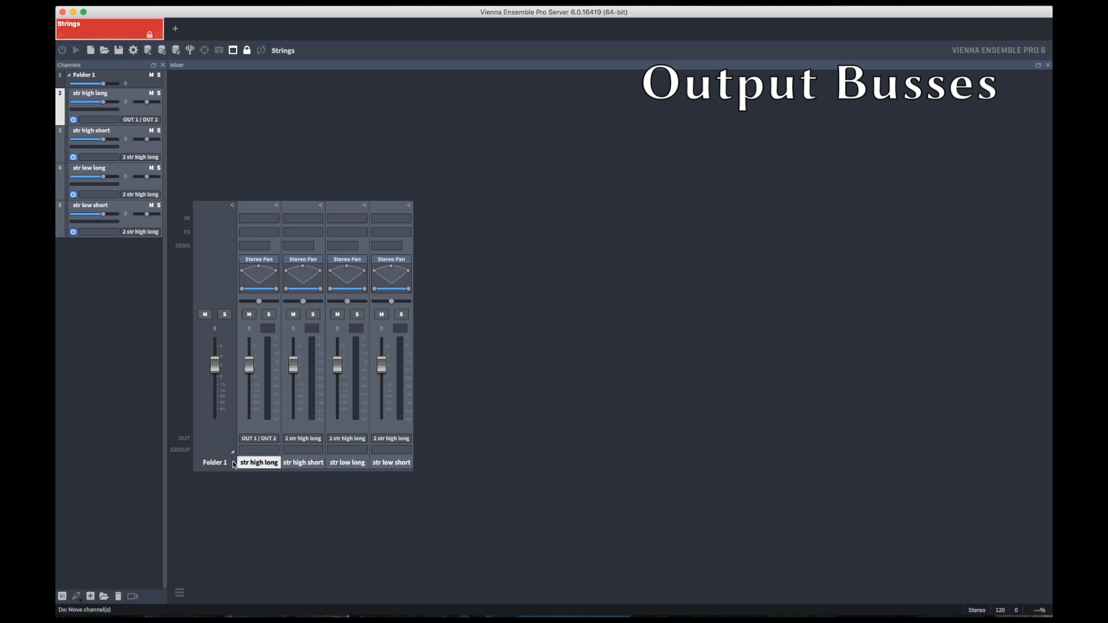
# Route the string channels to OUT 3/4–9/10, colour Folder 1 purple, and insert more folders.
pyautogui.click(258, 438)
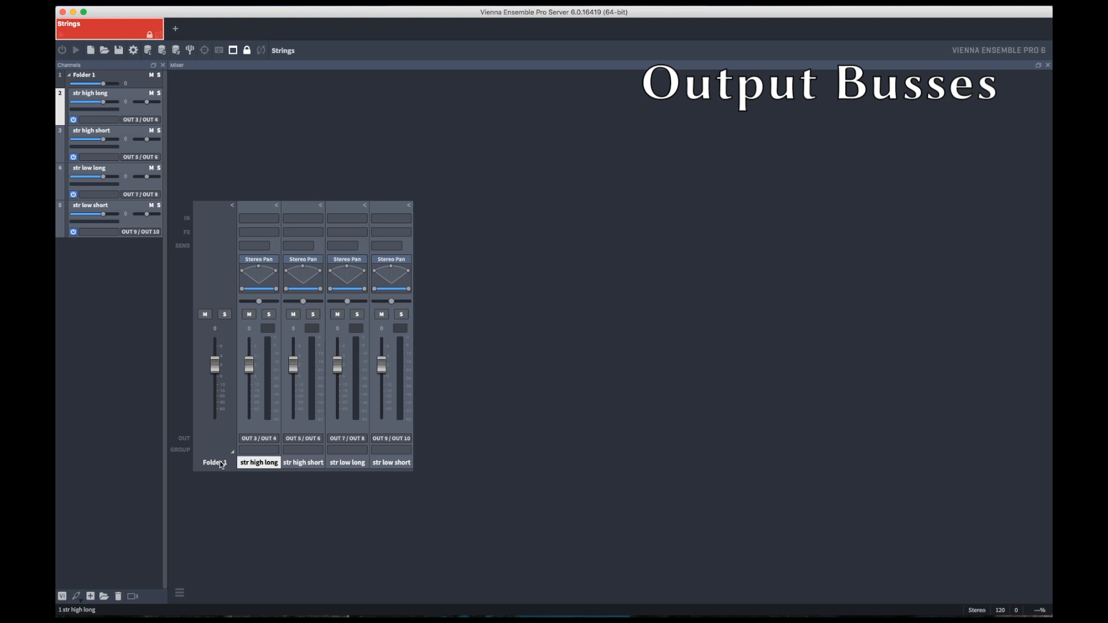
pyautogui.rightClick(216, 463)
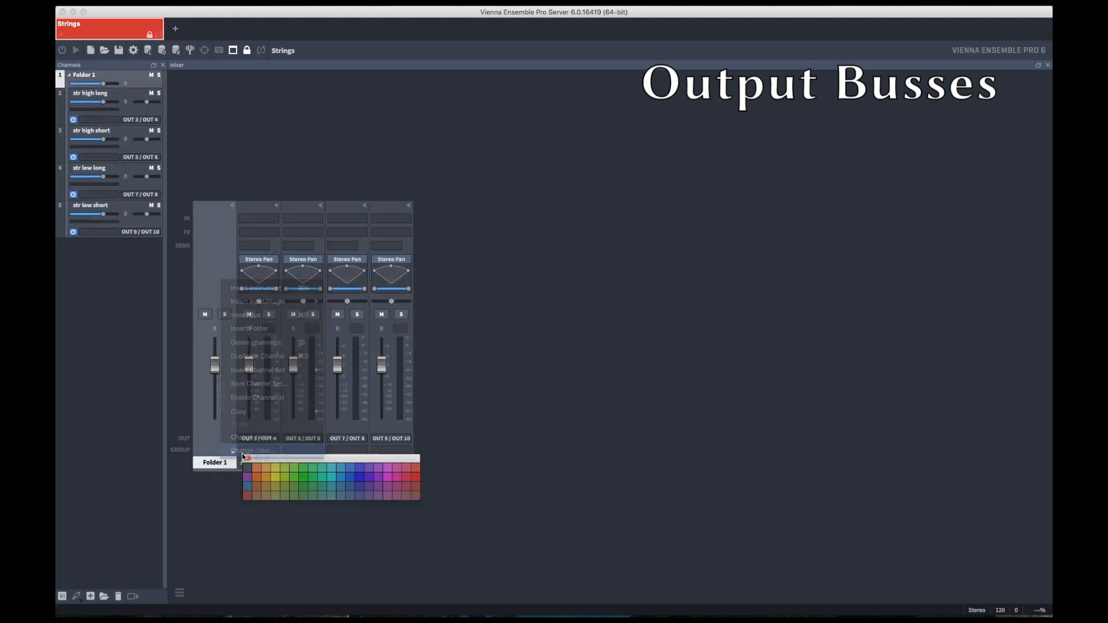
pyautogui.click(247, 477)
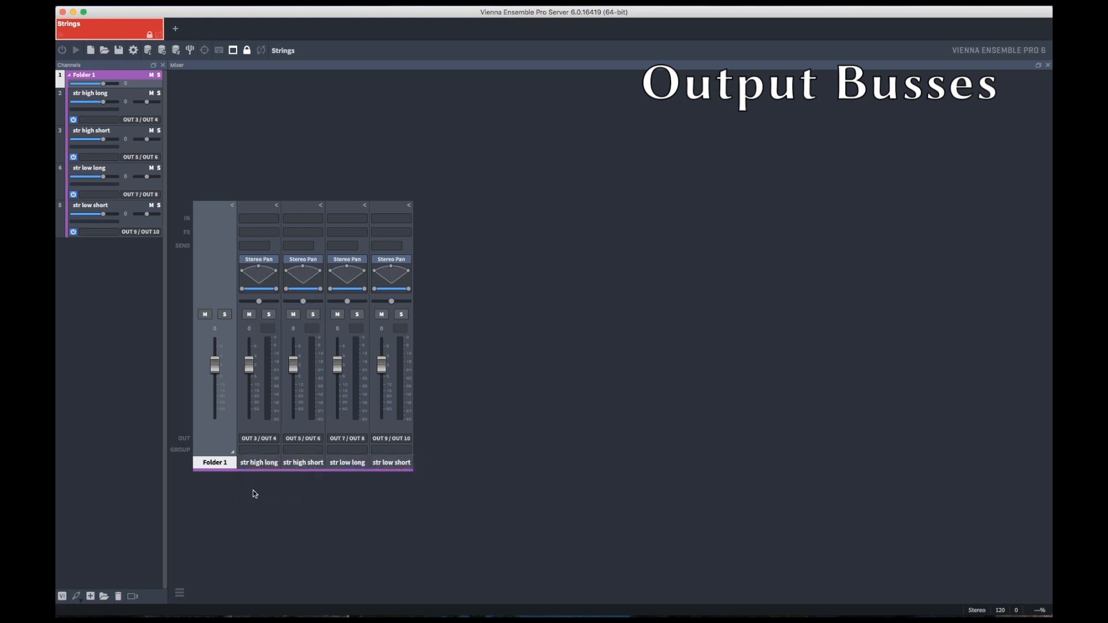
pyautogui.rightClick(483, 465)
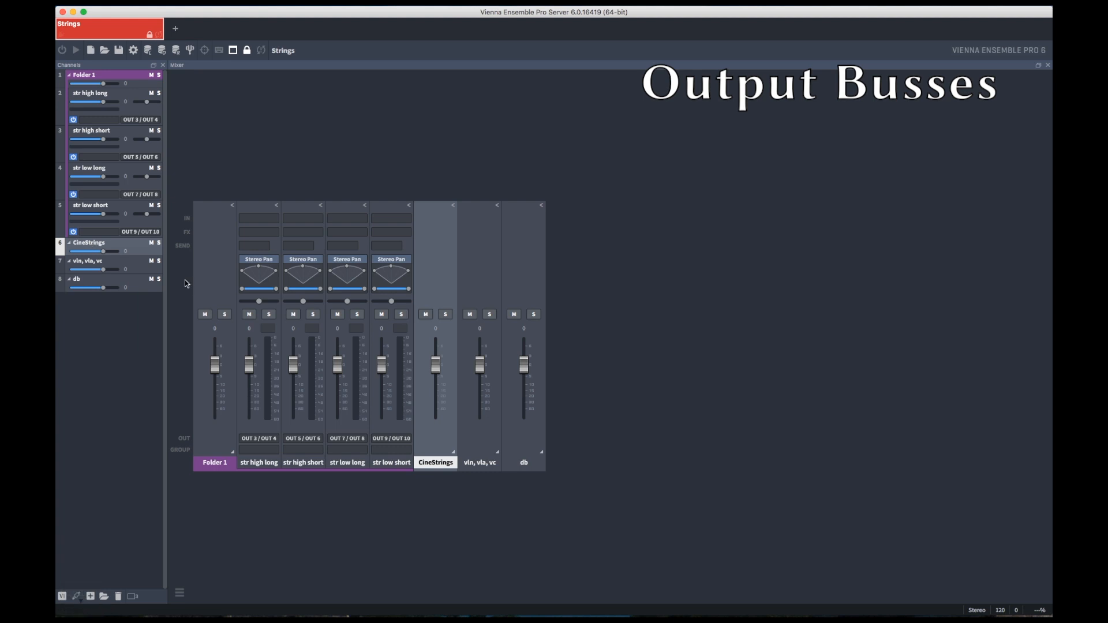
# Colour the CineStrings and db folders red and add Channel 1 inside vln, vla, vc.
pyautogui.rightClick(436, 462)
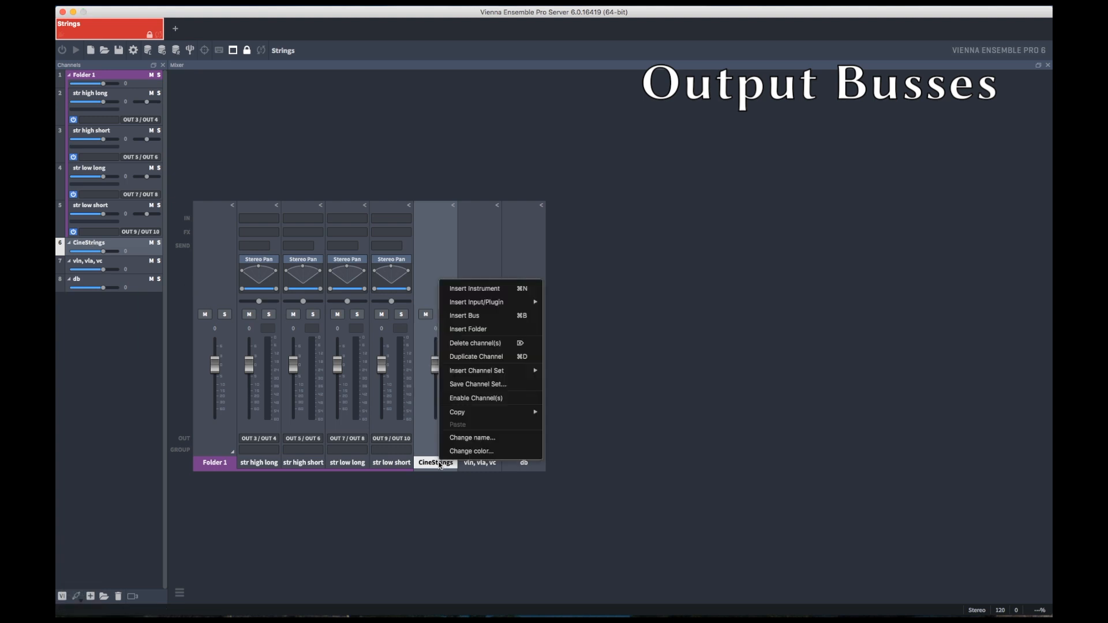
pyautogui.click(471, 451)
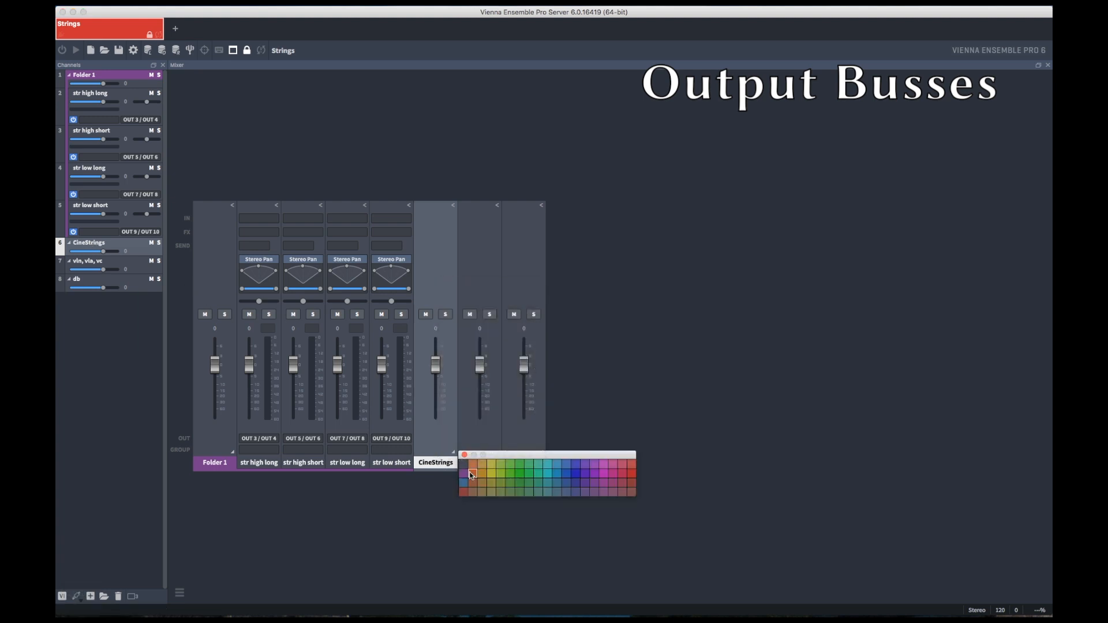
pyautogui.click(630, 473)
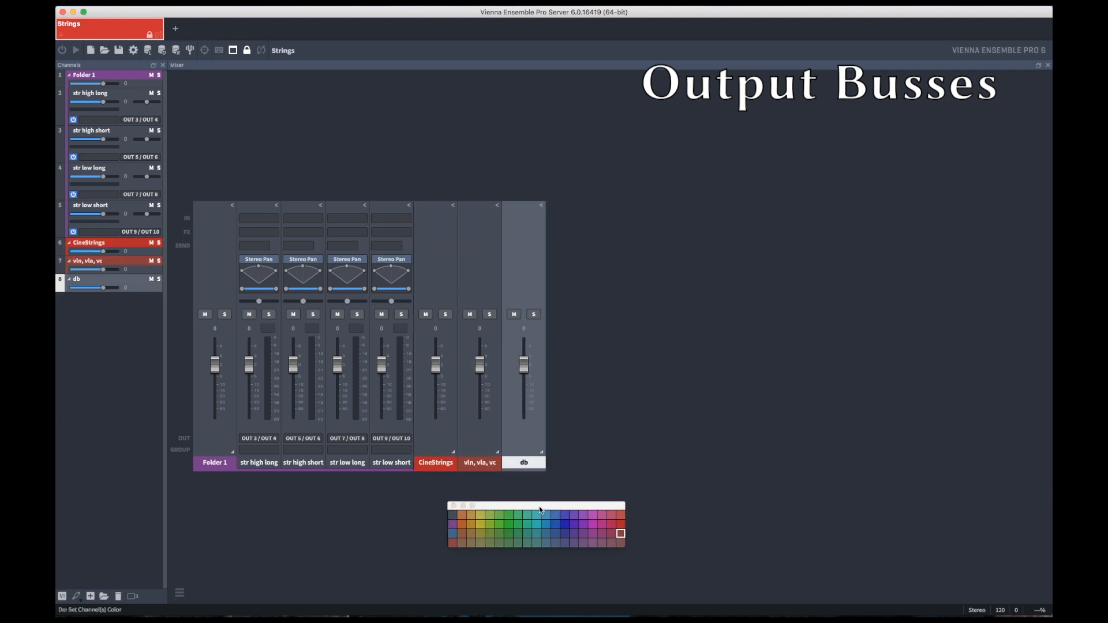
pyautogui.click(452, 525)
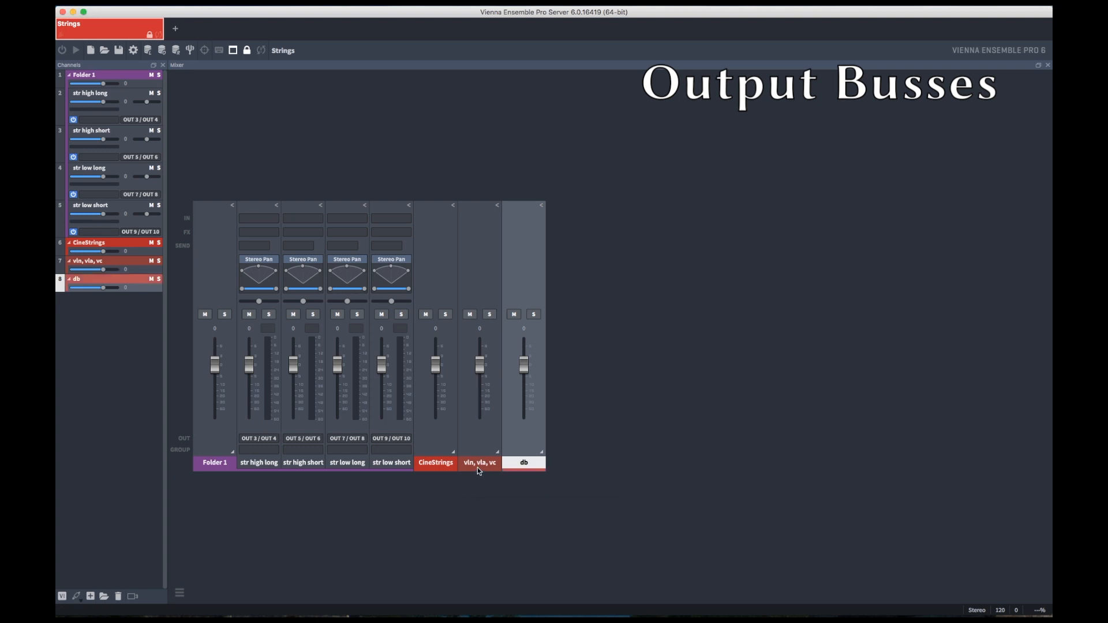
pyautogui.click(479, 462)
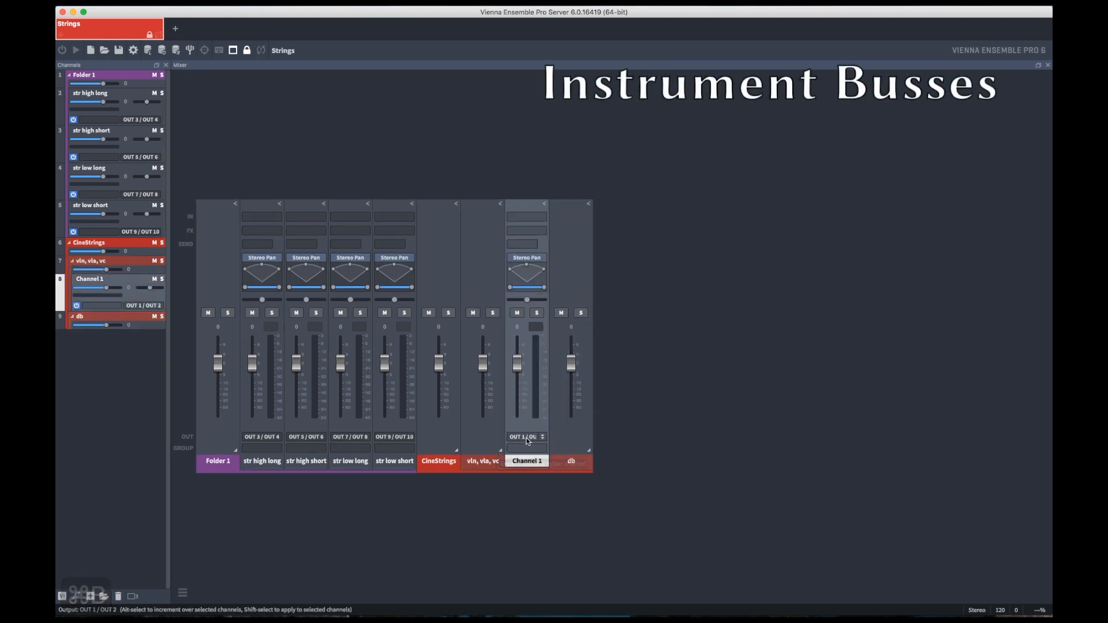
# Load Kontakt 5 (AU, Mono) as Channel 1's instrument.
pyautogui.click(526, 218)
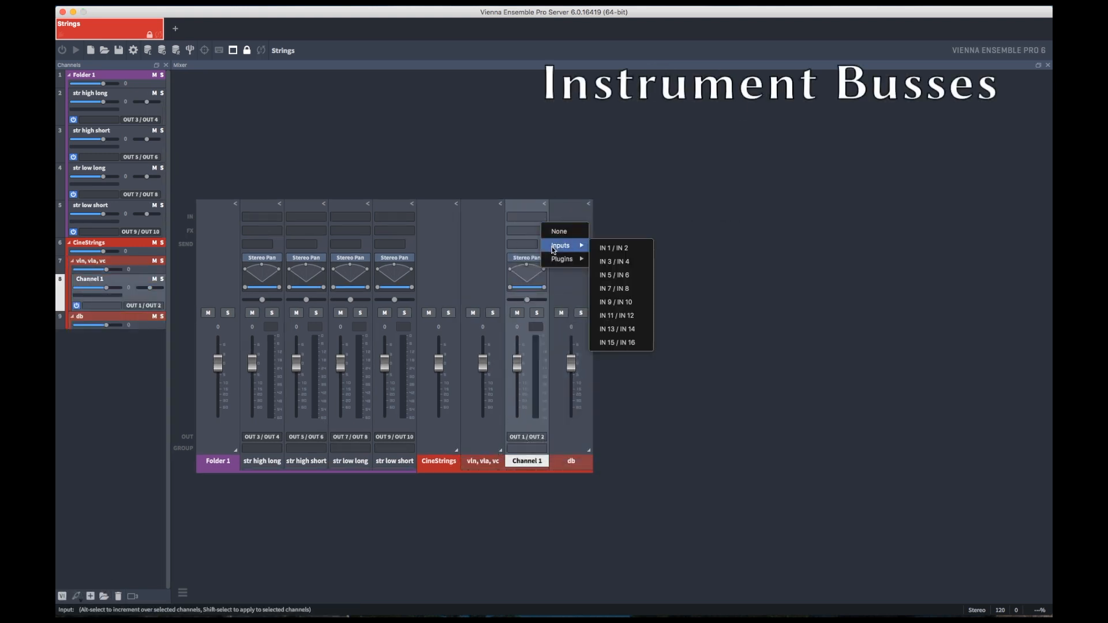
pyautogui.moveTo(748, 340)
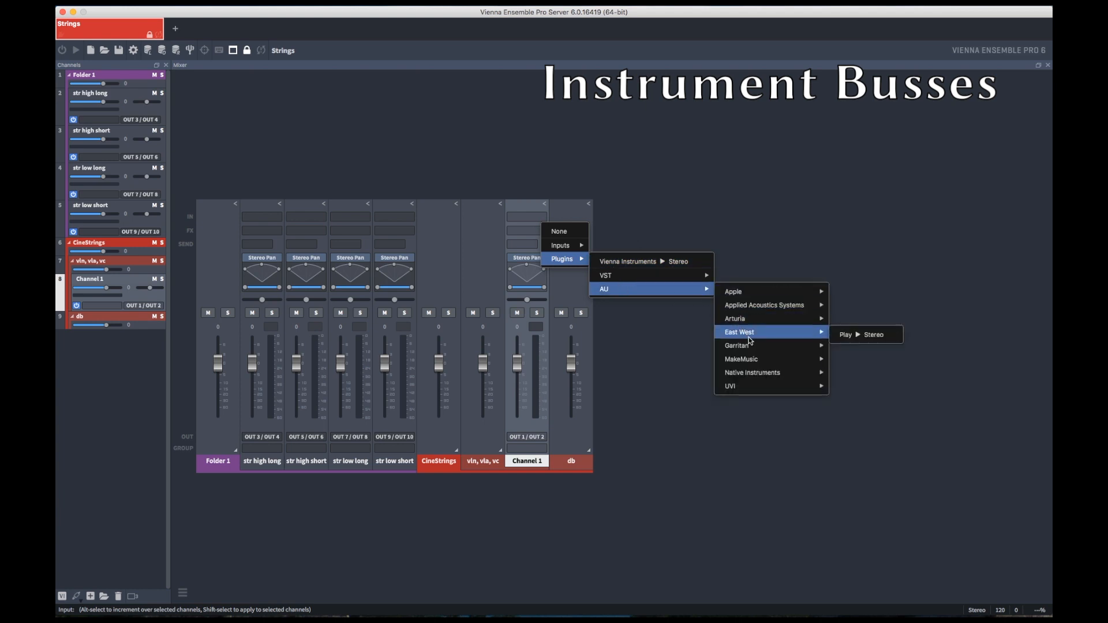
pyautogui.moveTo(752, 372)
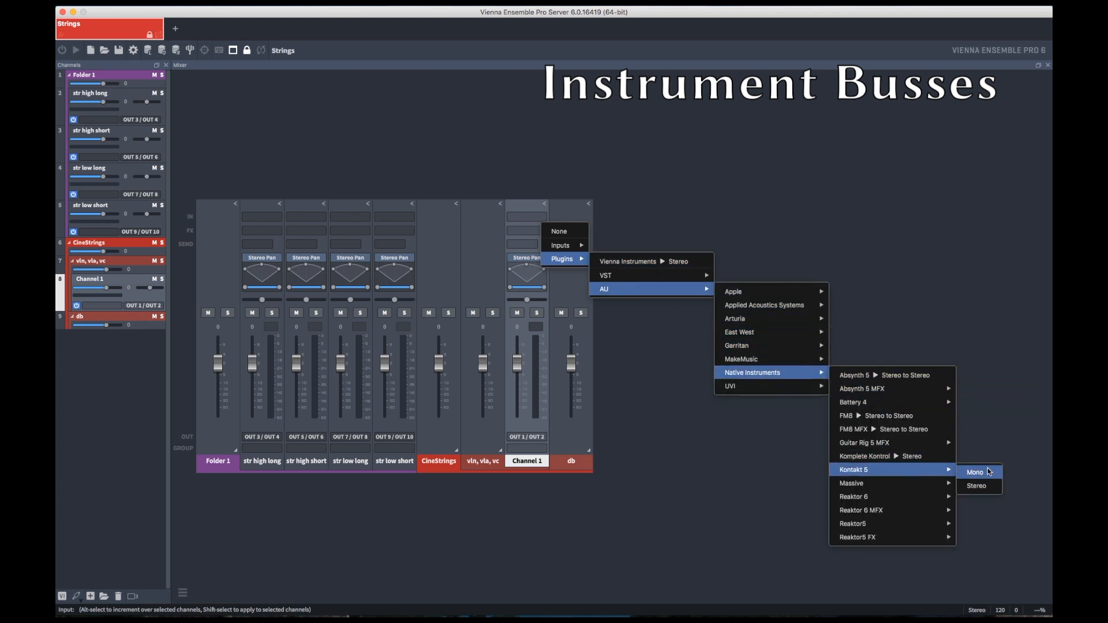
pyautogui.click(975, 472)
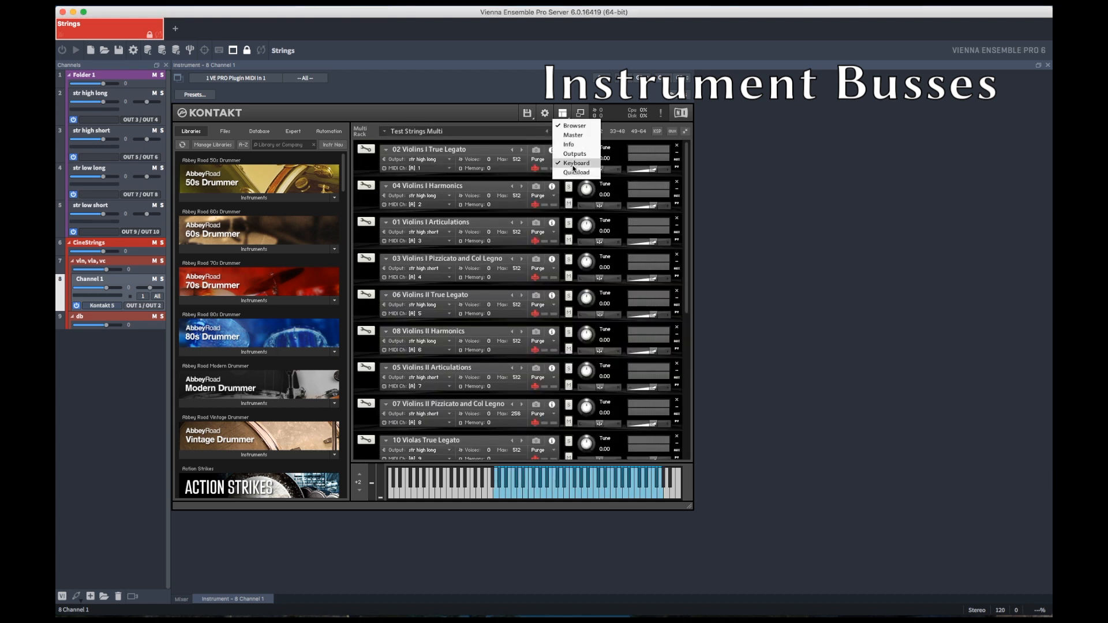
# Change which Kontakt panels are shown and scroll down through the view.
pyautogui.click(574, 153)
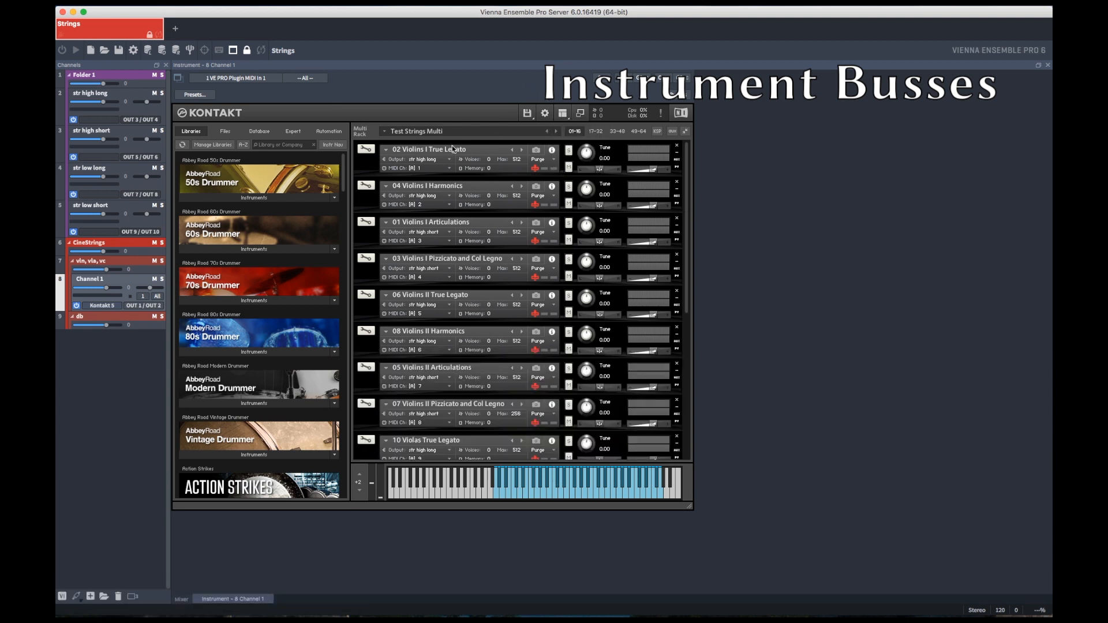
pyautogui.scroll(-3)
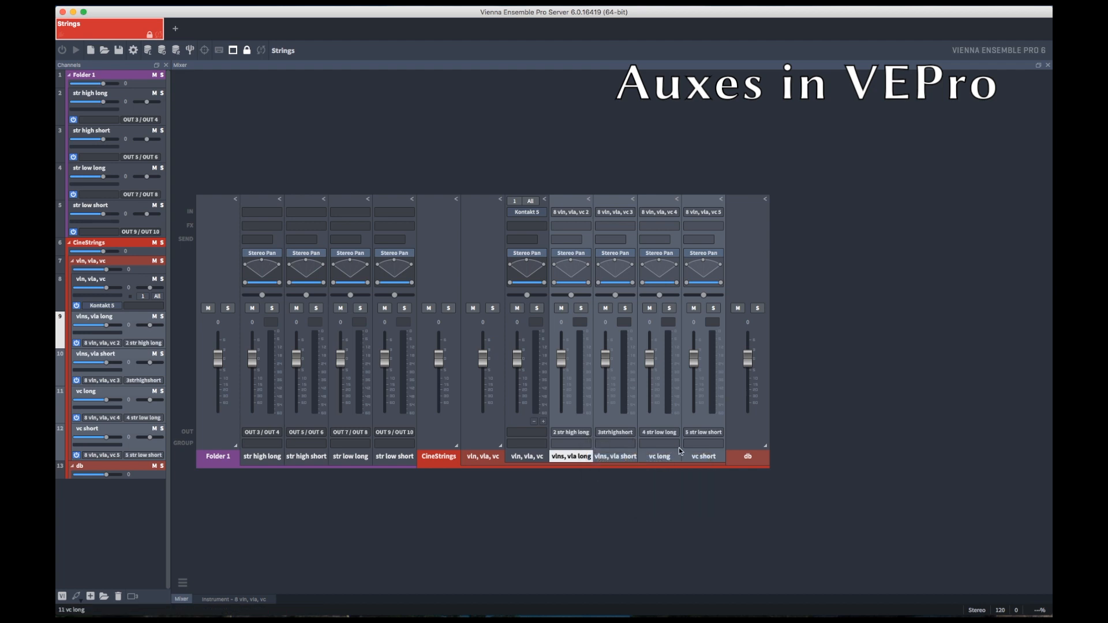
pyautogui.moveTo(745, 434)
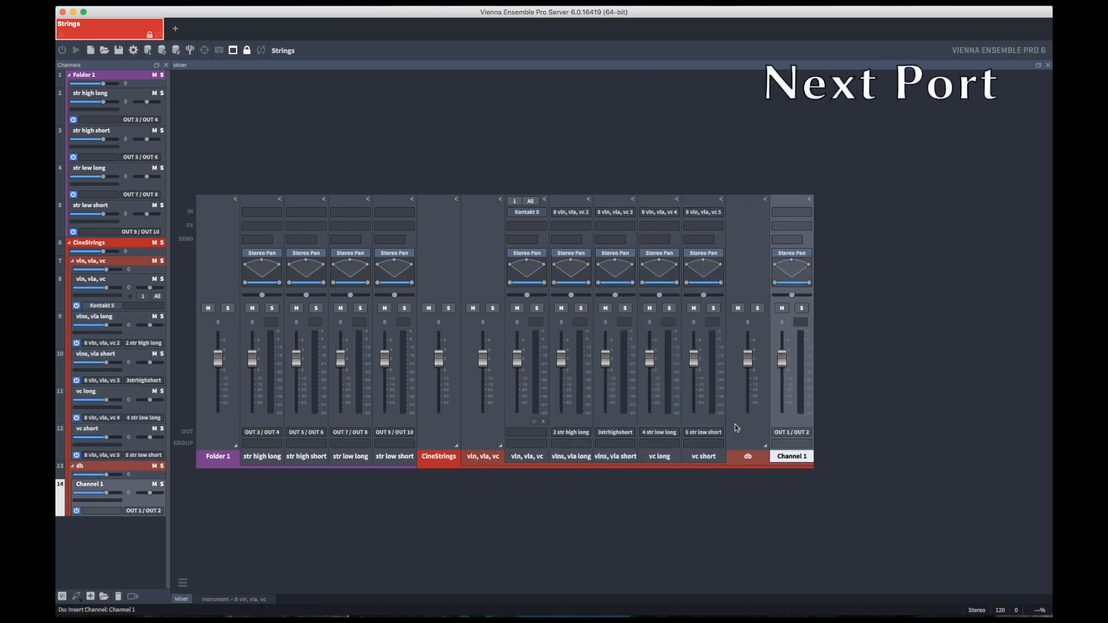
# Name the new channel 'db' and load Kontakt 5 as its instrument.
pyautogui.doubleClick(86, 484)
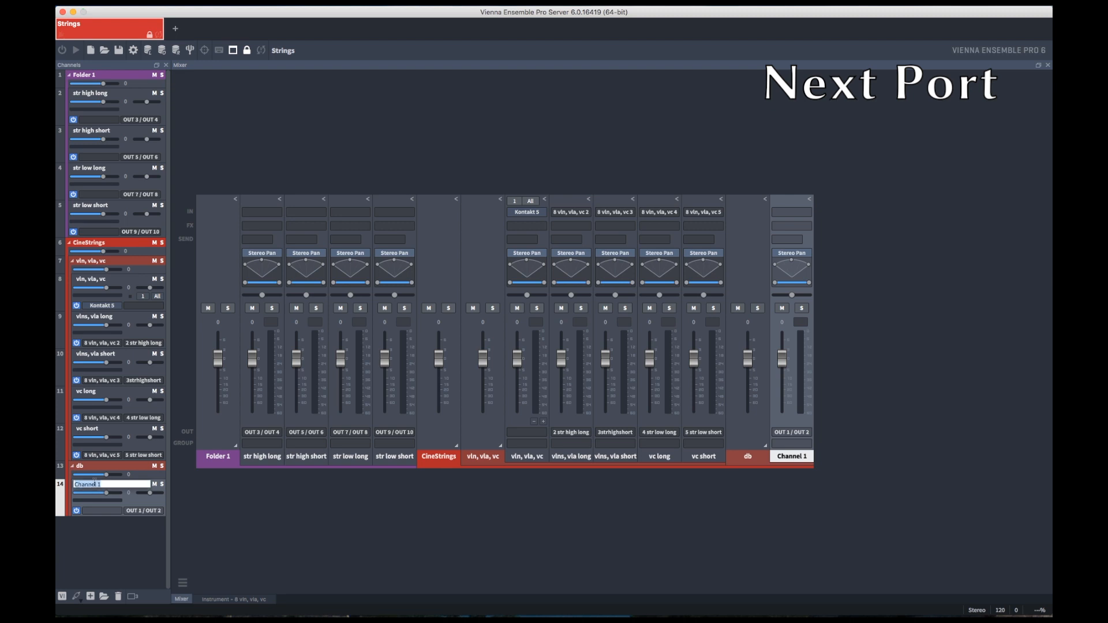
pyautogui.write('db')
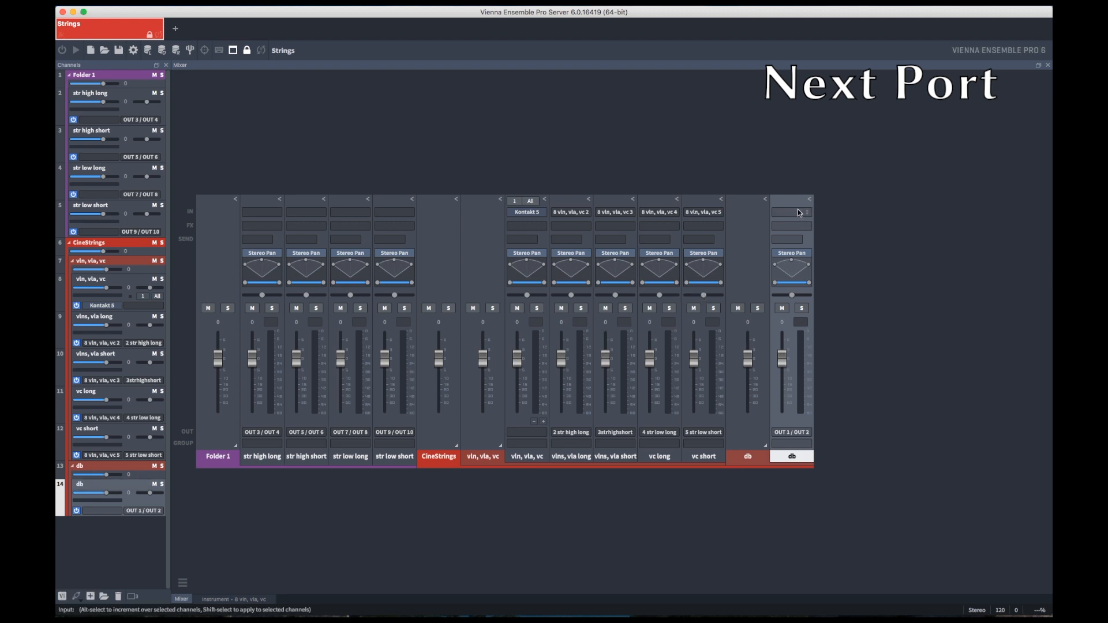
pyautogui.click(791, 213)
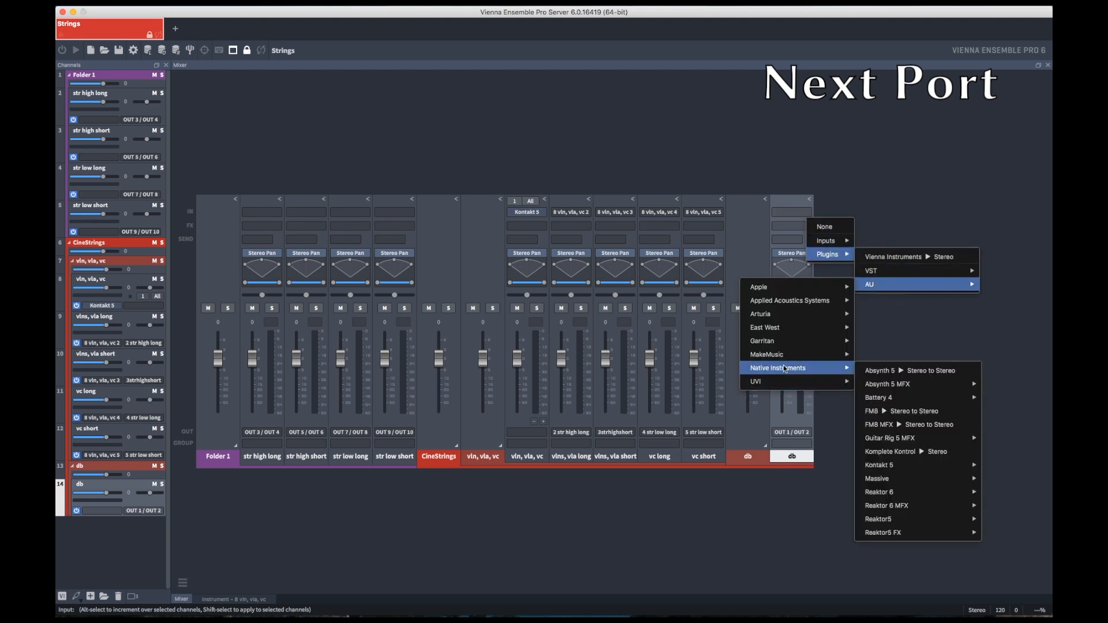
pyautogui.click(879, 465)
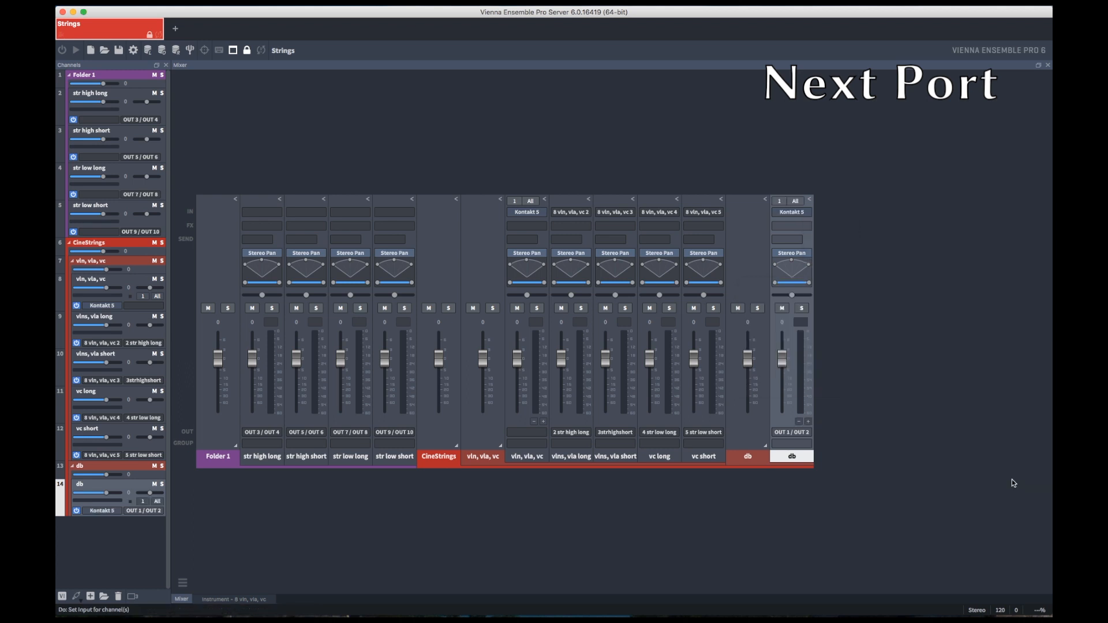
pyautogui.click(780, 200)
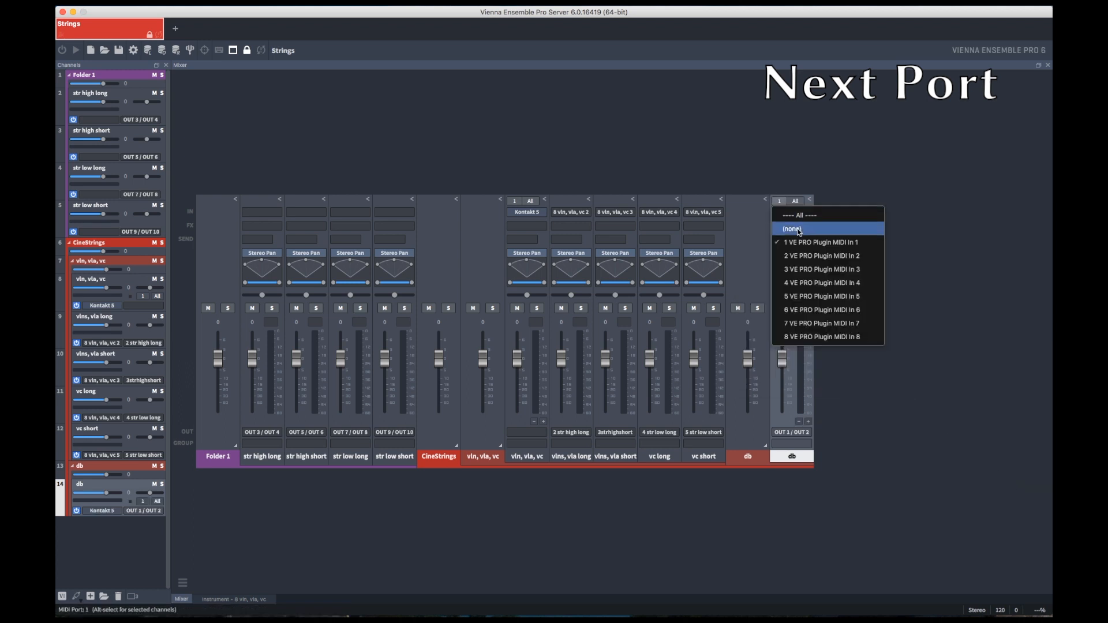
# Put db on MIDI port 2, load Test Double Bass Multi, and set db short's input.
pyautogui.click(821, 256)
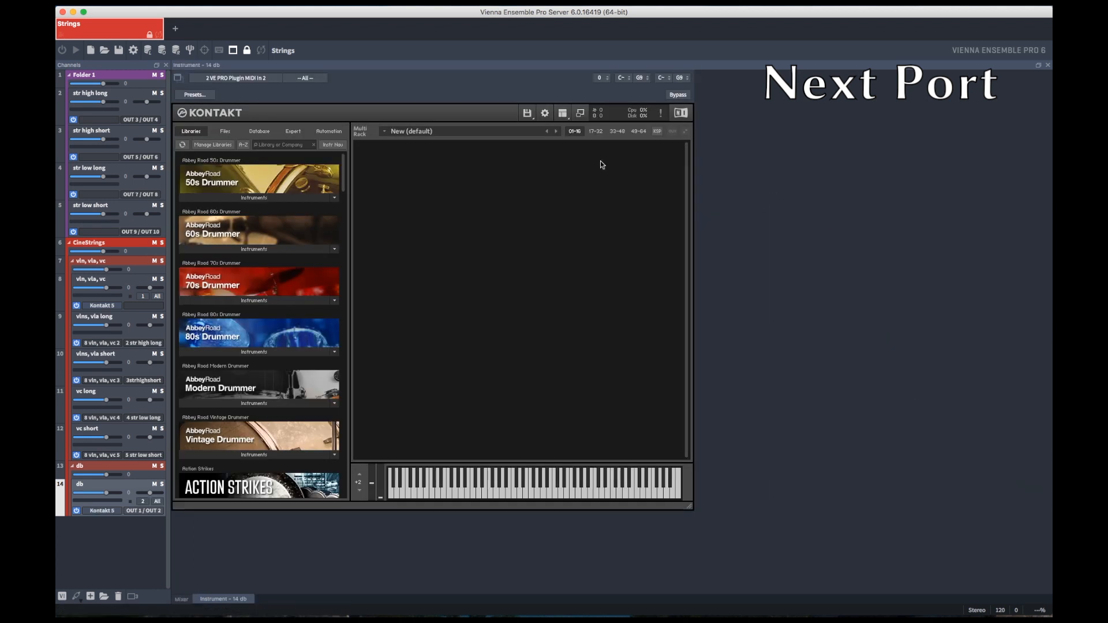
pyautogui.click(411, 131)
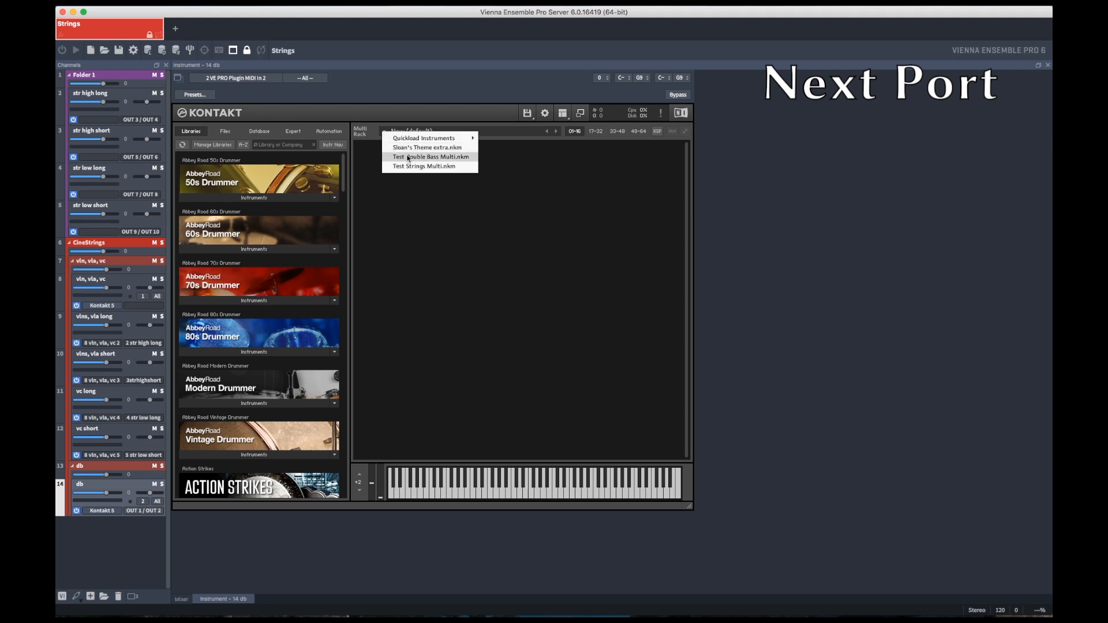
pyautogui.click(430, 157)
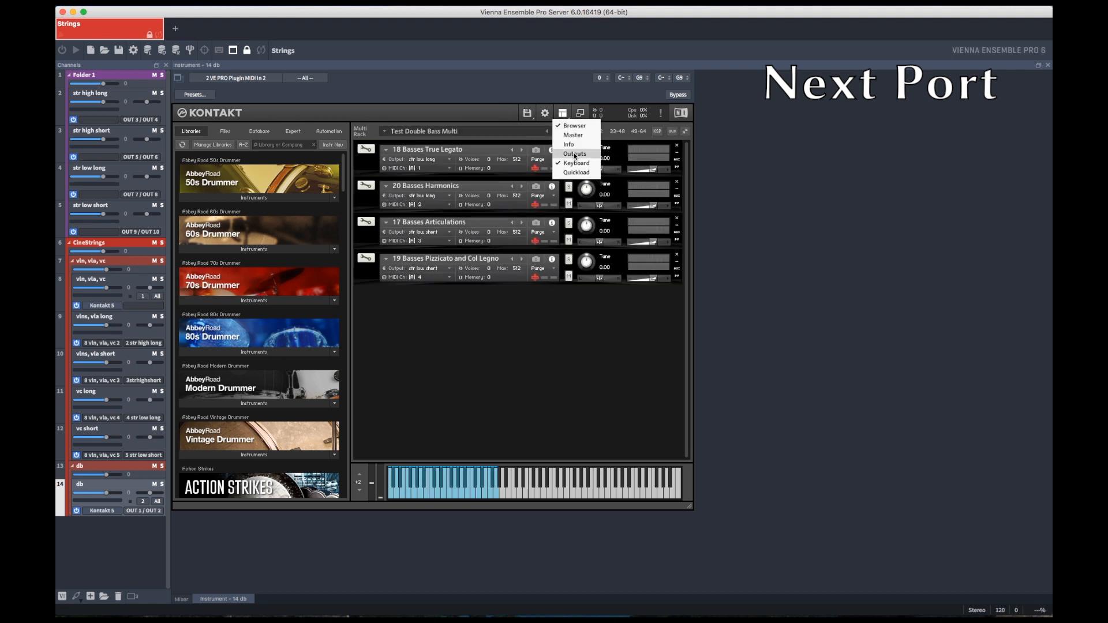
pyautogui.click(575, 153)
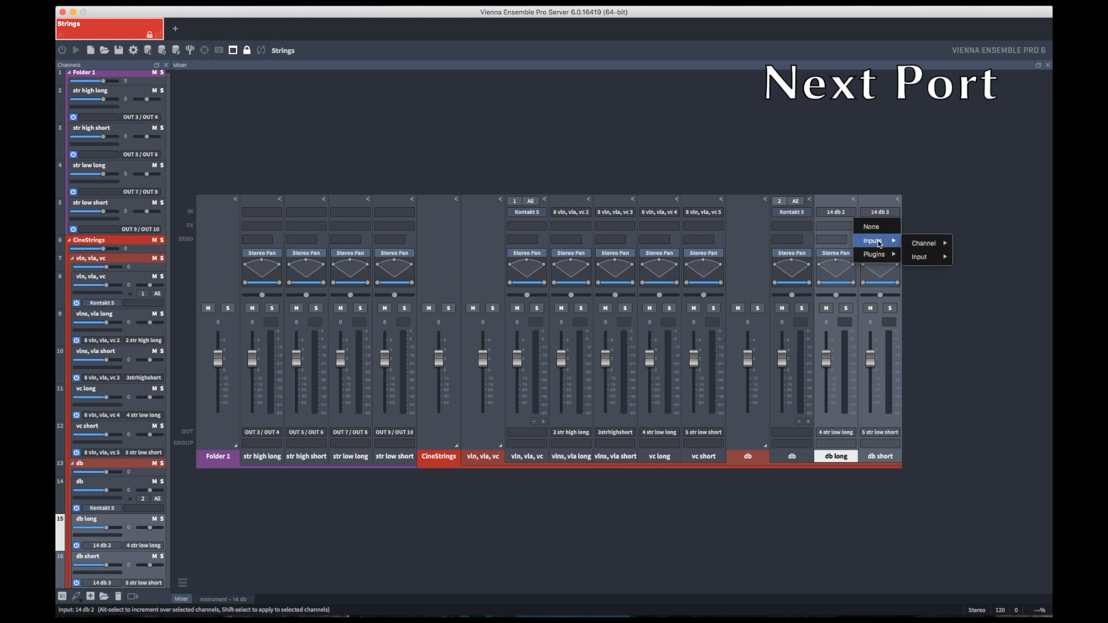
pyautogui.click(918, 257)
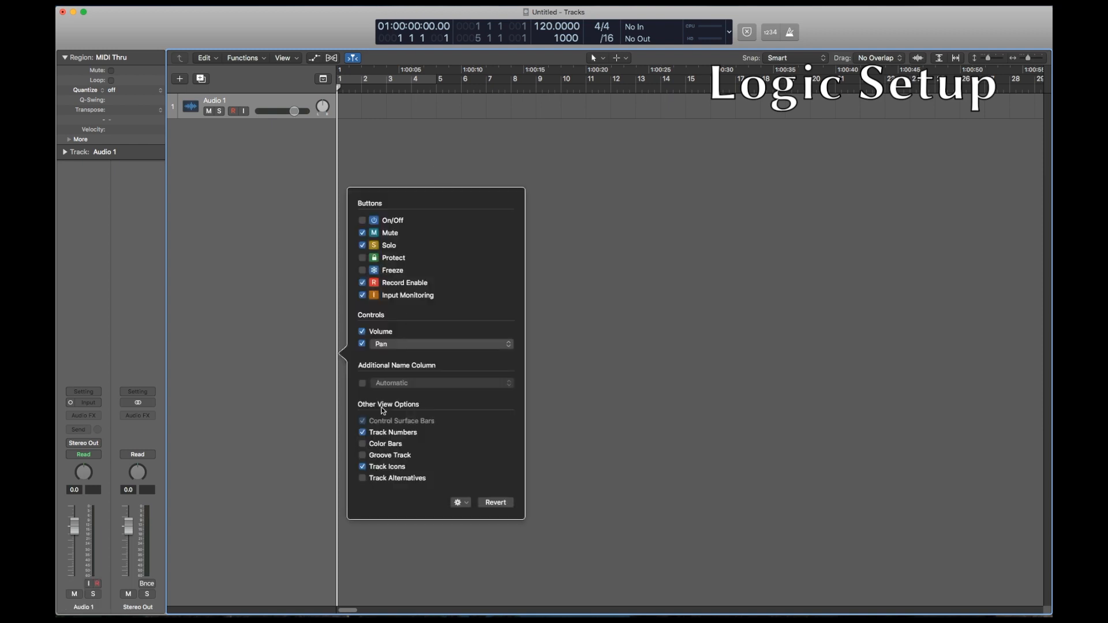
# Turn on colour bars and turn off track icons in Logic's track headers.
pyautogui.click(362, 444)
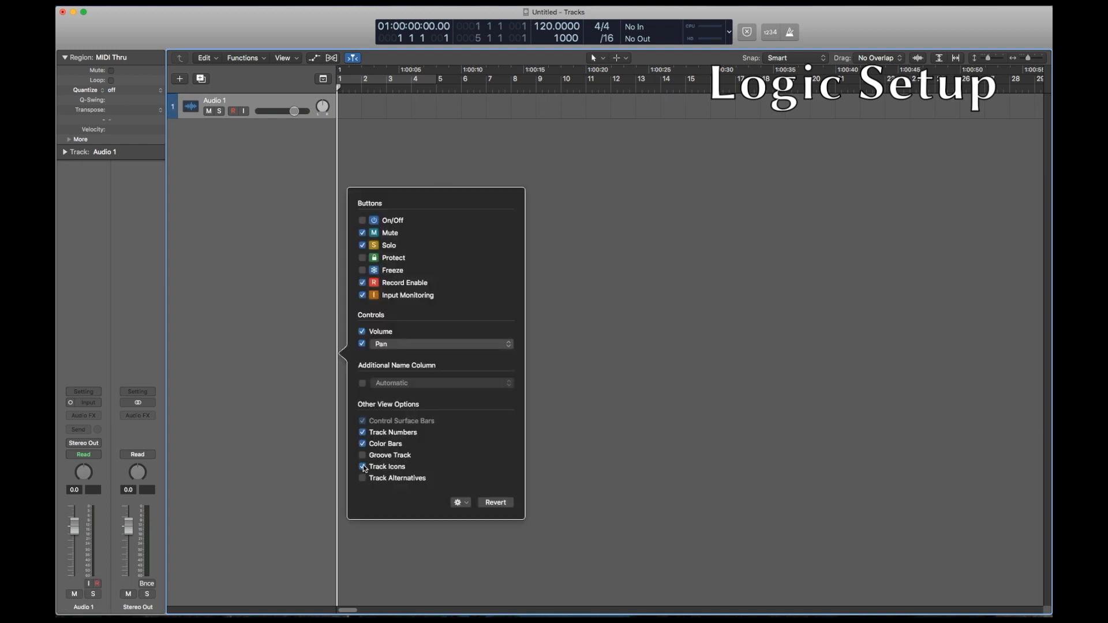
pyautogui.click(362, 467)
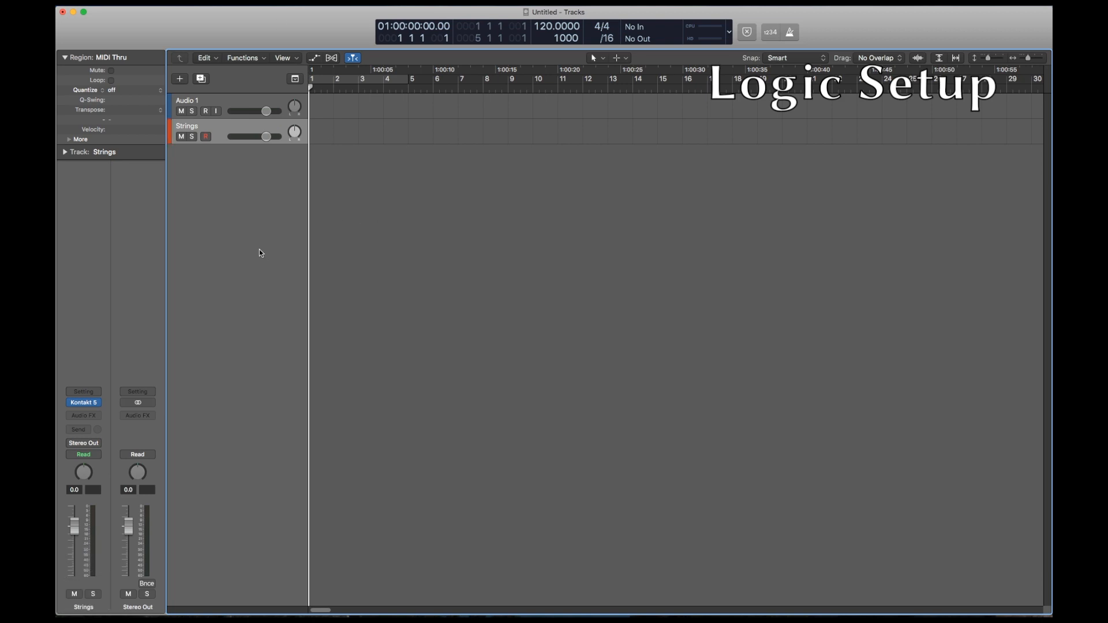
# Load Vienna Ensemble Pro Multi-Output (16xStereo) into the Strings track's instrument slot.
pyautogui.click(83, 403)
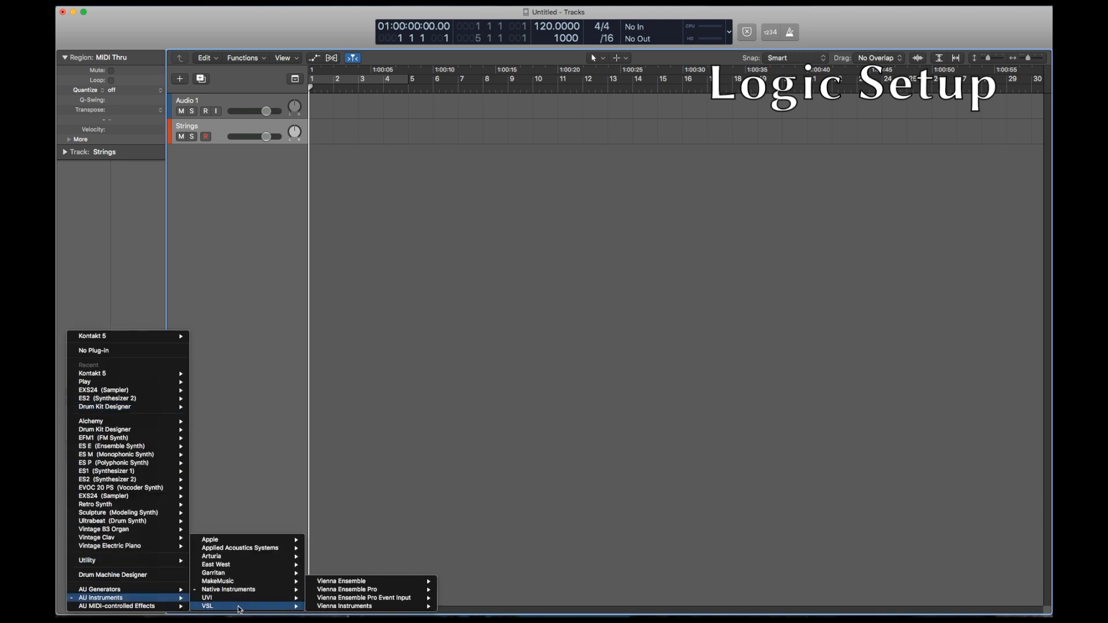
pyautogui.moveTo(346, 589)
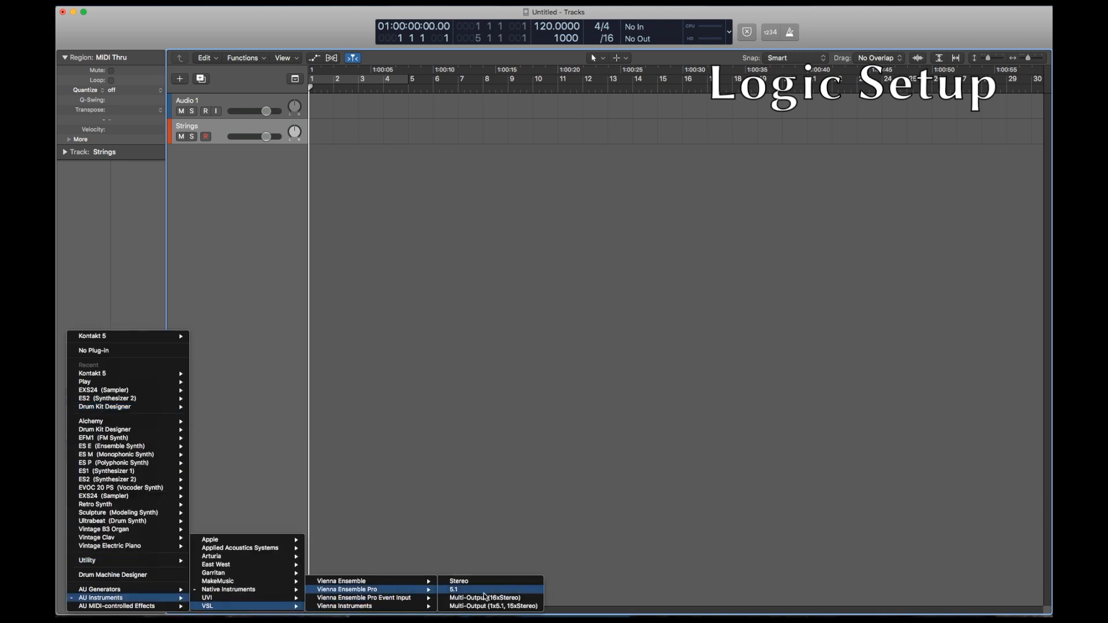
pyautogui.click(457, 581)
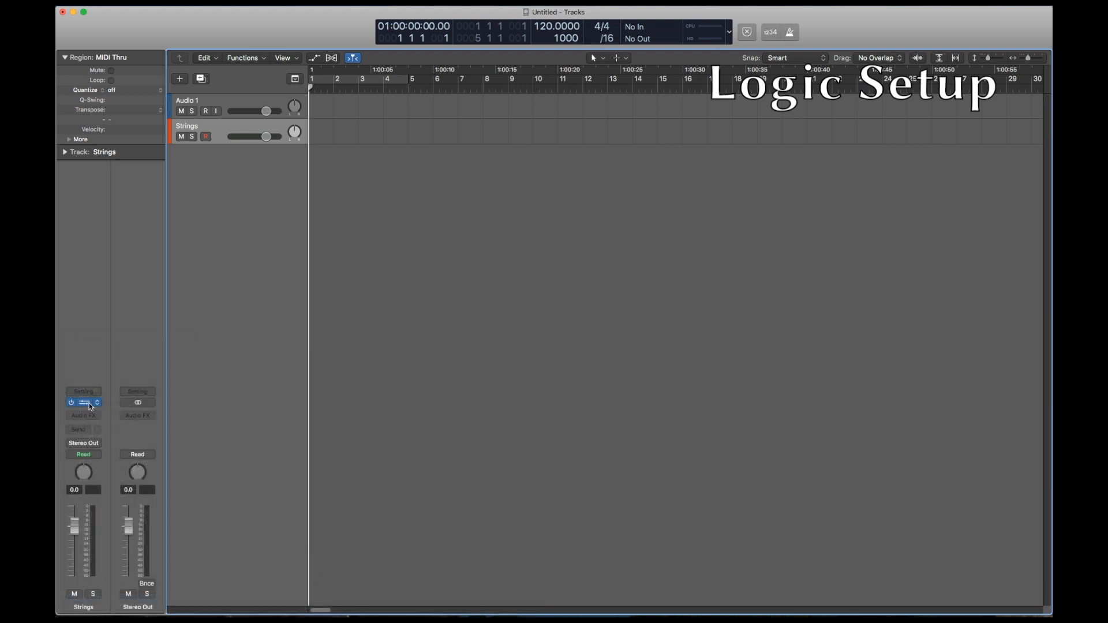
pyautogui.click(84, 403)
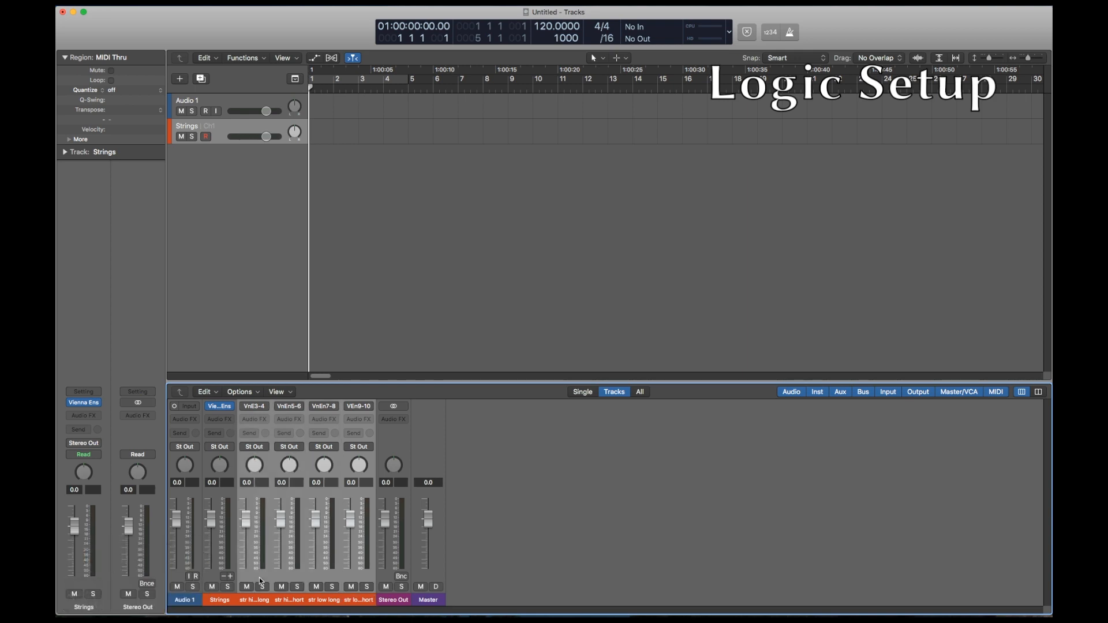
# Route string outputs to Buses 1–4, rename the first aux 'monito', and send to Bus 33.
pyautogui.click(254, 447)
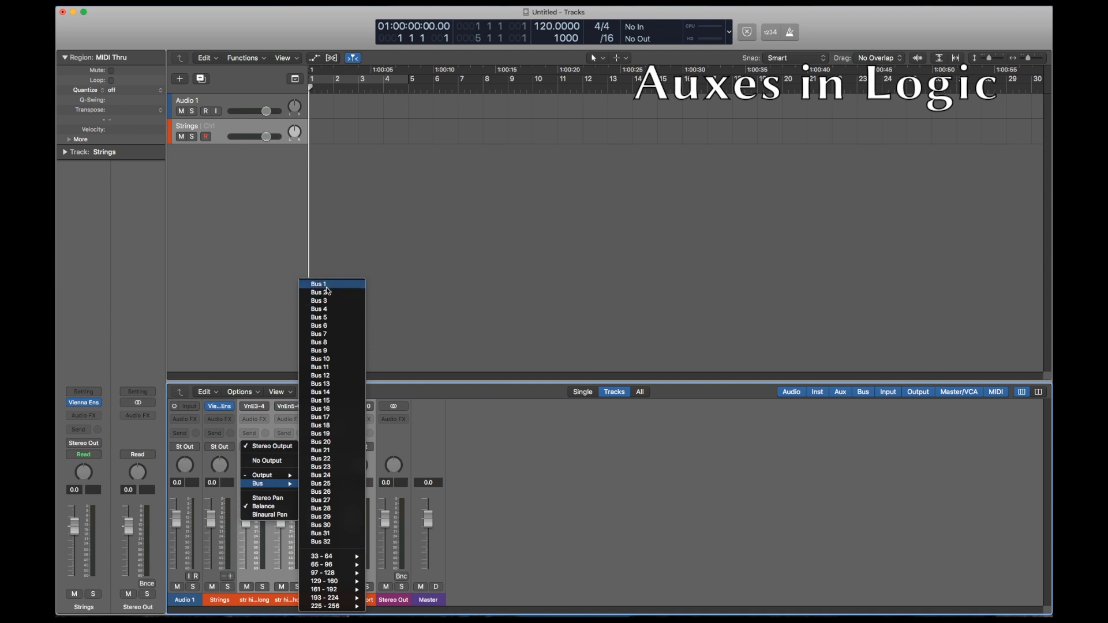
pyautogui.click(318, 284)
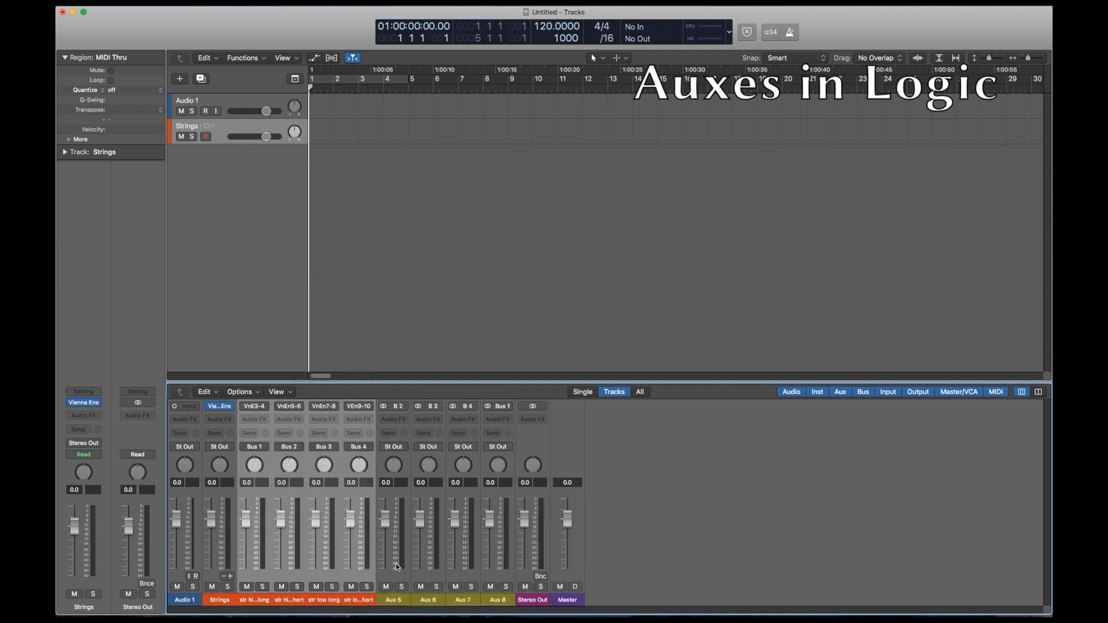
pyautogui.click(393, 600)
pyautogui.write('str high lo')
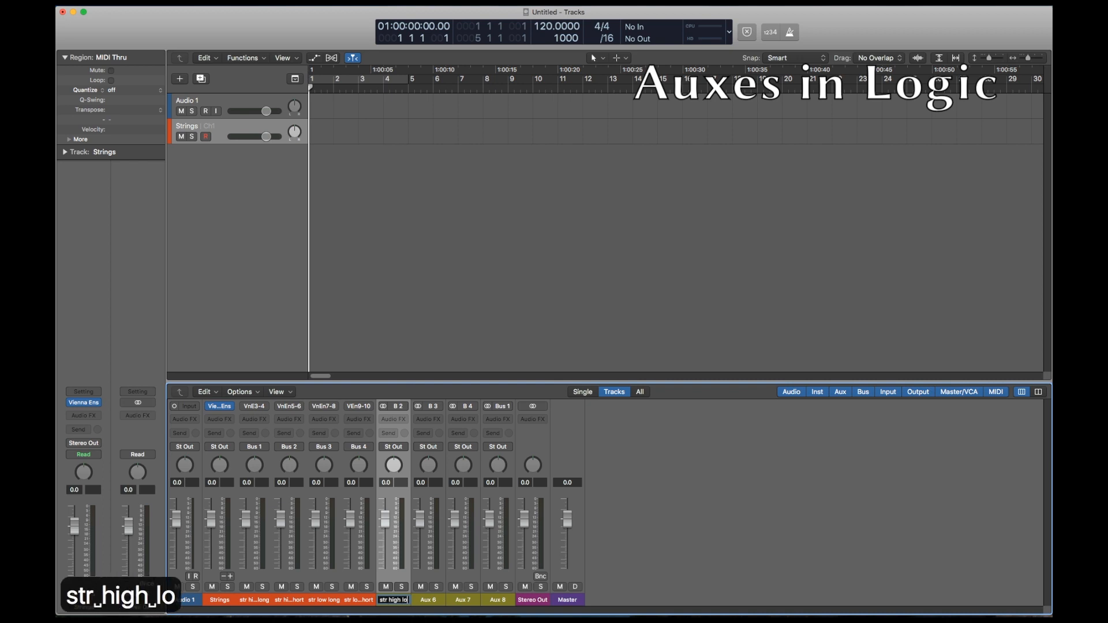
pyautogui.write('monito')
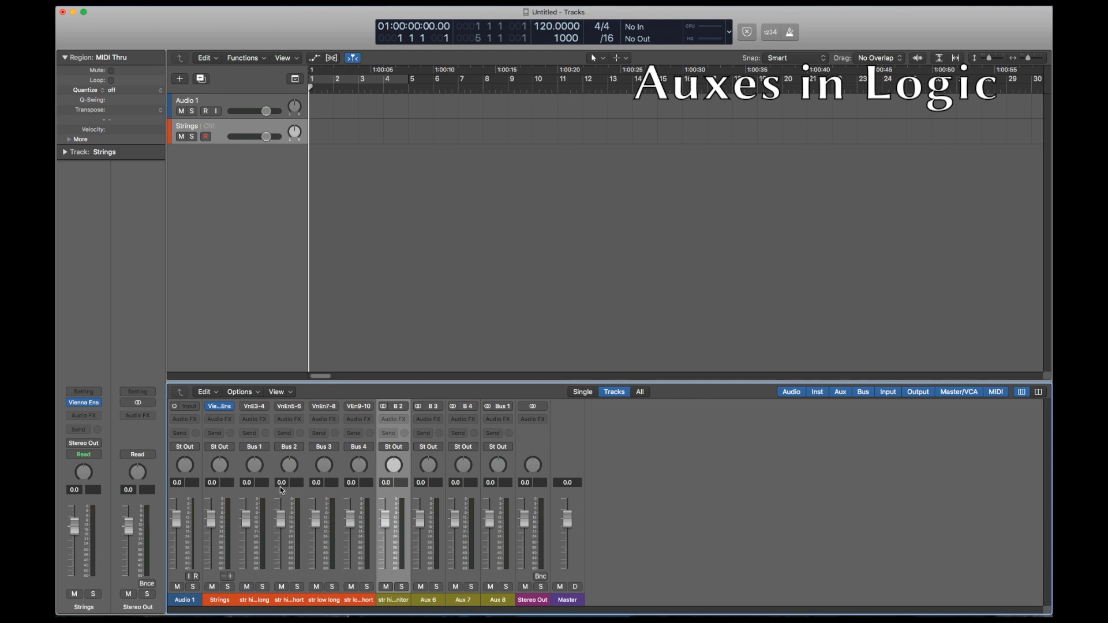
pyautogui.click(248, 433)
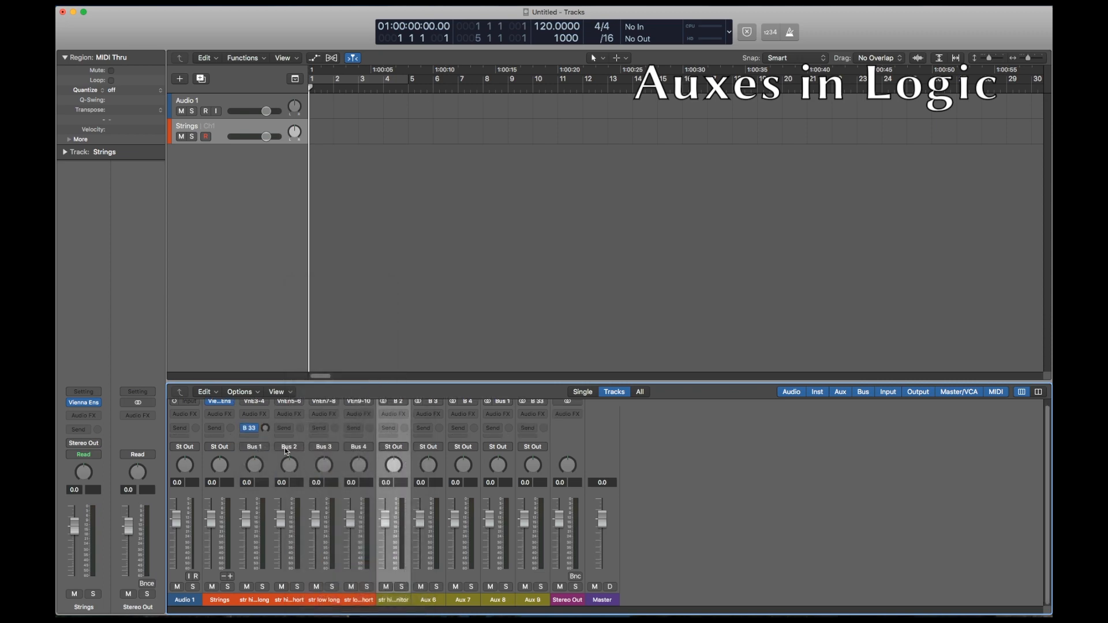
# Send the string channels to Buses 33–36, each at −12 dB.
pyautogui.click(283, 428)
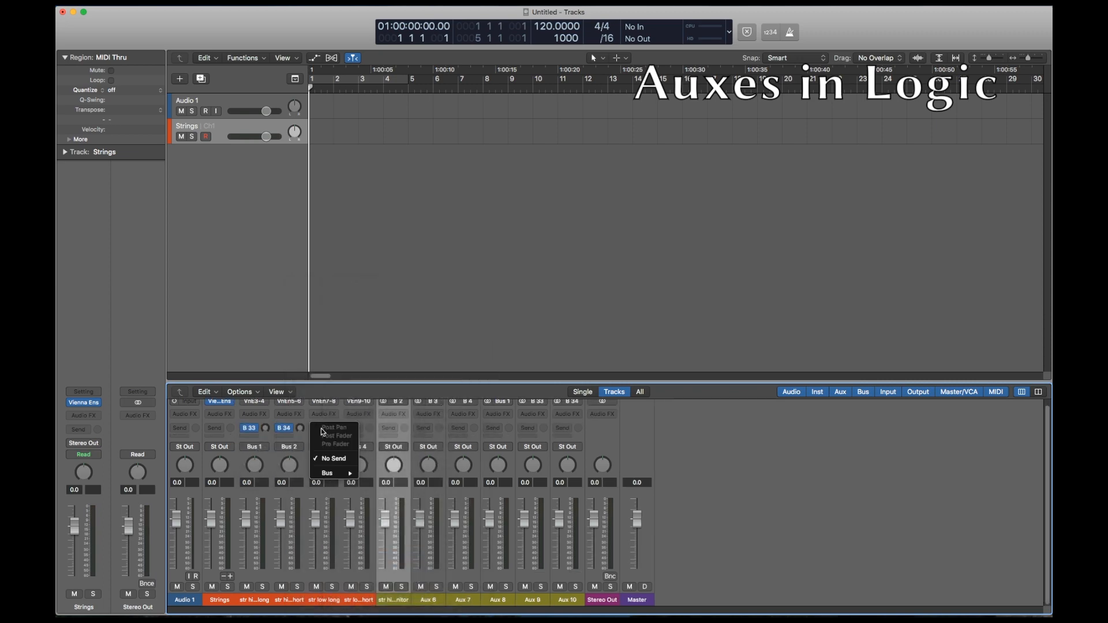
pyautogui.click(326, 473)
pyautogui.write('-12')
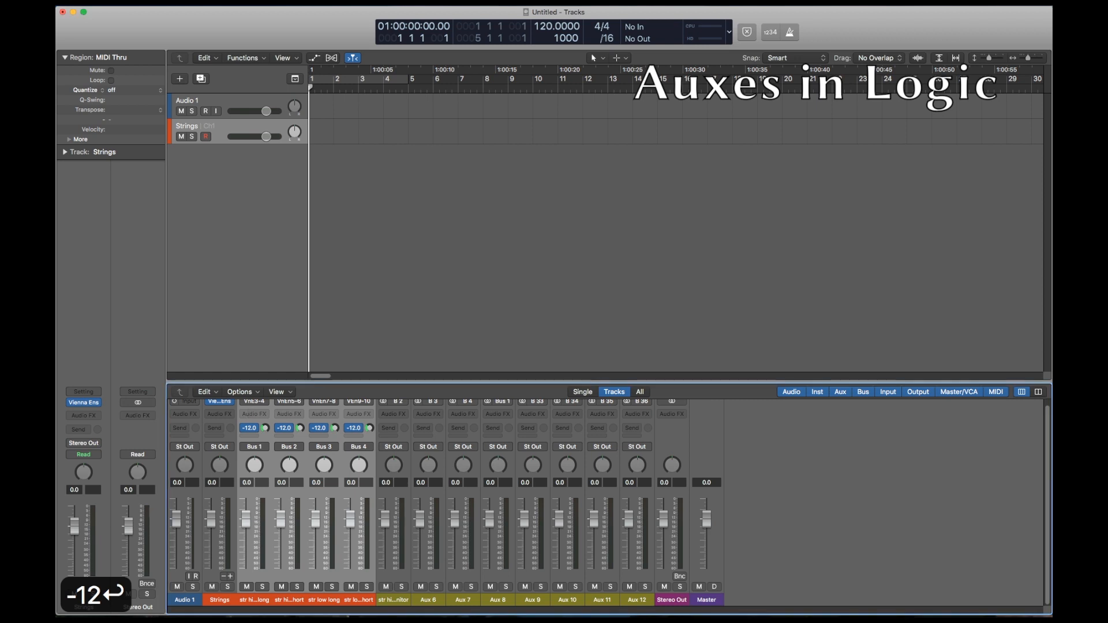
pyautogui.click(532, 599)
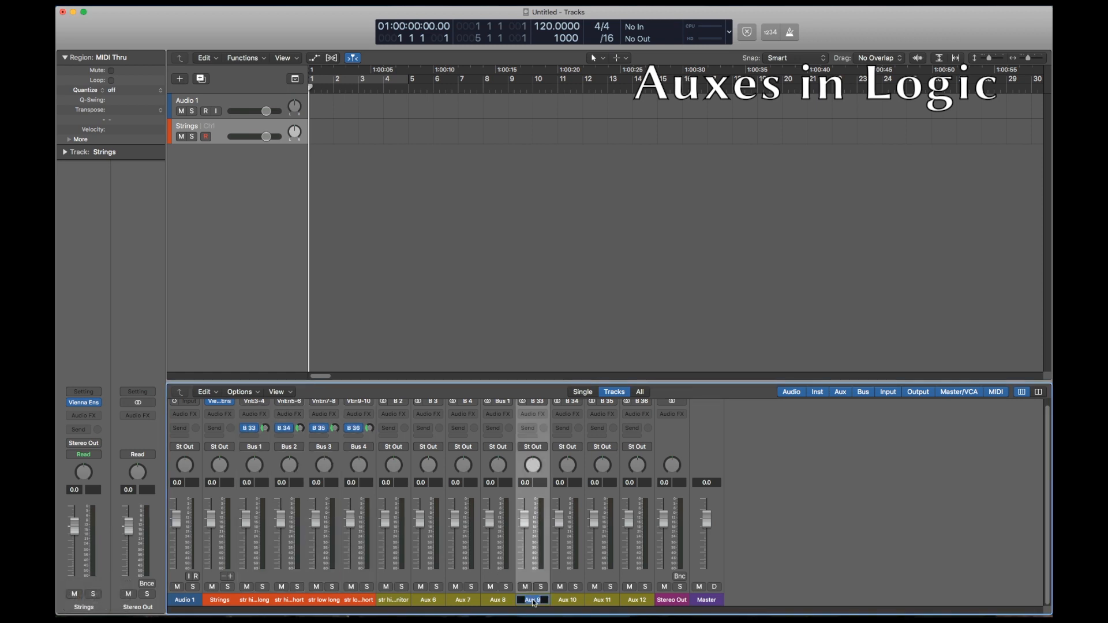
# Rename the Bus 33 aux and insert an LXP Hall reverb on it.
pyautogui.doubleClick(532, 601)
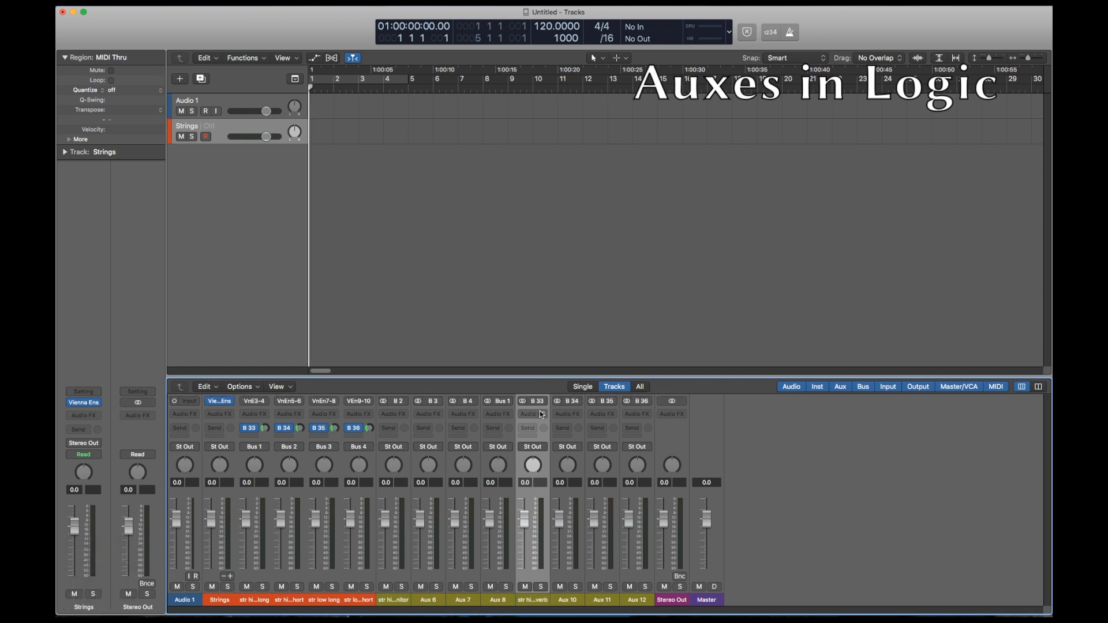
pyautogui.click(532, 414)
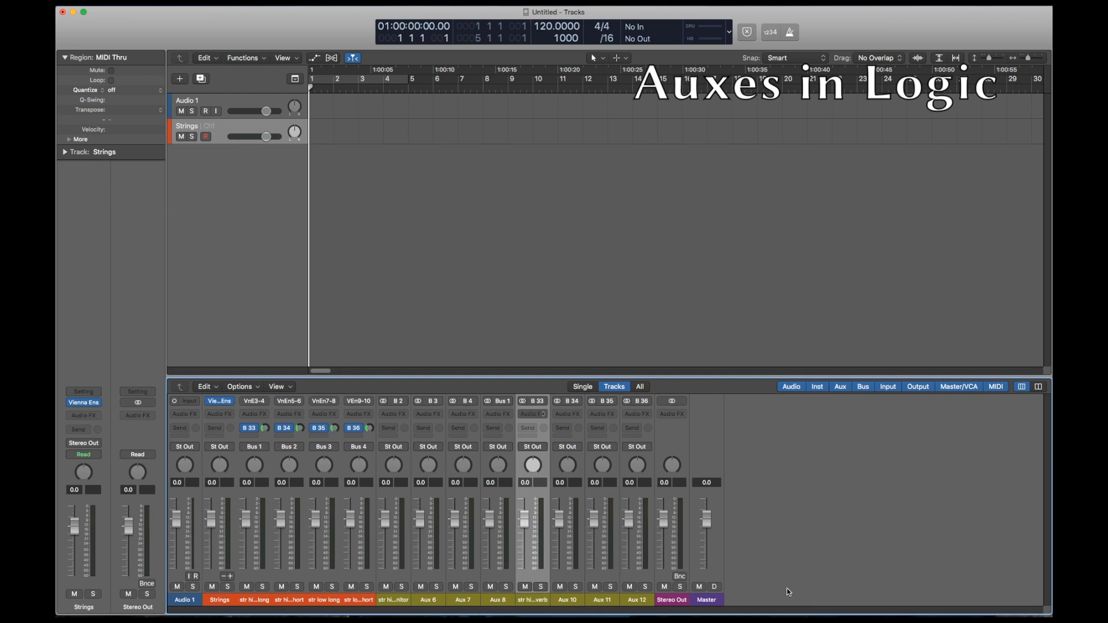
pyautogui.click(532, 414)
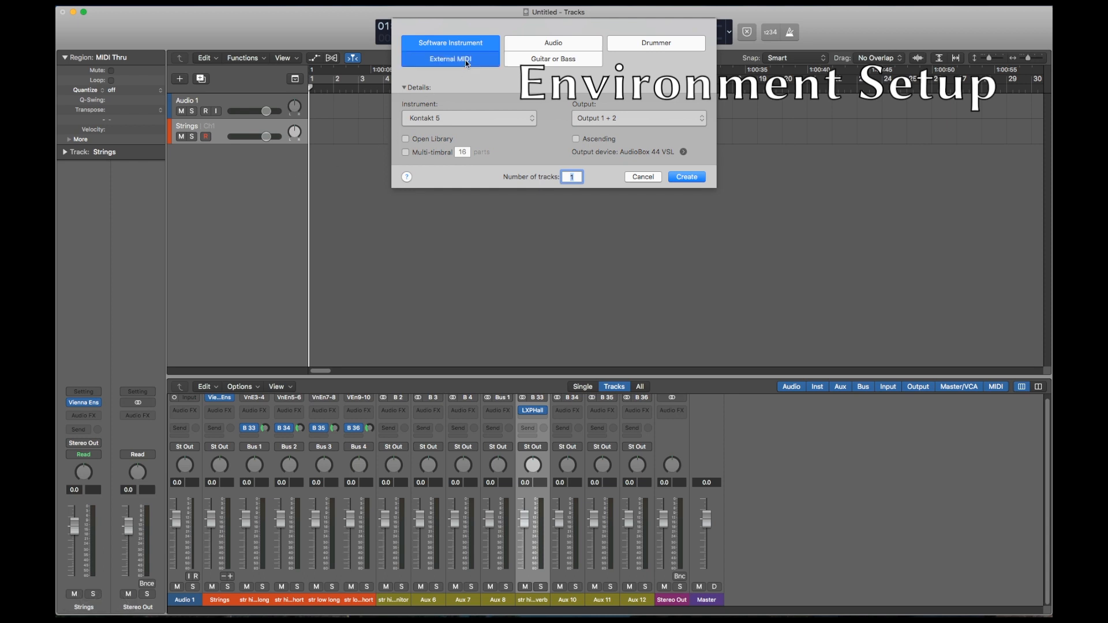
# Create sixteen External MIDI tracks and bring up the Environment window's layers.
pyautogui.click(450, 59)
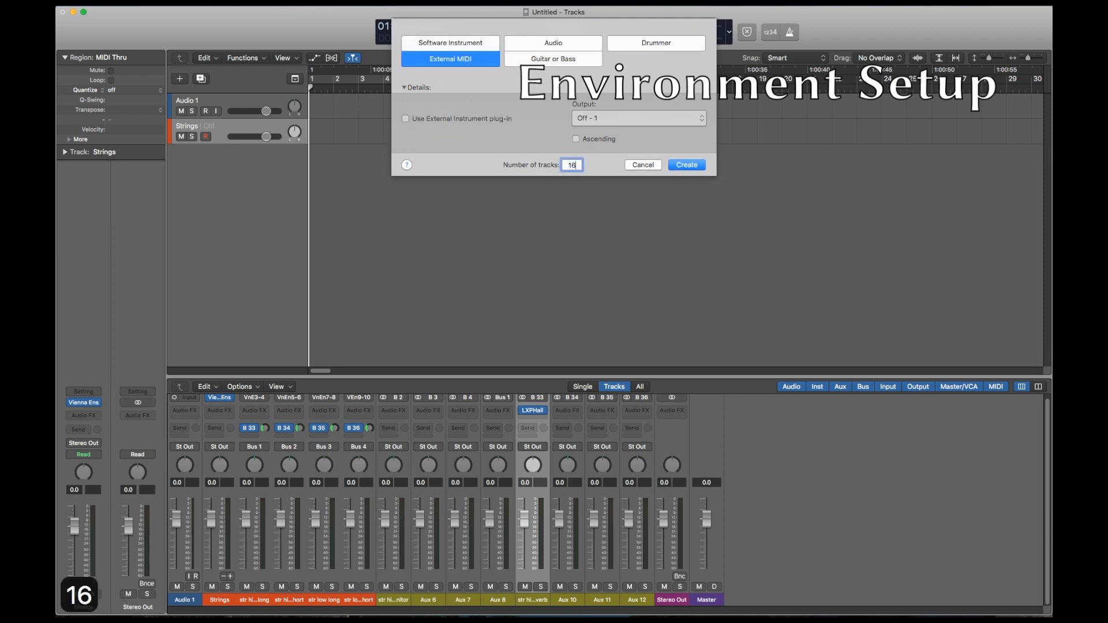
pyautogui.click(687, 164)
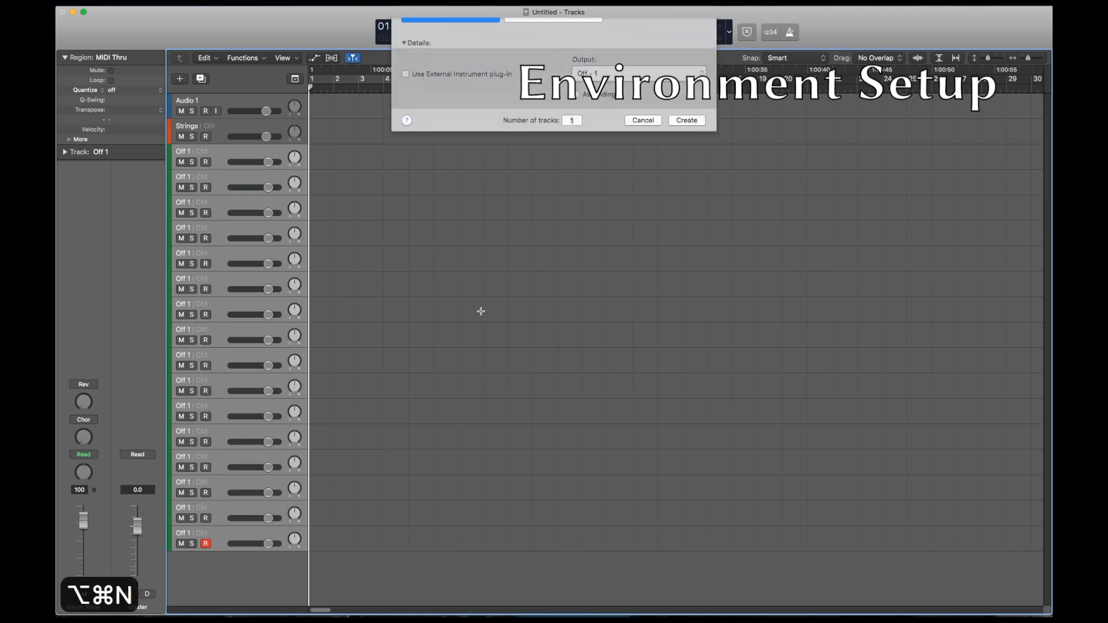
pyautogui.click(643, 120)
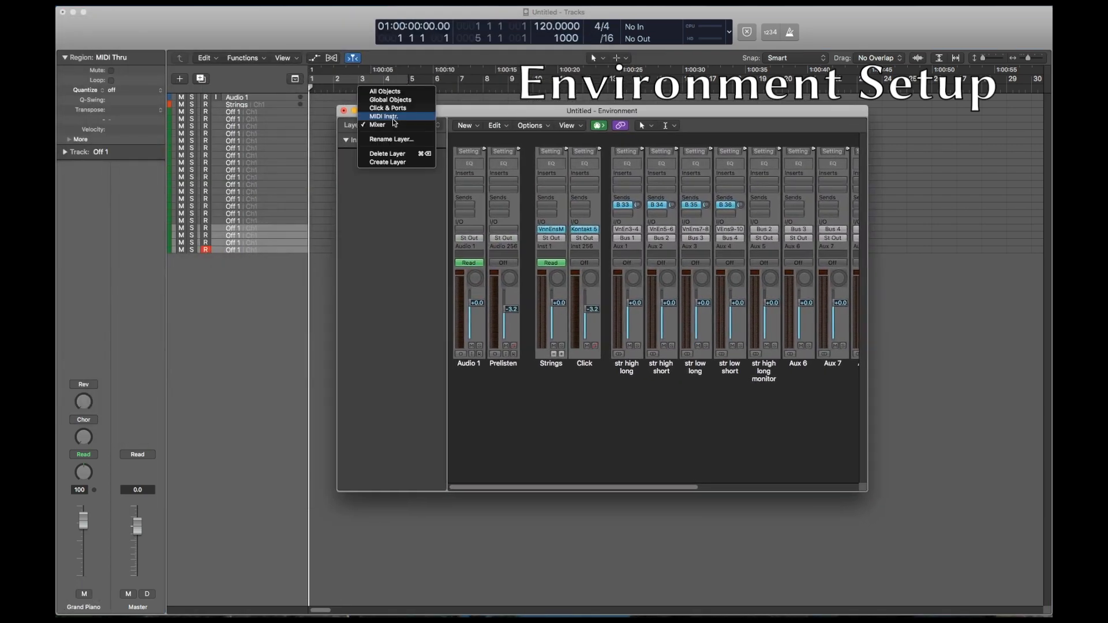
# Name the multi-instrument 'CS vlns, vla, vc' and add a 'CS db' multi-instrument below it.
pyautogui.click(382, 116)
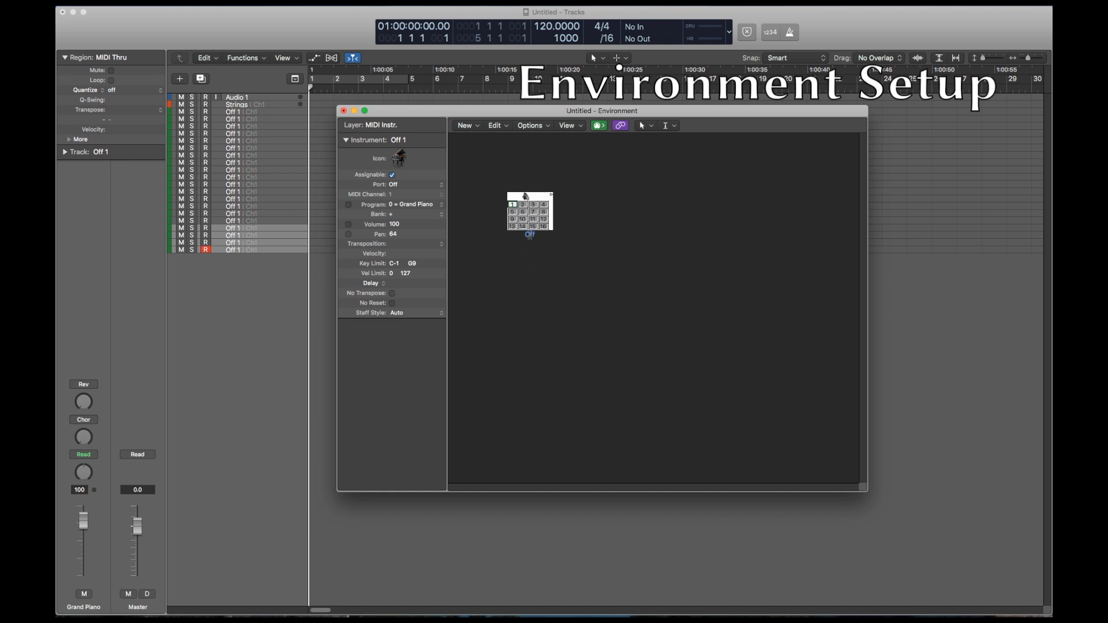
pyautogui.write('CS vlns, vla, vc 1')
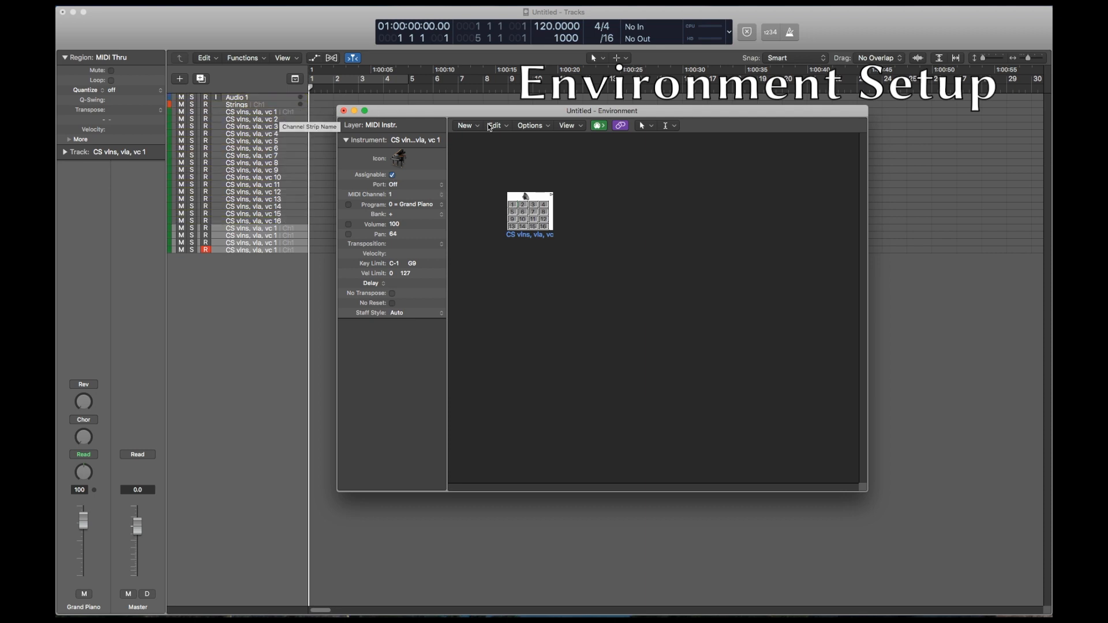
pyautogui.click(465, 126)
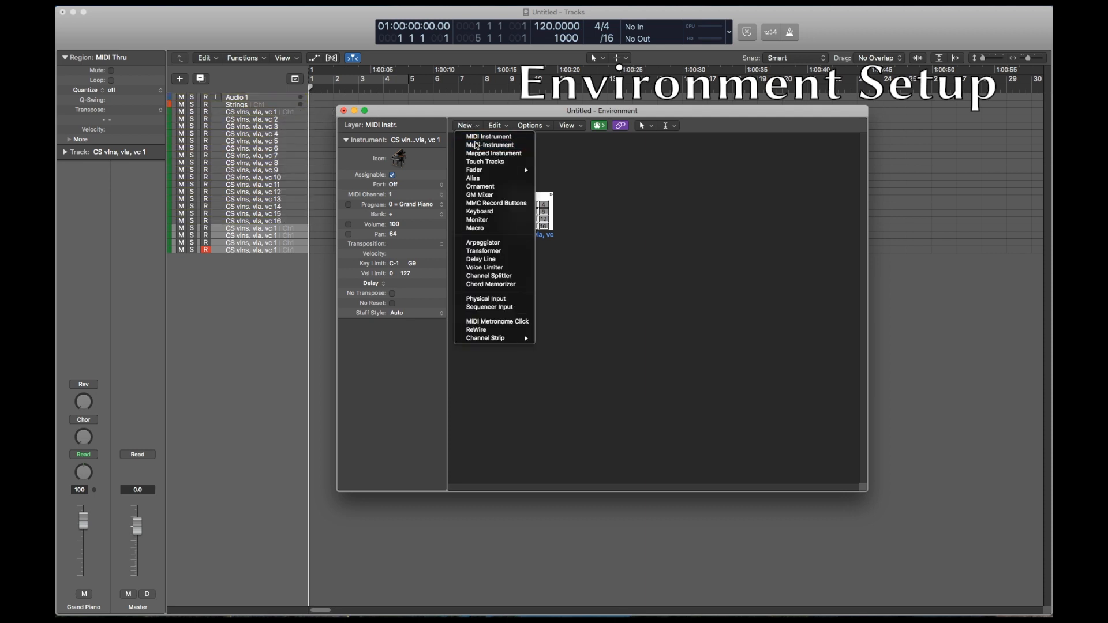
pyautogui.click(490, 144)
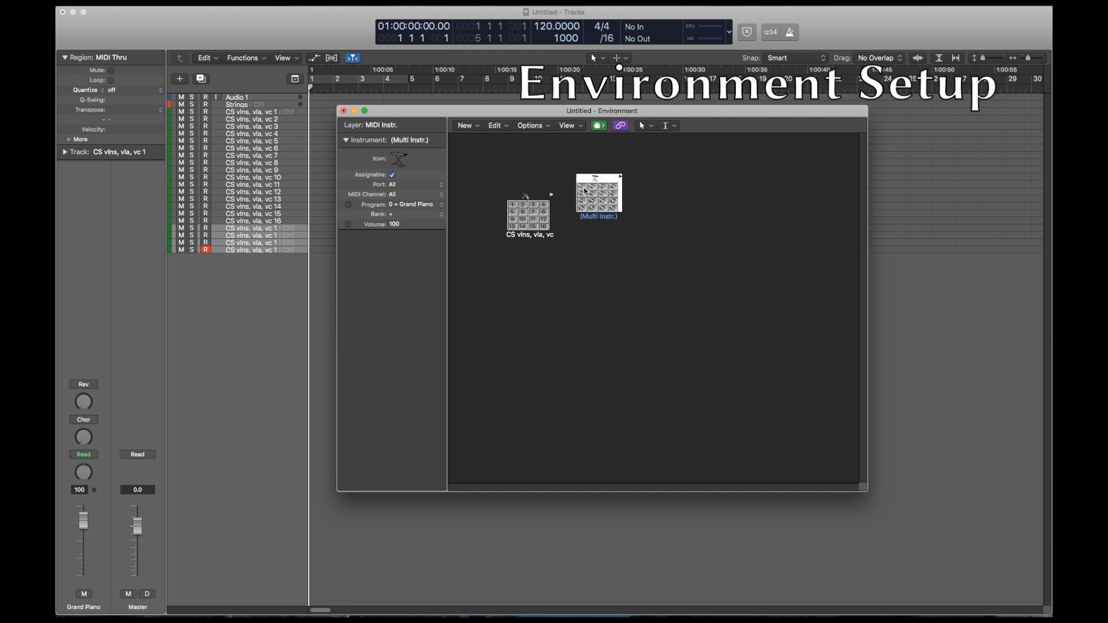
pyautogui.click(601, 187)
pyautogui.write('CS db')
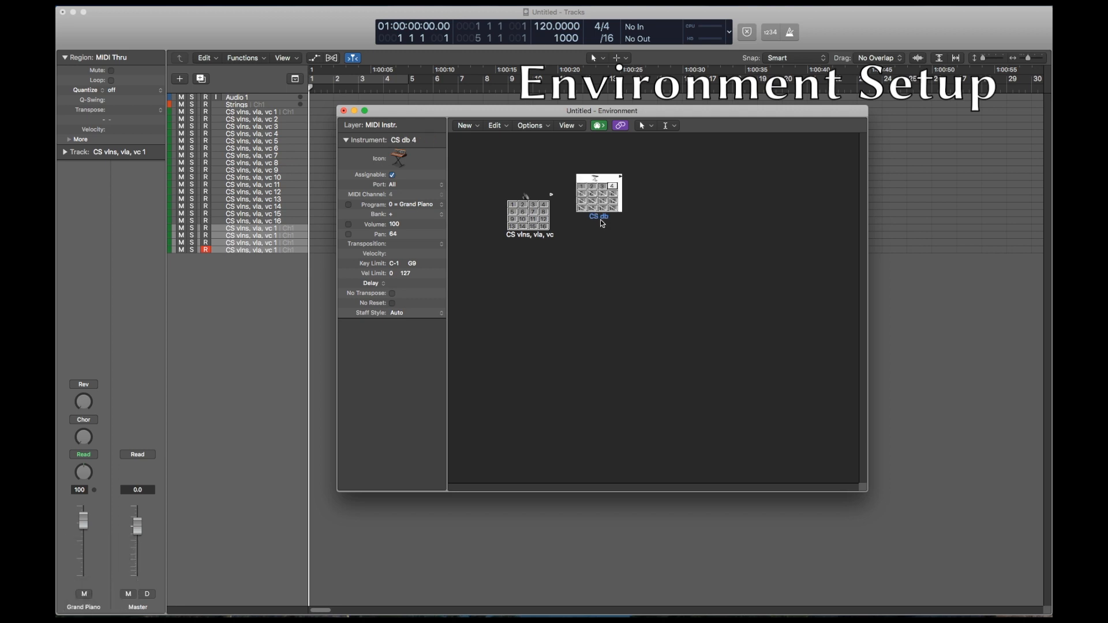
pyautogui.moveTo(598, 195); pyautogui.dragTo(532, 287)
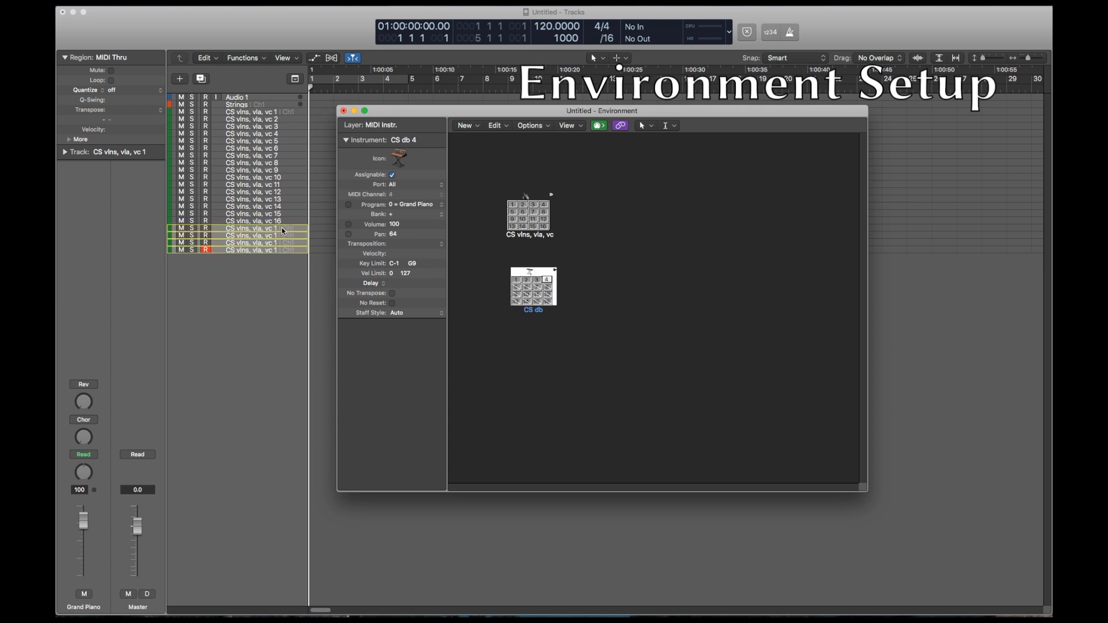
pyautogui.click(465, 126)
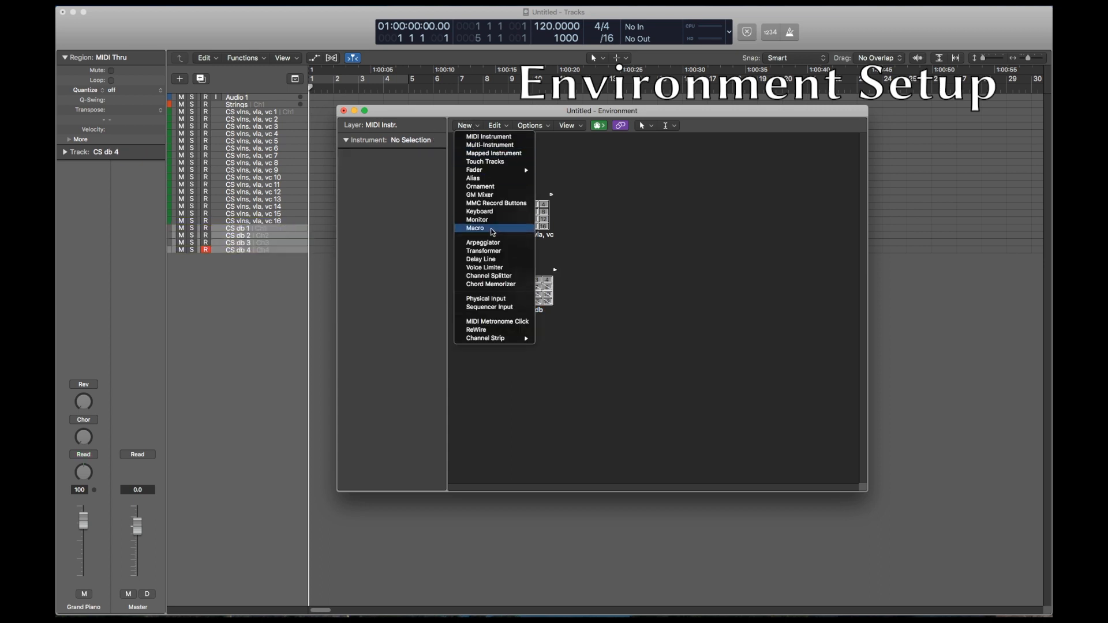
# Rename the new transformer to 'sum' and move it elsewhere in the Environment layout.
pyautogui.click(483, 250)
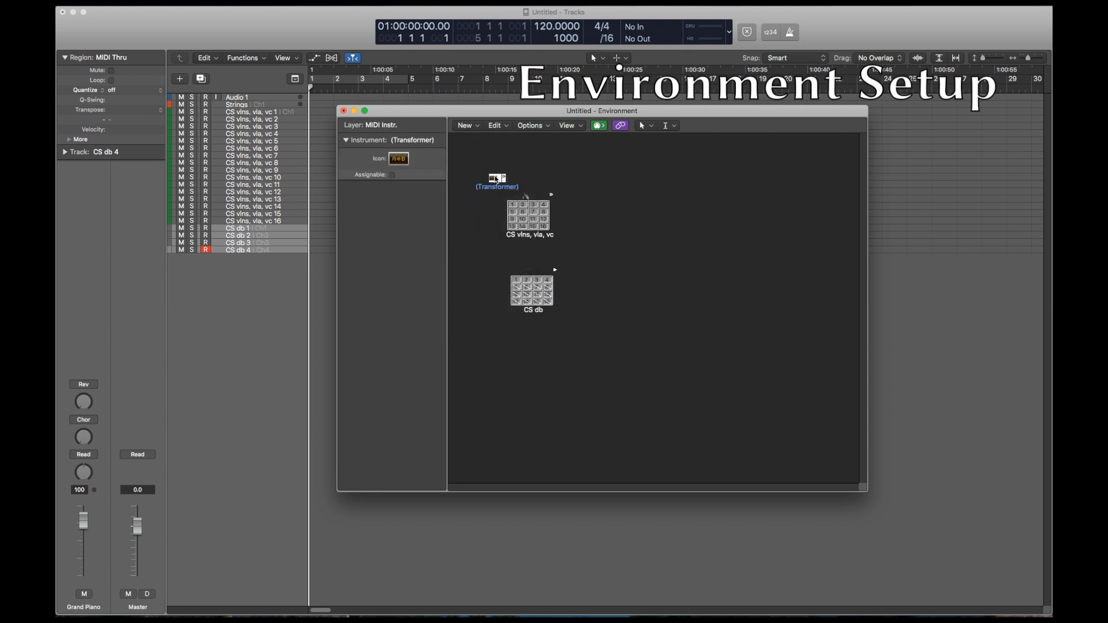
pyautogui.doubleClick(494, 178)
pyautogui.write('sum')
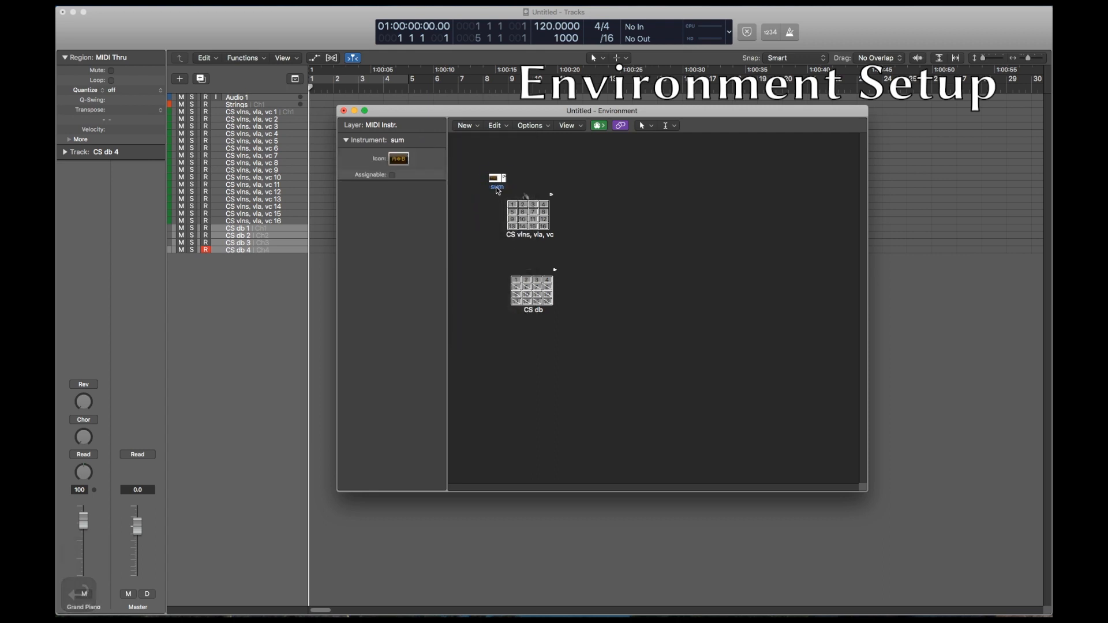
pyautogui.moveTo(497, 180); pyautogui.dragTo(668, 203)
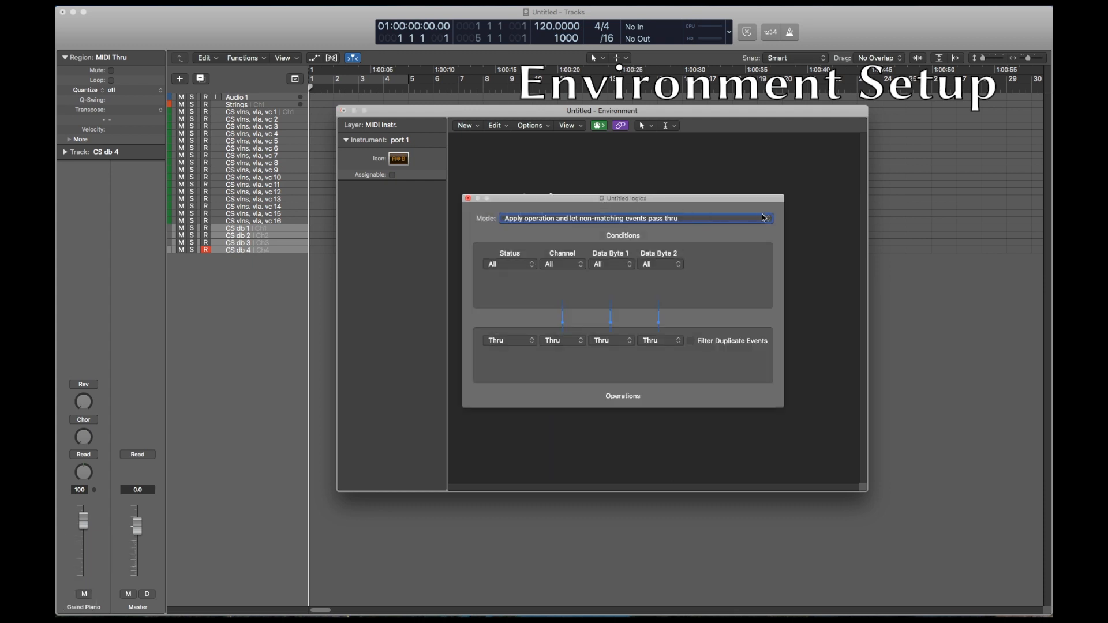
# Set the port 1 transformer to copy events in reverse order as fixed controller 99.
pyautogui.click(636, 218)
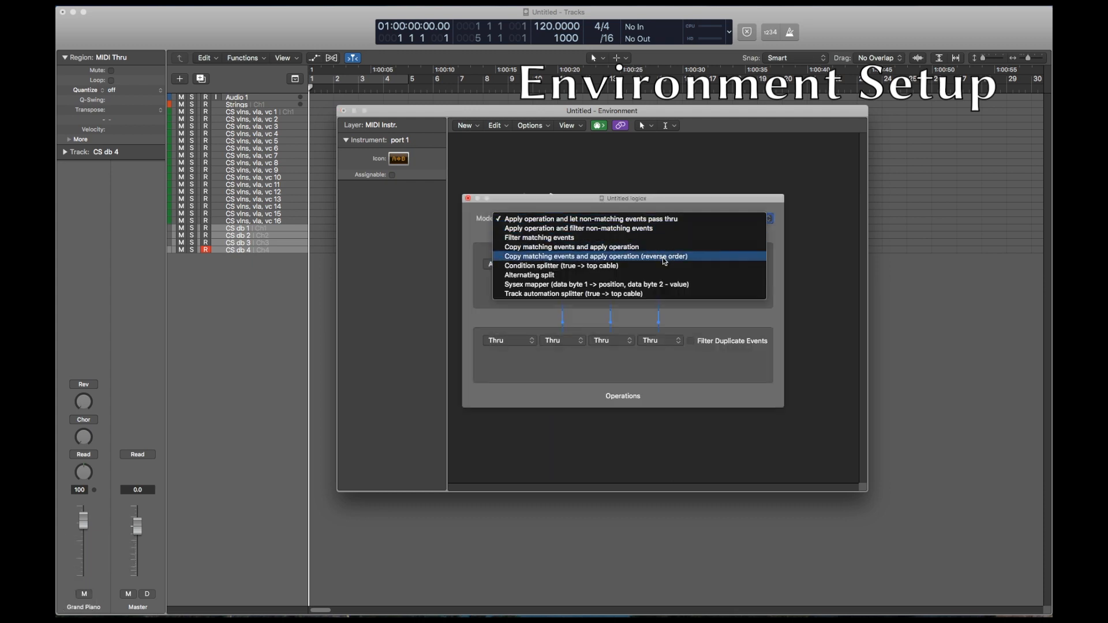
pyautogui.click(594, 257)
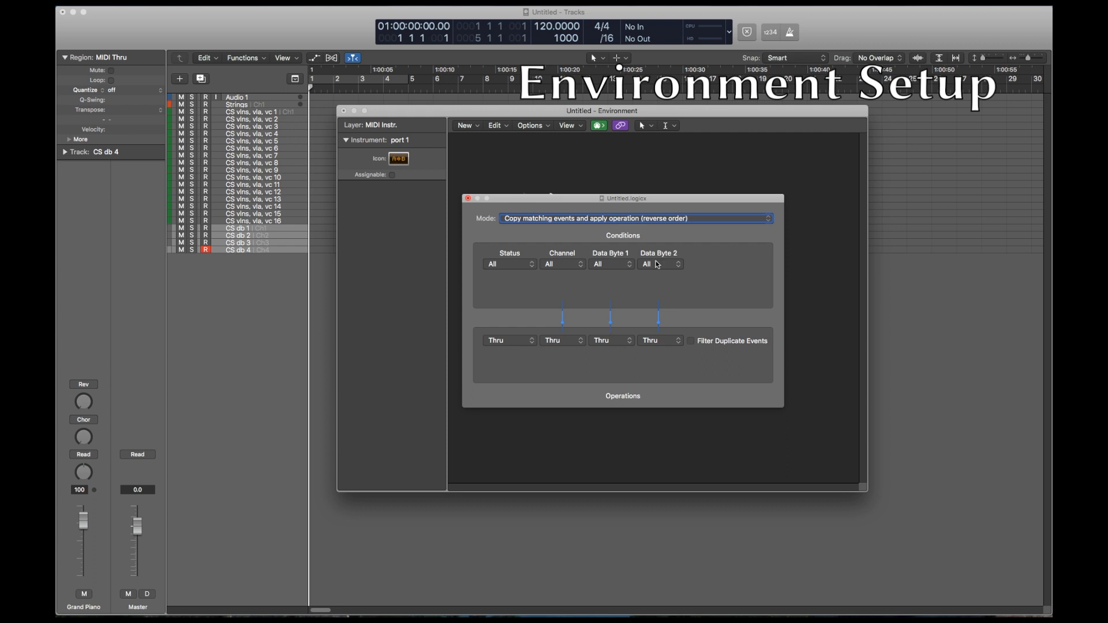
pyautogui.moveTo(499, 276)
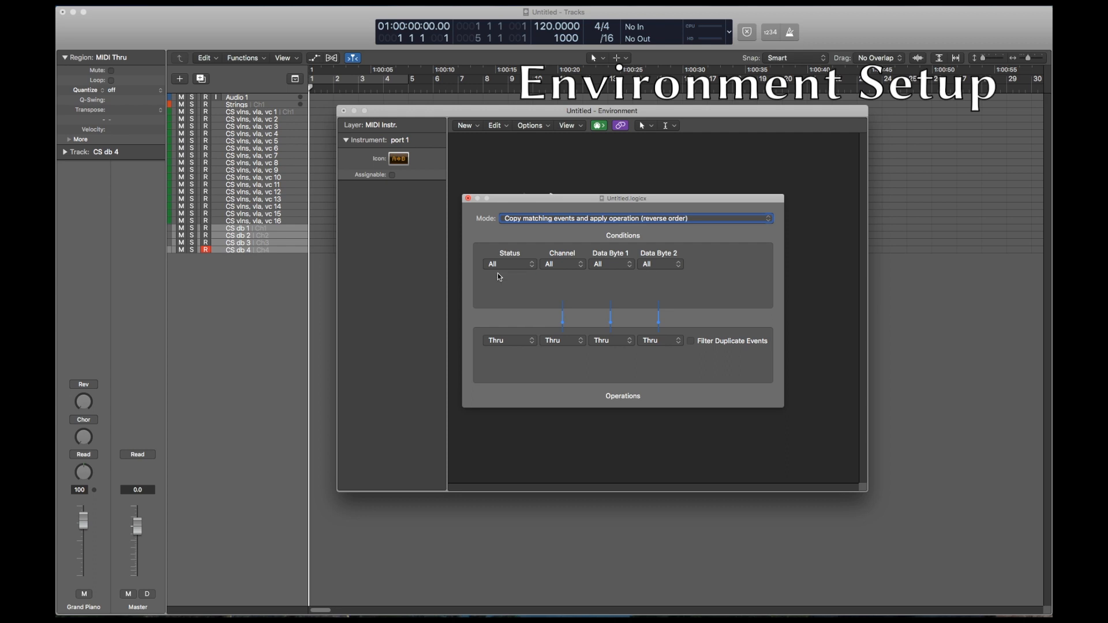
pyautogui.click(508, 340)
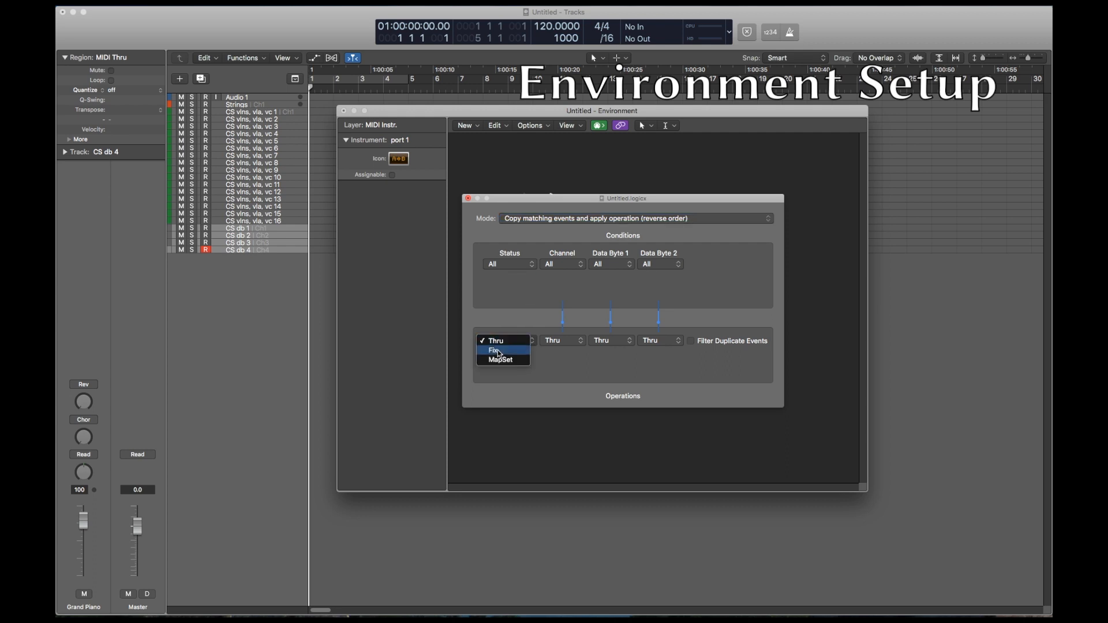
pyautogui.click(493, 349)
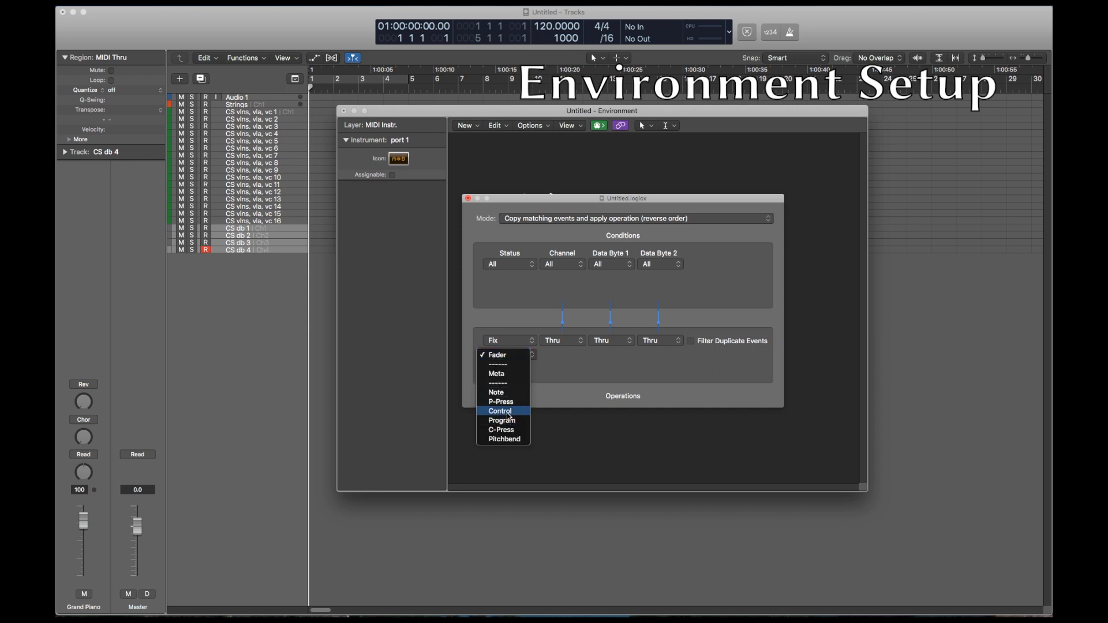
pyautogui.click(500, 411)
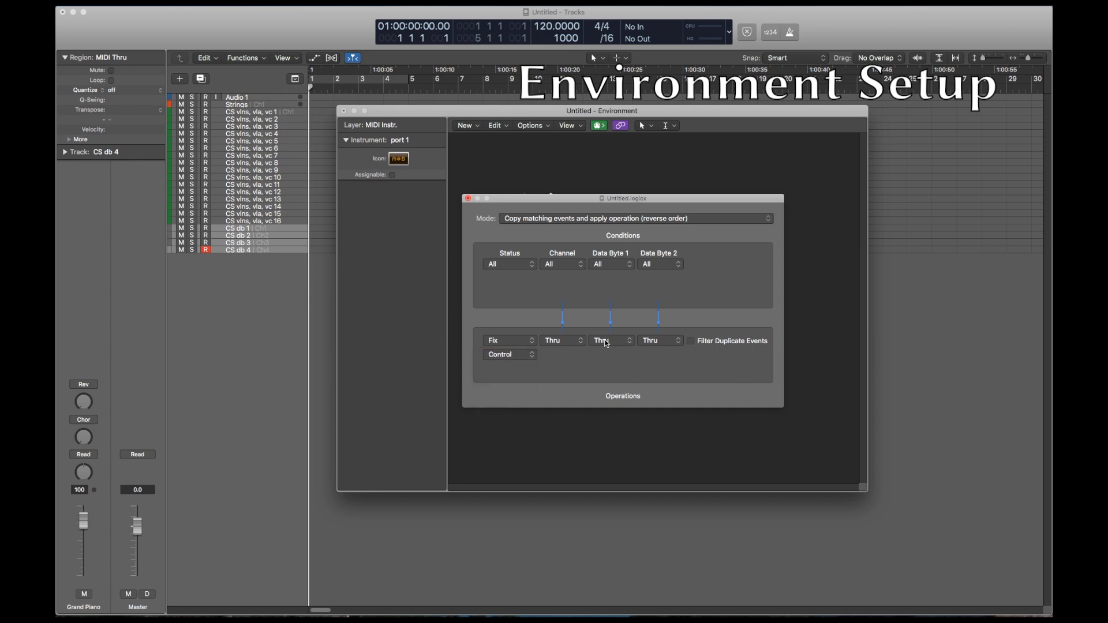
pyautogui.click(611, 340)
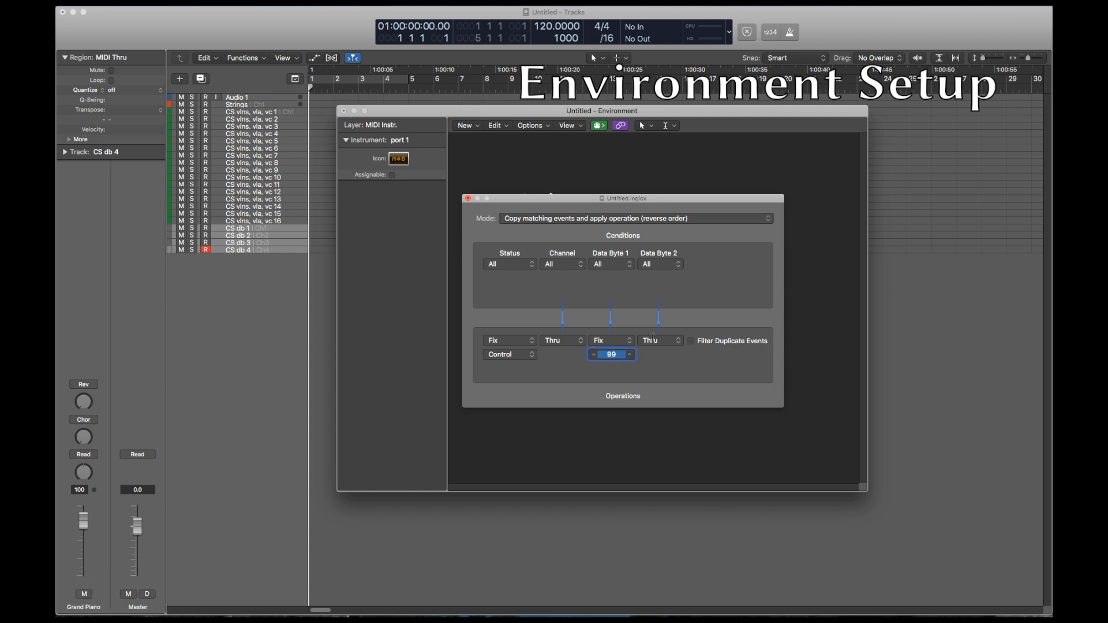
pyautogui.click(660, 340)
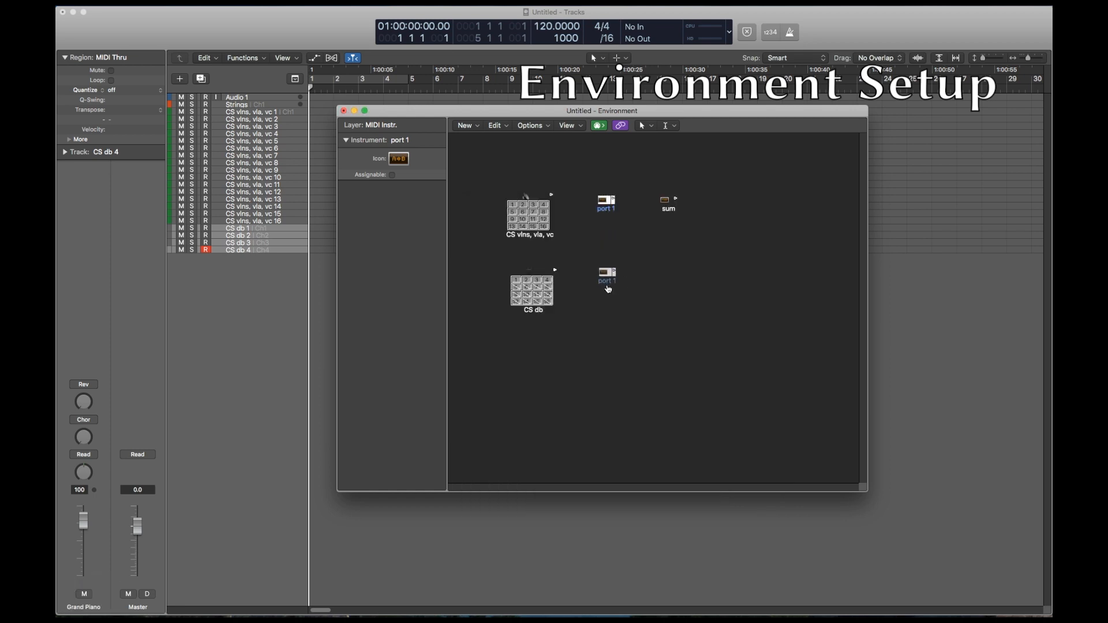
# Rename the second transformer to port 2 and colour all CS db subchannels red.
pyautogui.doubleClick(607, 280)
pyautogui.write('2')
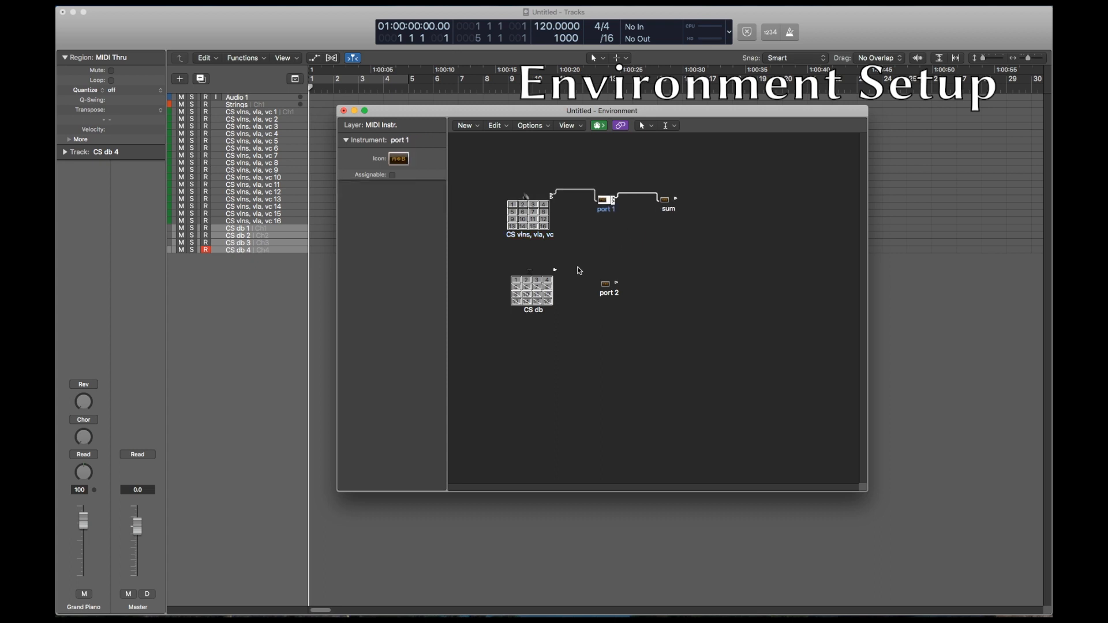
pyautogui.click(532, 292)
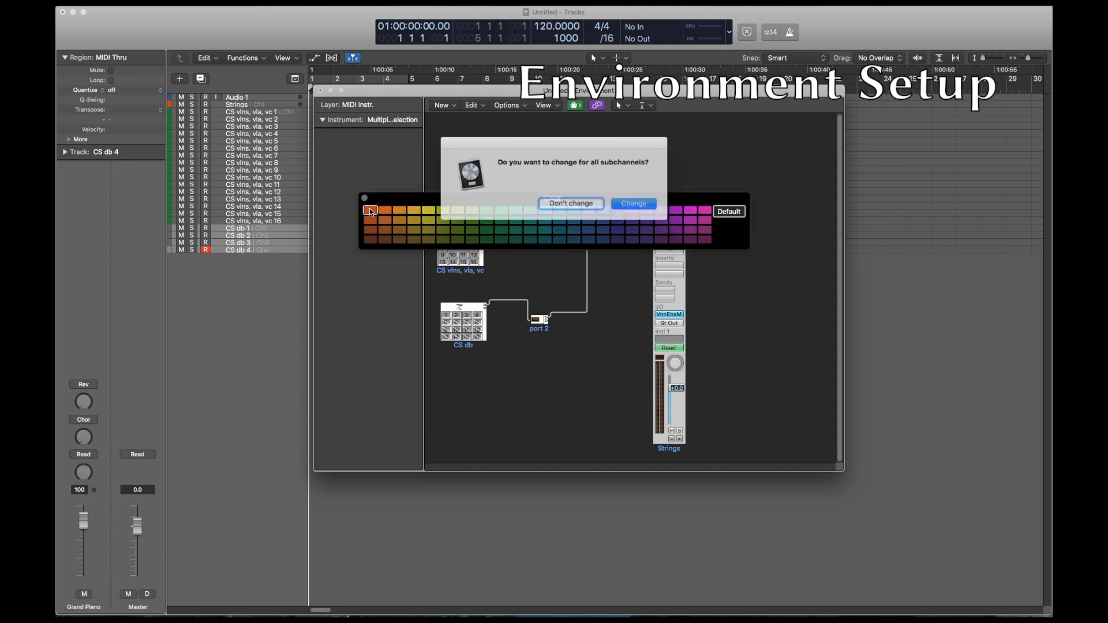
pyautogui.click(634, 203)
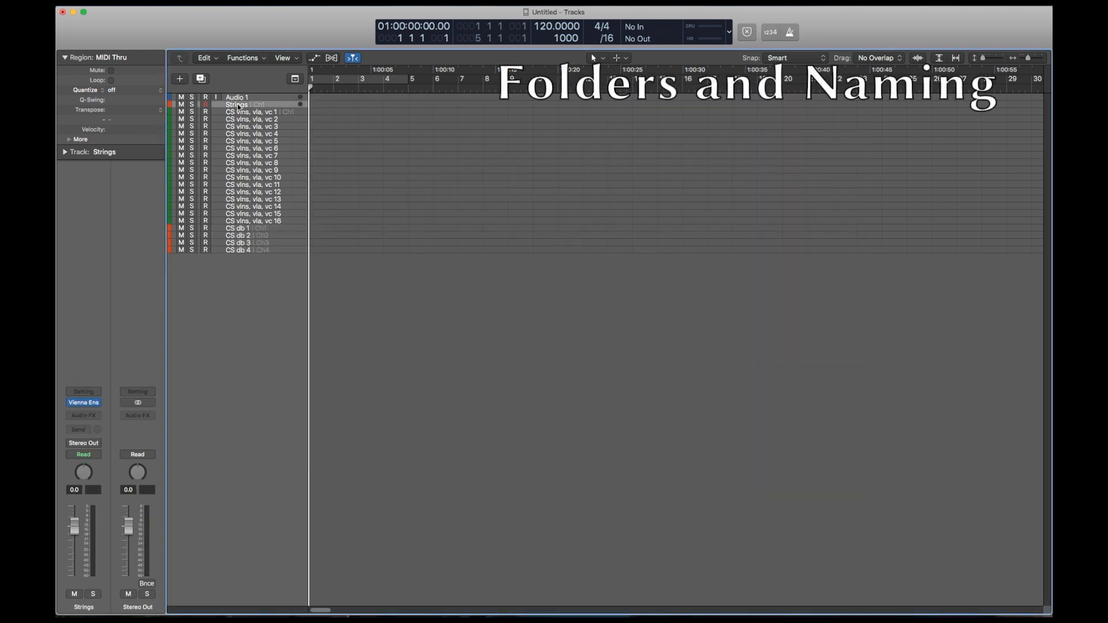
# Set the Strings track's MIDI Channel to All and pack the string tracks into a folder.
pyautogui.click(46, 152)
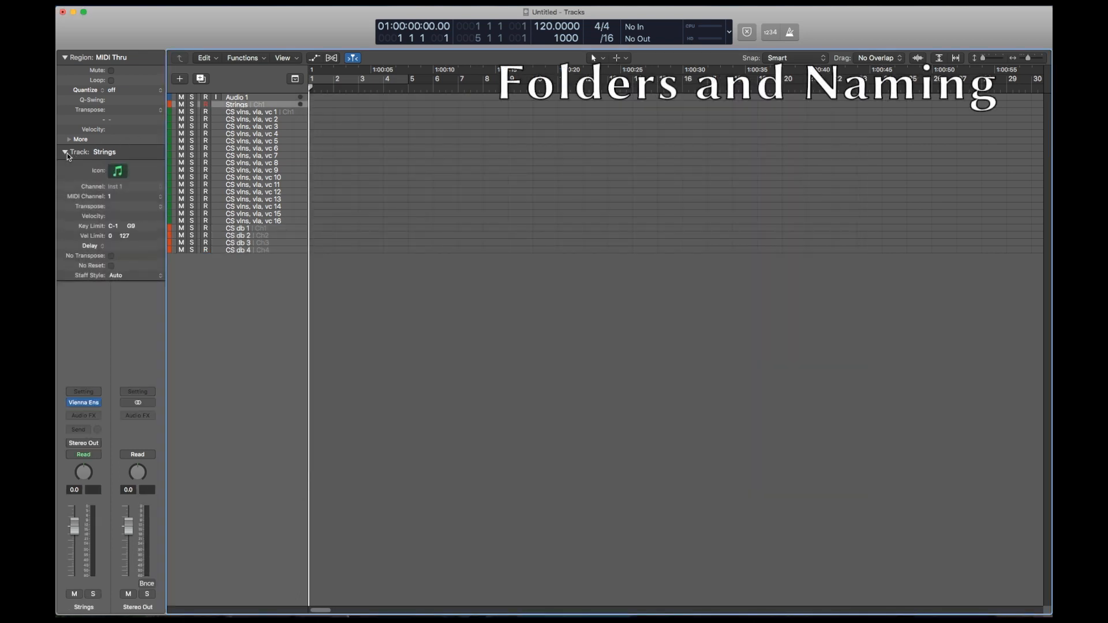
pyautogui.click(112, 196)
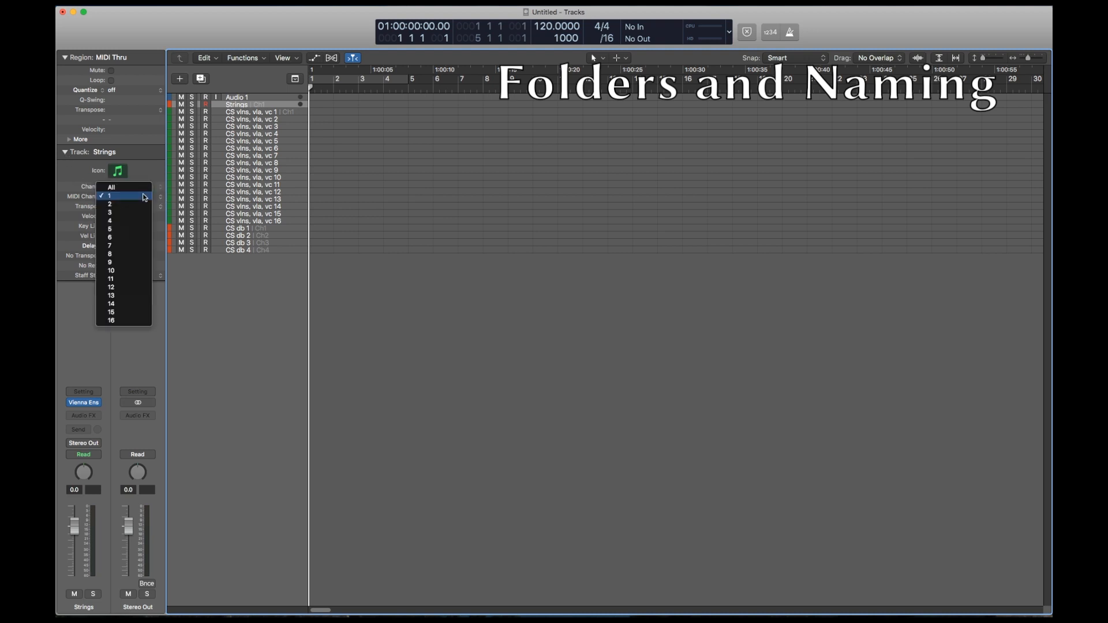
pyautogui.click(112, 187)
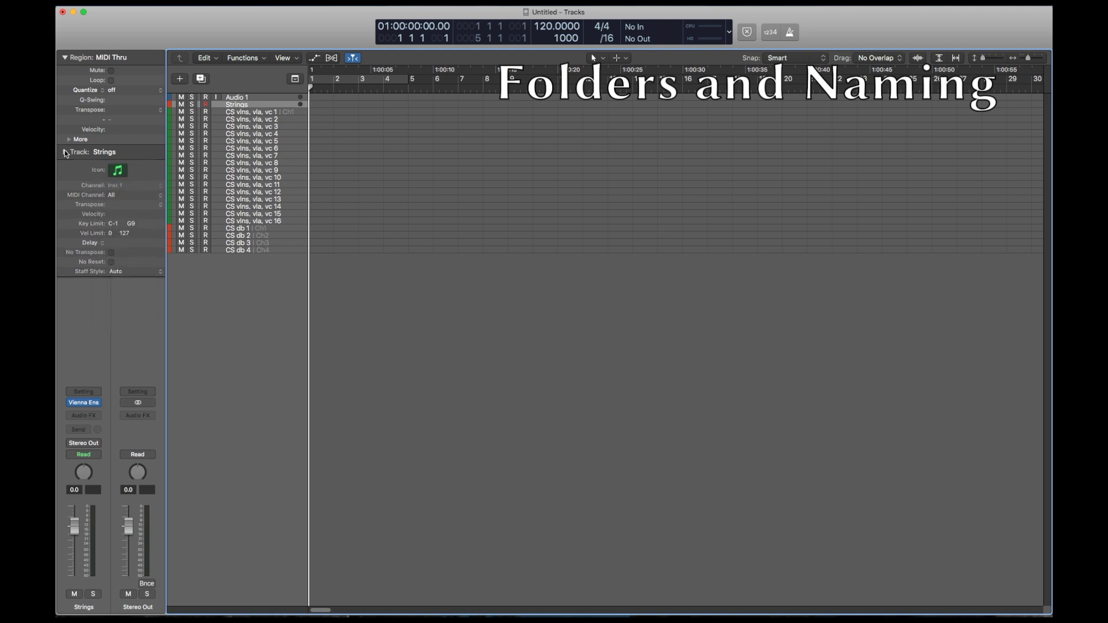
pyautogui.click(251, 111)
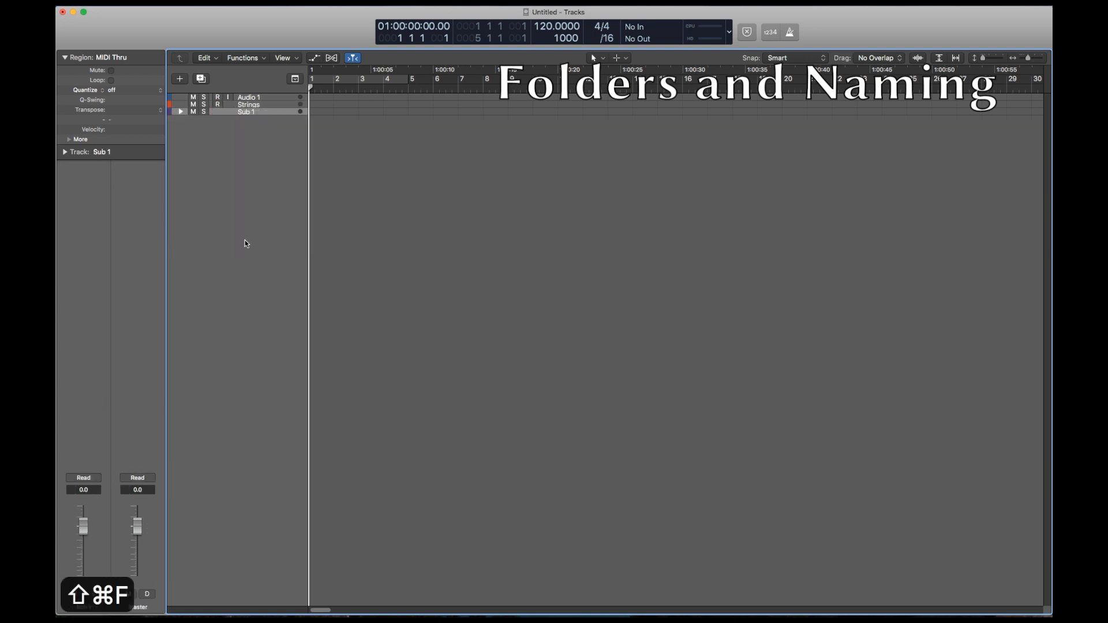
pyautogui.click(182, 112)
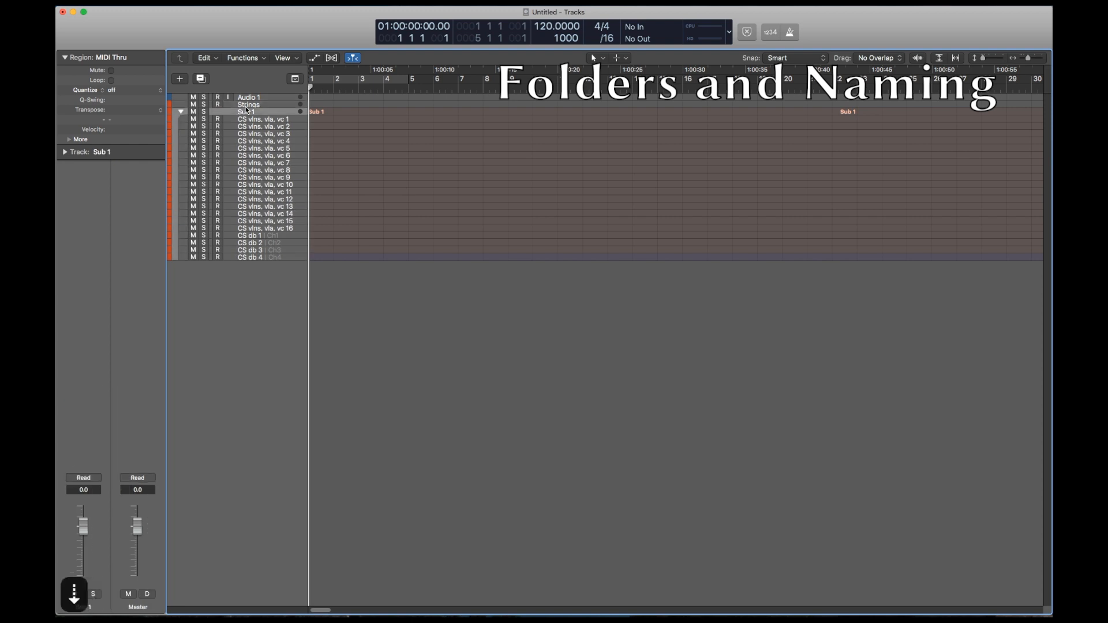
# Name the folder CineStrings and rename its tracks from vln 1 leg to db pizz, col leg.
pyautogui.write('CineStrings')
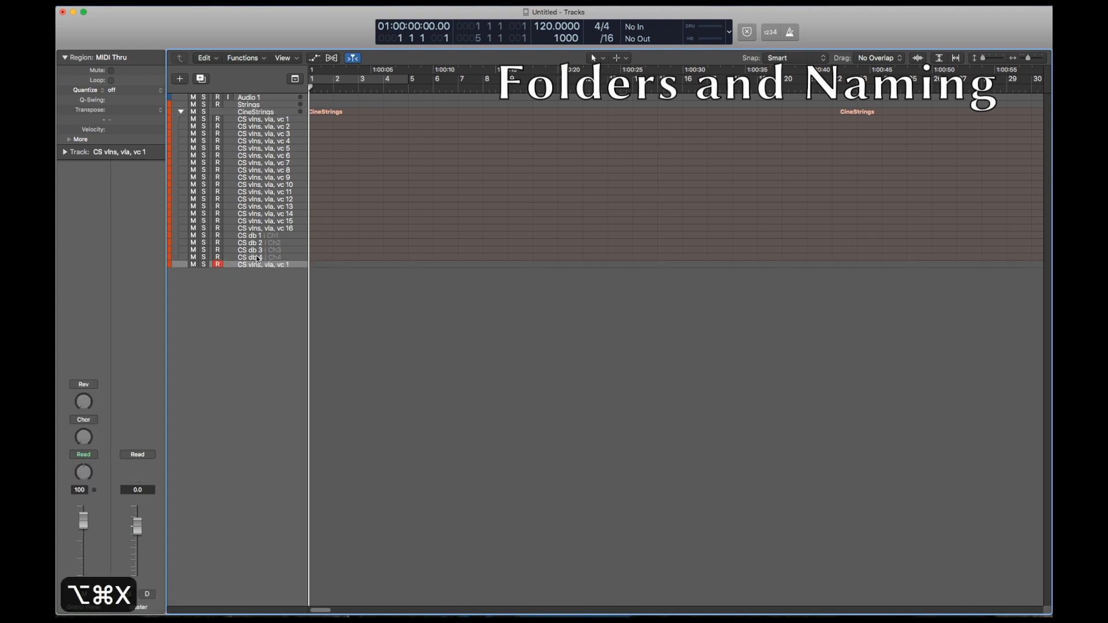
pyautogui.rightClick(259, 265)
pyautogui.write('db pizz, col leg')
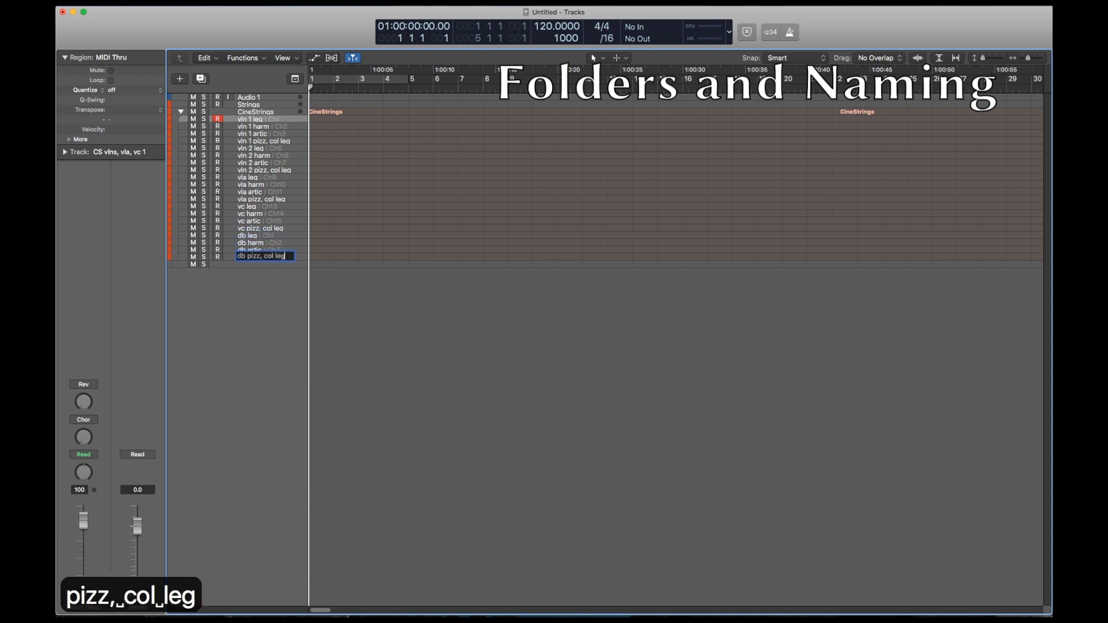
pyautogui.click(179, 79)
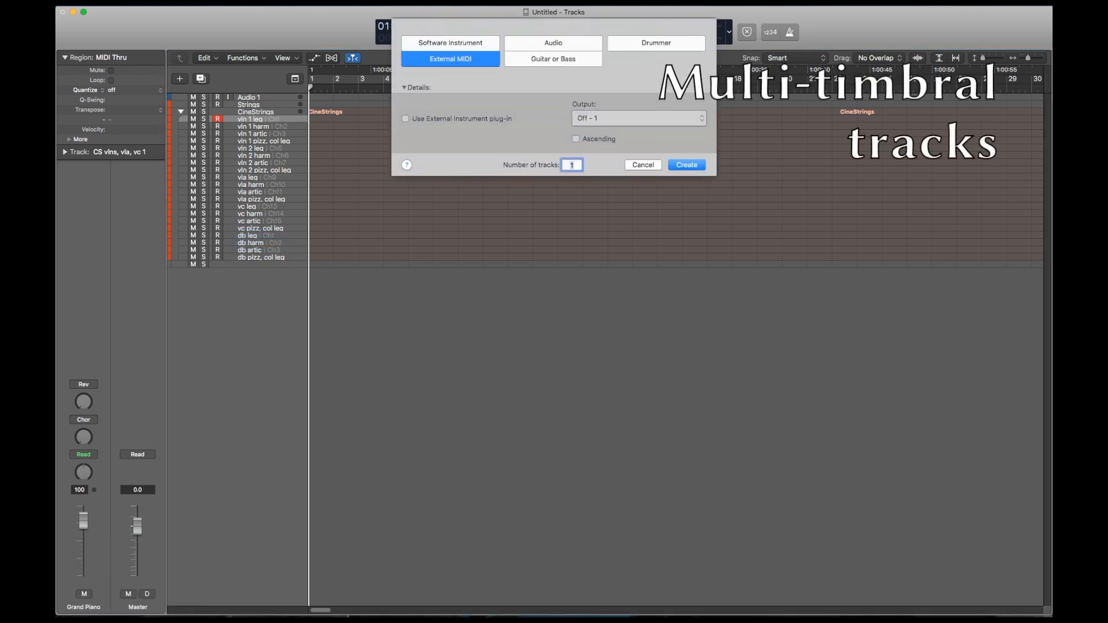
# Create sixteen multi-timbral Kontakt 5 tracks and open Kontakt showing the Test Strings Multi.
pyautogui.click(451, 42)
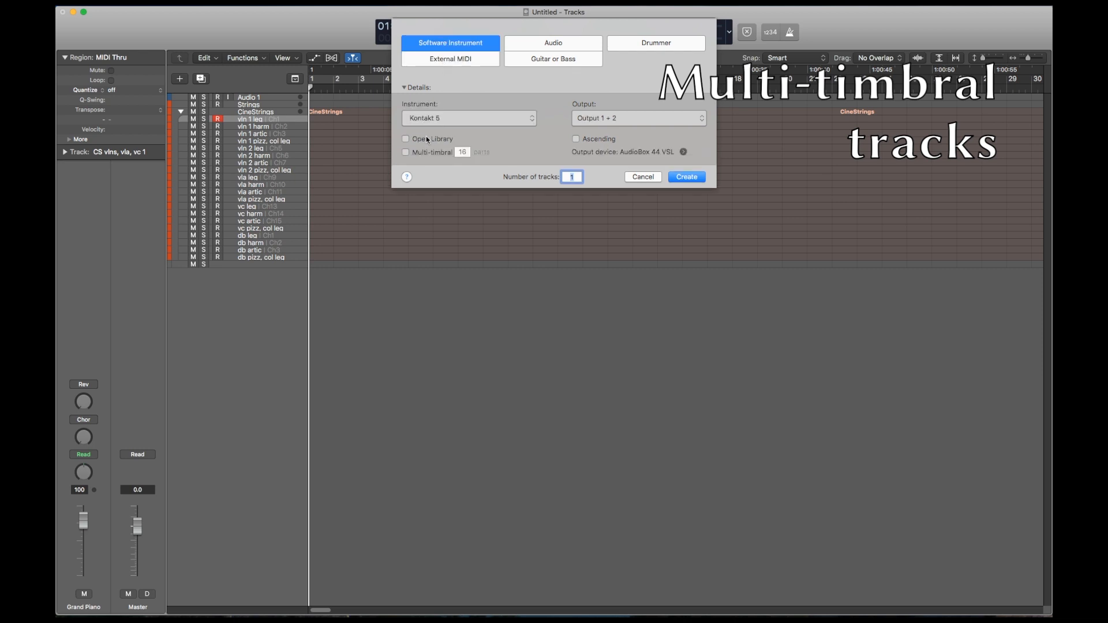
pyautogui.click(686, 176)
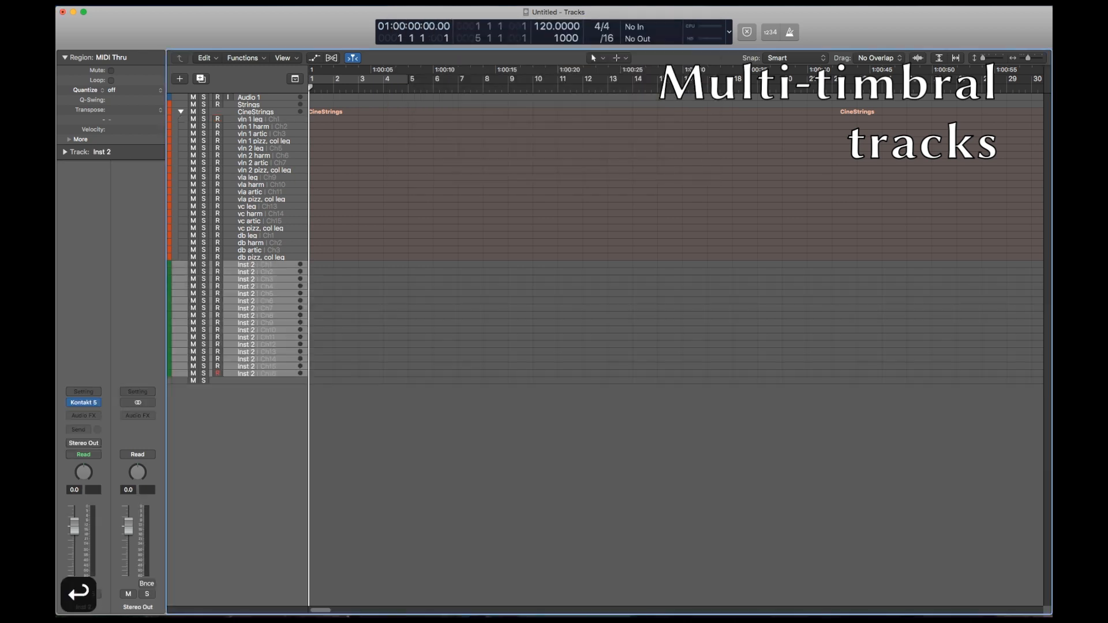
pyautogui.click(83, 402)
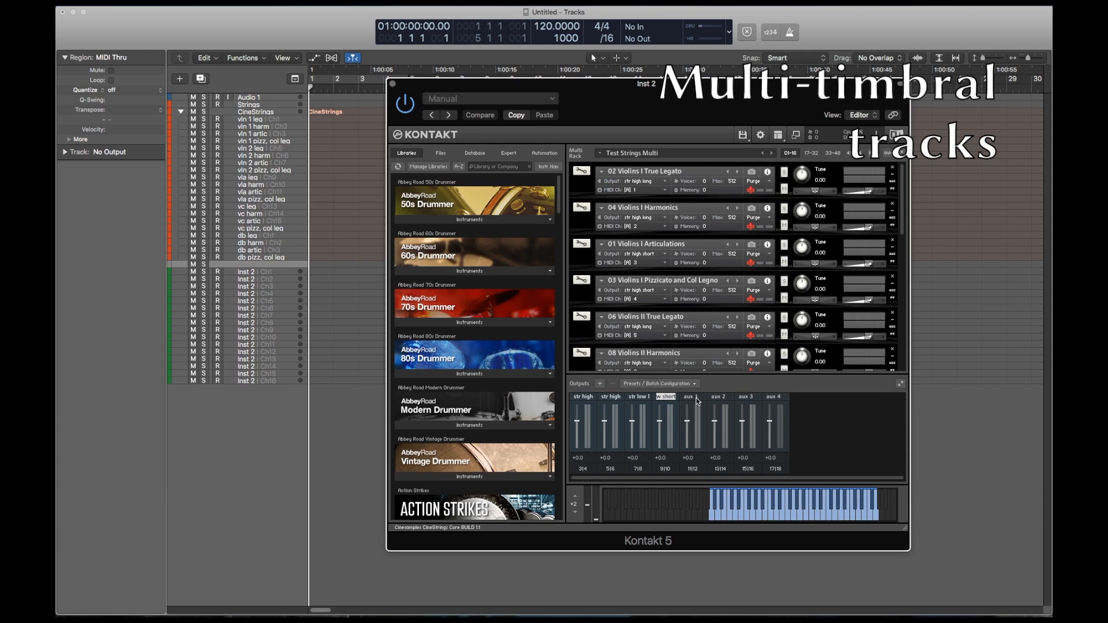
# Close the Kontakt window and scroll through the string, aux and instrument channels.
pyautogui.click(778, 134)
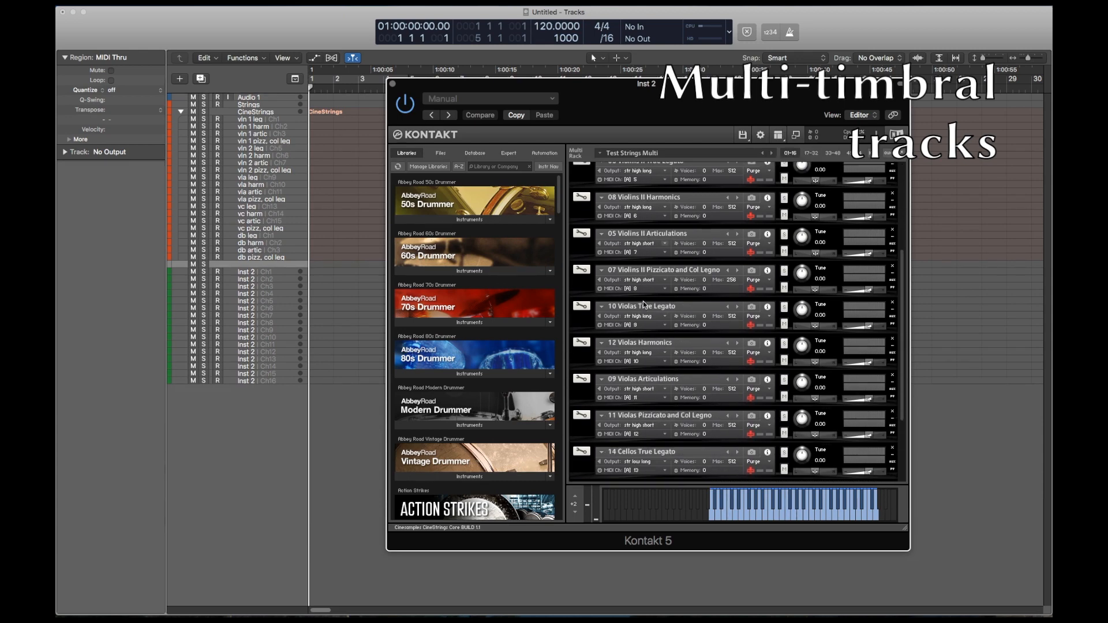
pyautogui.scroll(-3)
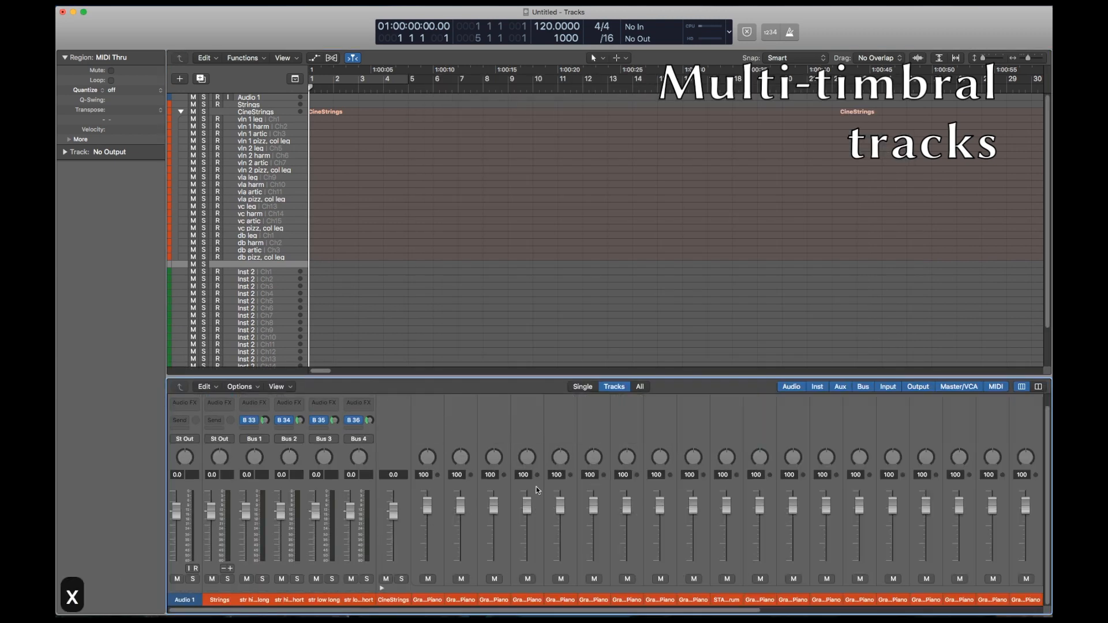
# Create the multi-timbral Inst 2 tracks with one track per MIDI channel.
pyautogui.click(996, 387)
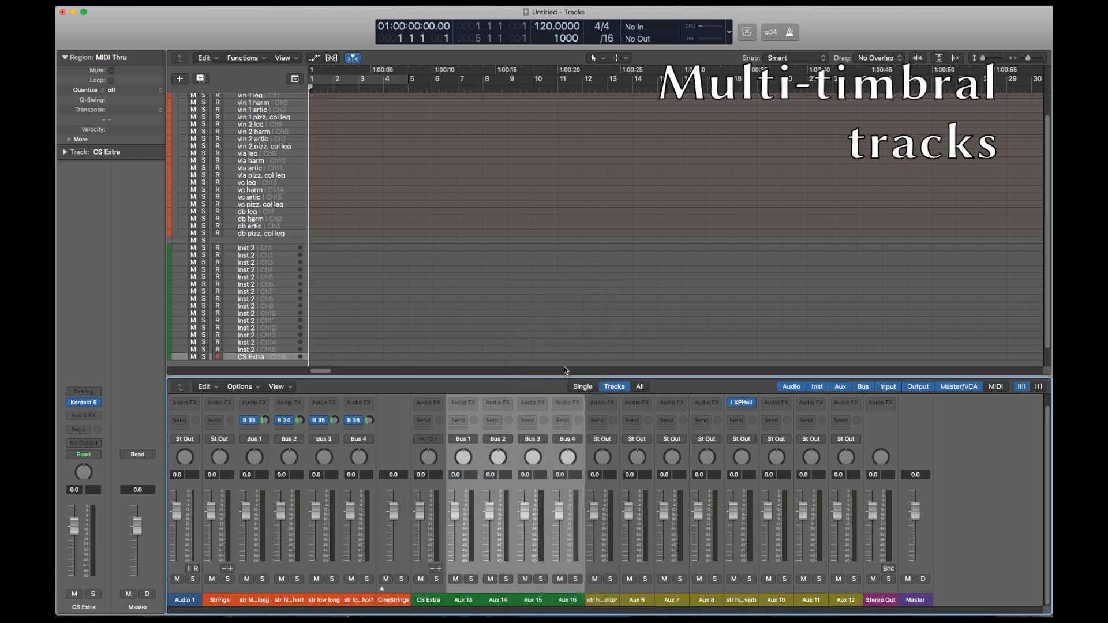
pyautogui.moveTo(627, 523)
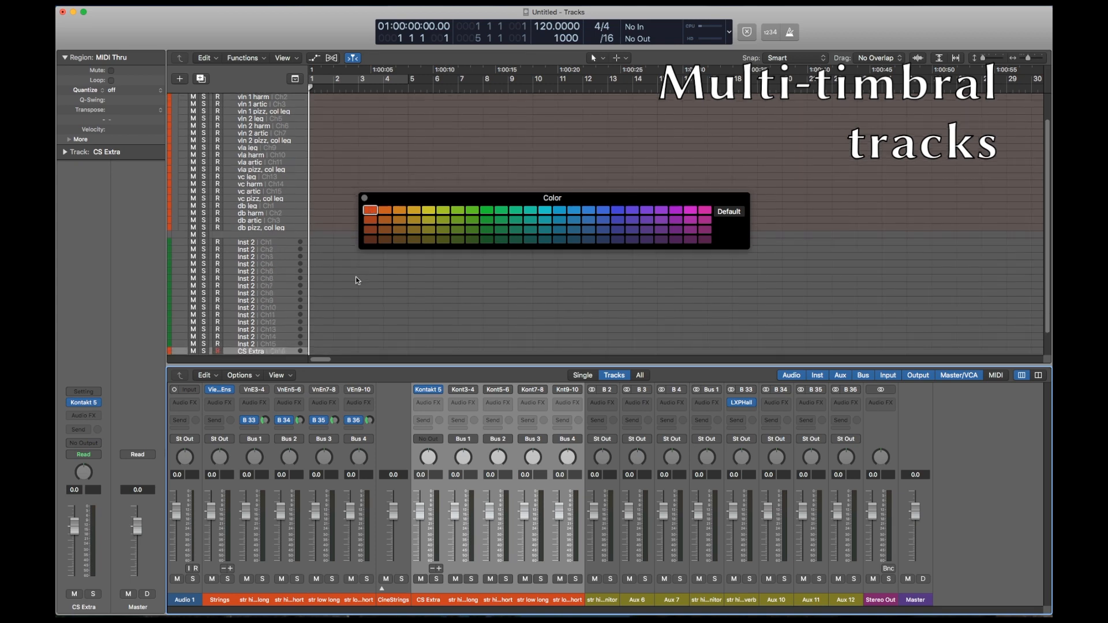
# Scroll down the track list to the Inst 2 tracks.
pyautogui.scroll(-3)
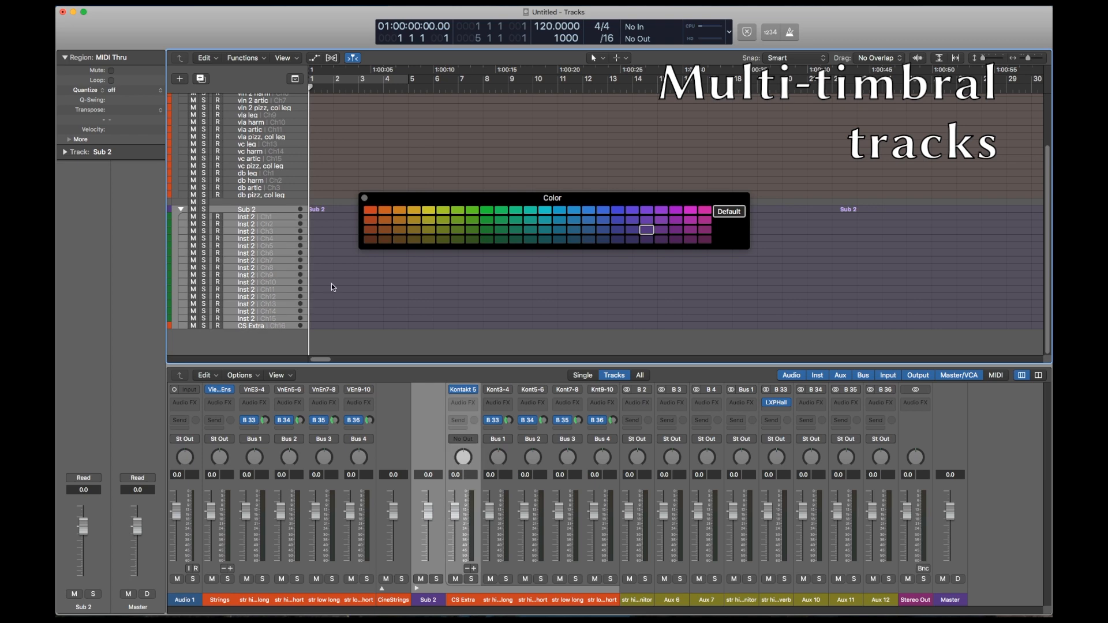
# Colour the stack red, rename it CineStrings Extra, and start renaming the CS Extra channel.
pyautogui.click(370, 210)
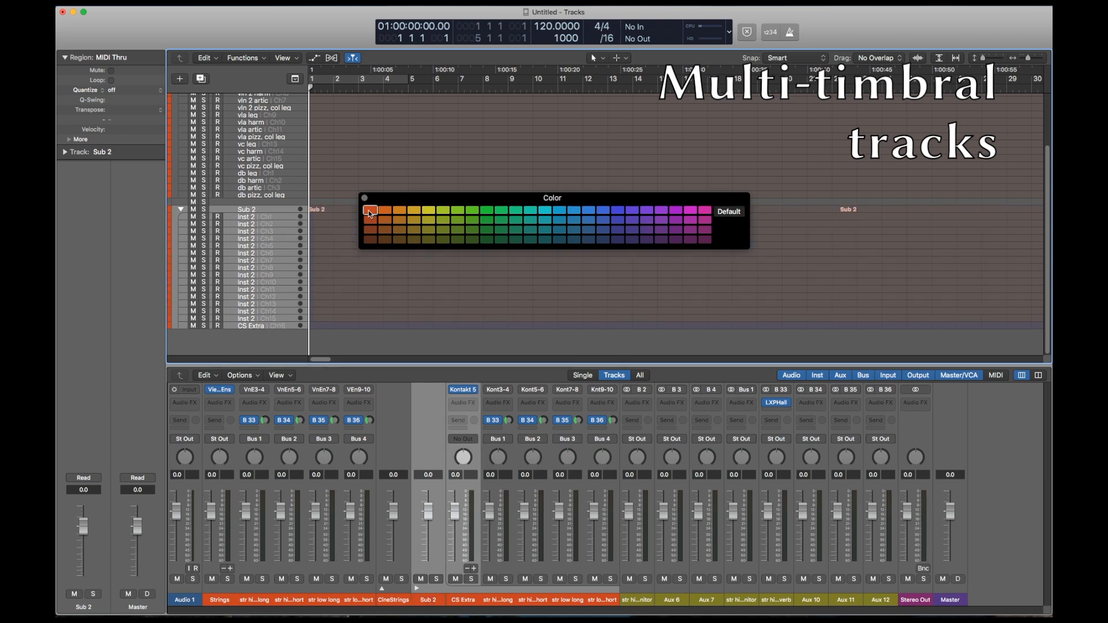
pyautogui.doubleClick(246, 208)
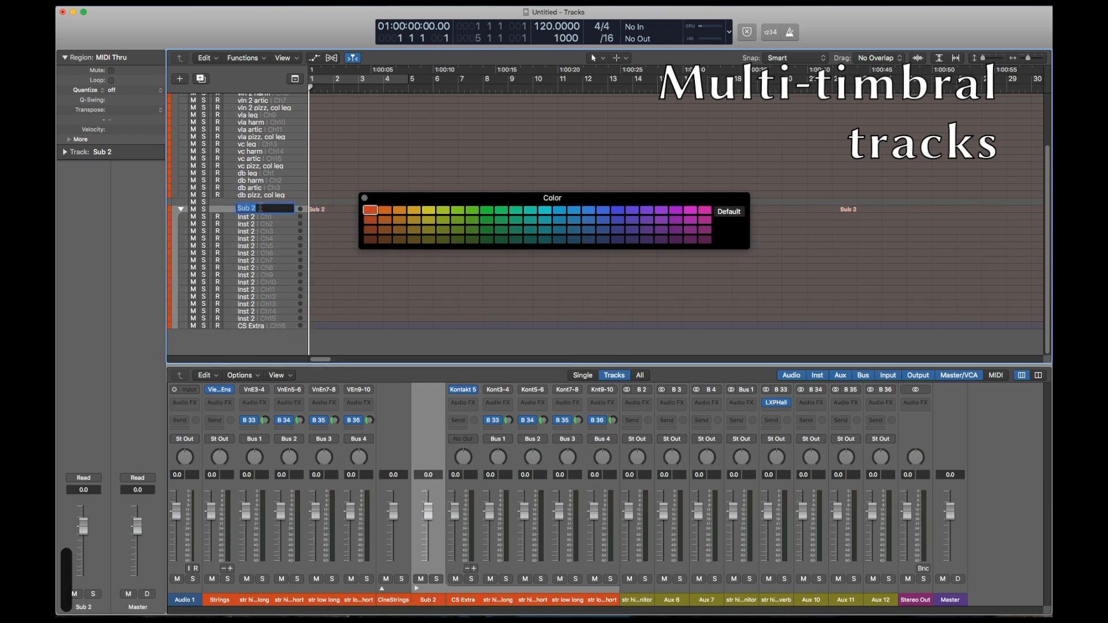
pyautogui.write('CineStrings Extra')
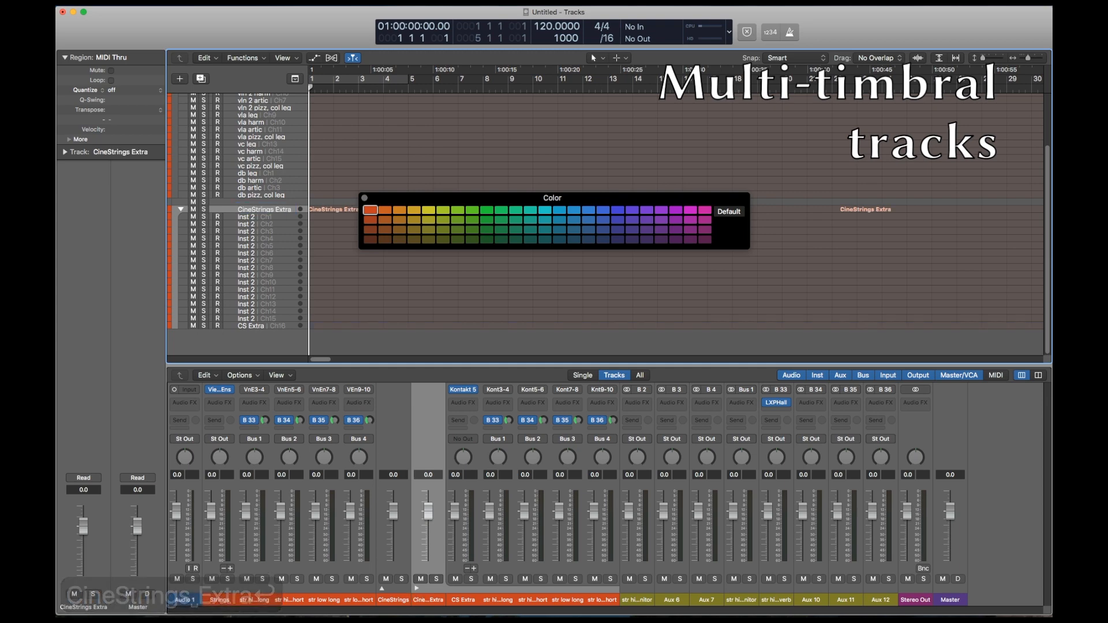
pyautogui.click(250, 325)
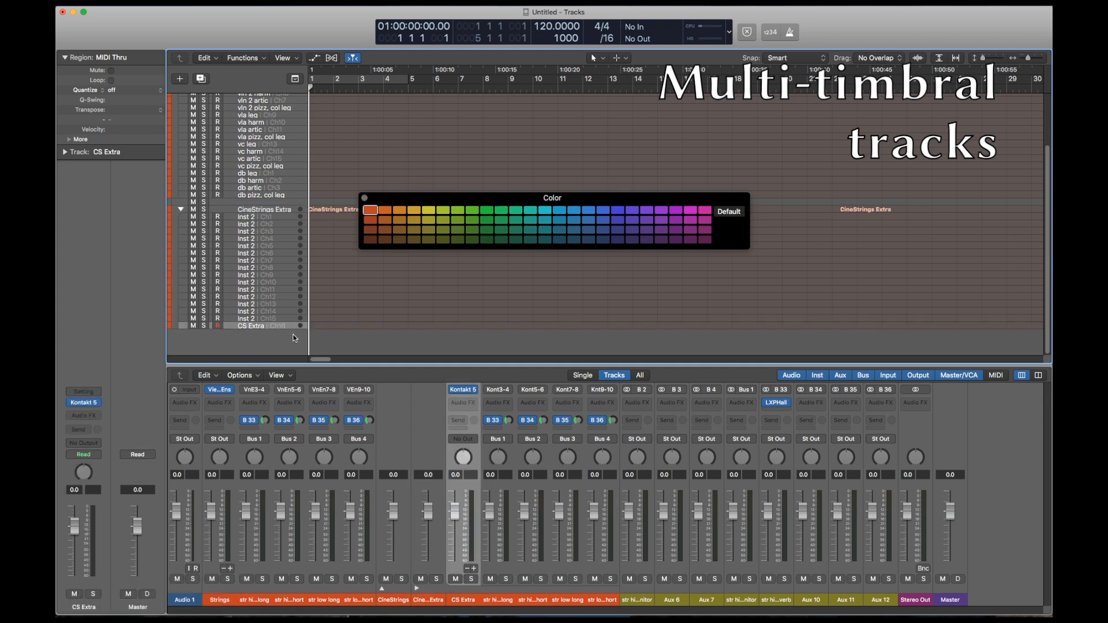
pyautogui.moveTo(467, 609)
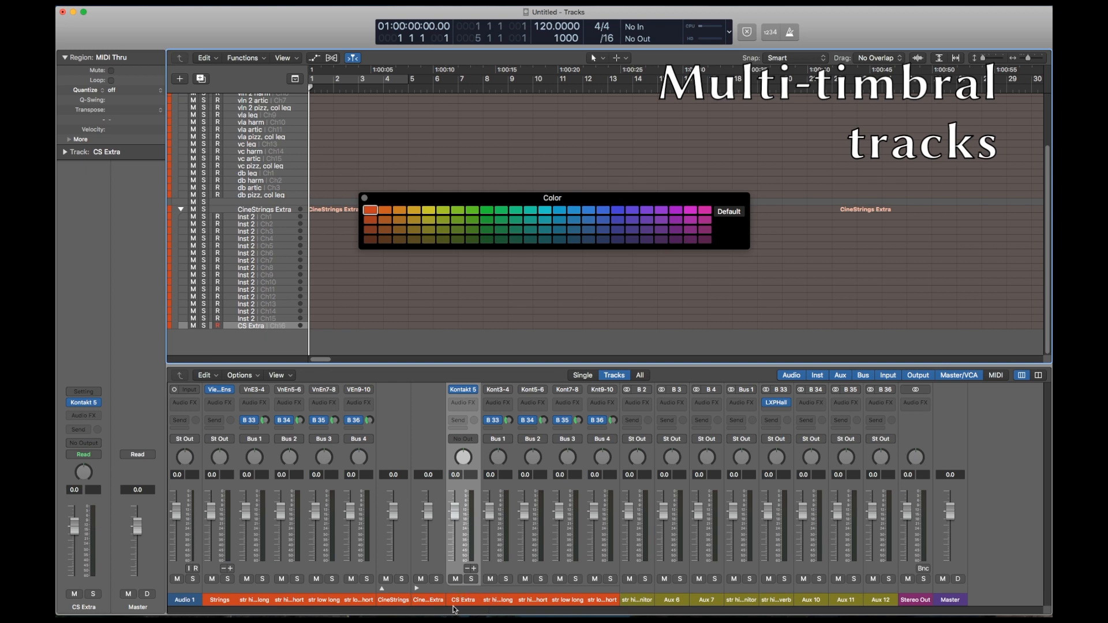
pyautogui.doubleClick(254, 326)
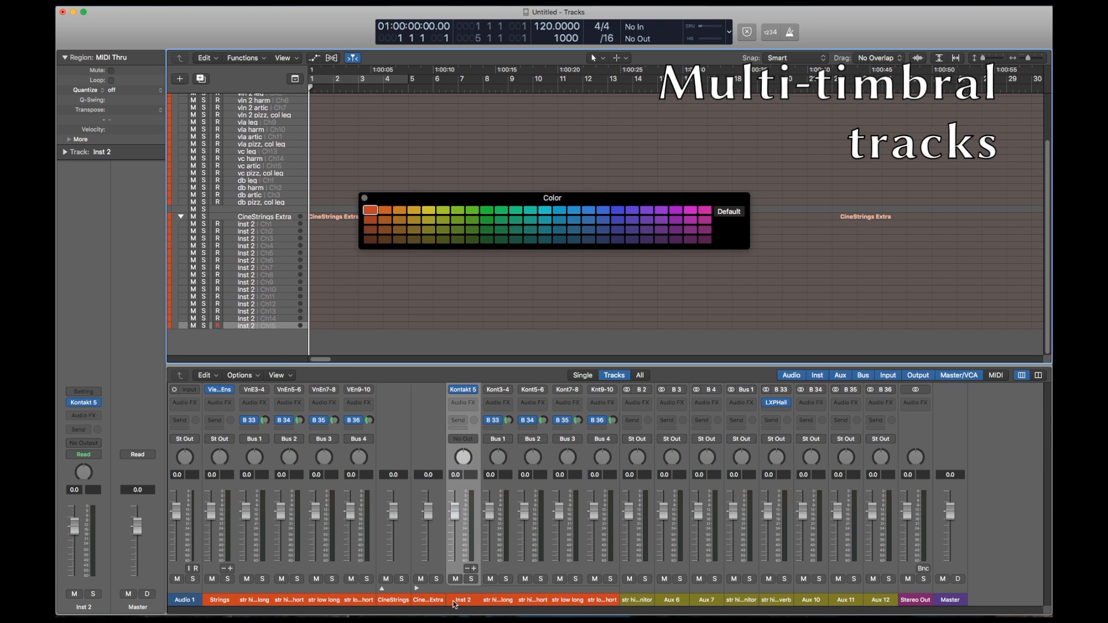
pyautogui.moveTo(456, 604)
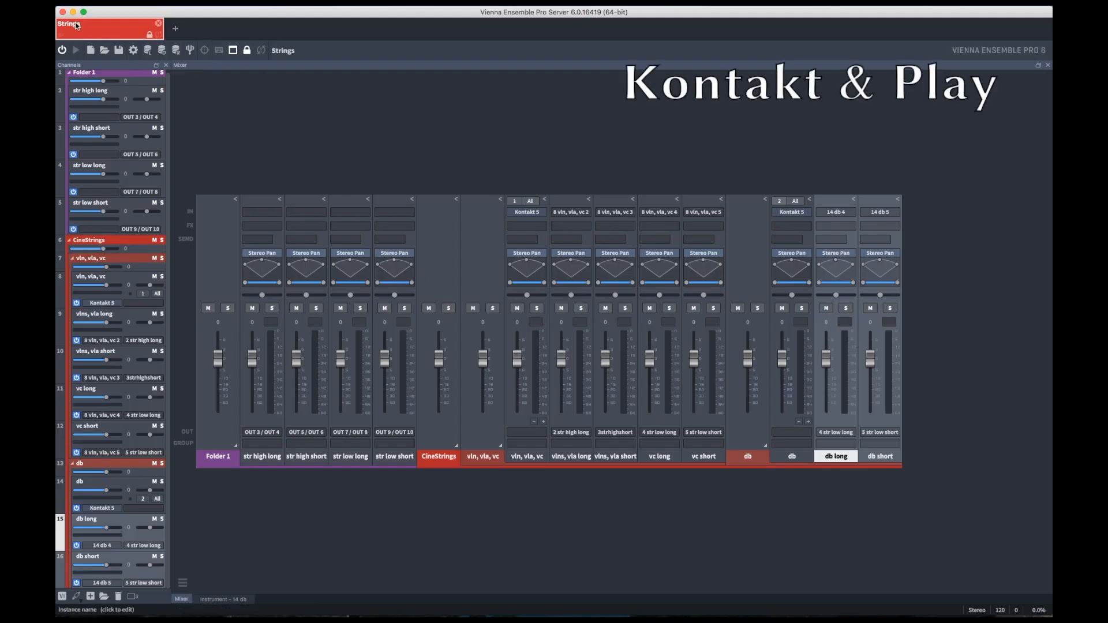
# Rename the instance Strings (Kontakt), then name the new instance Strings (Play) and colour it orange.
pyautogui.write('(Kontakt')
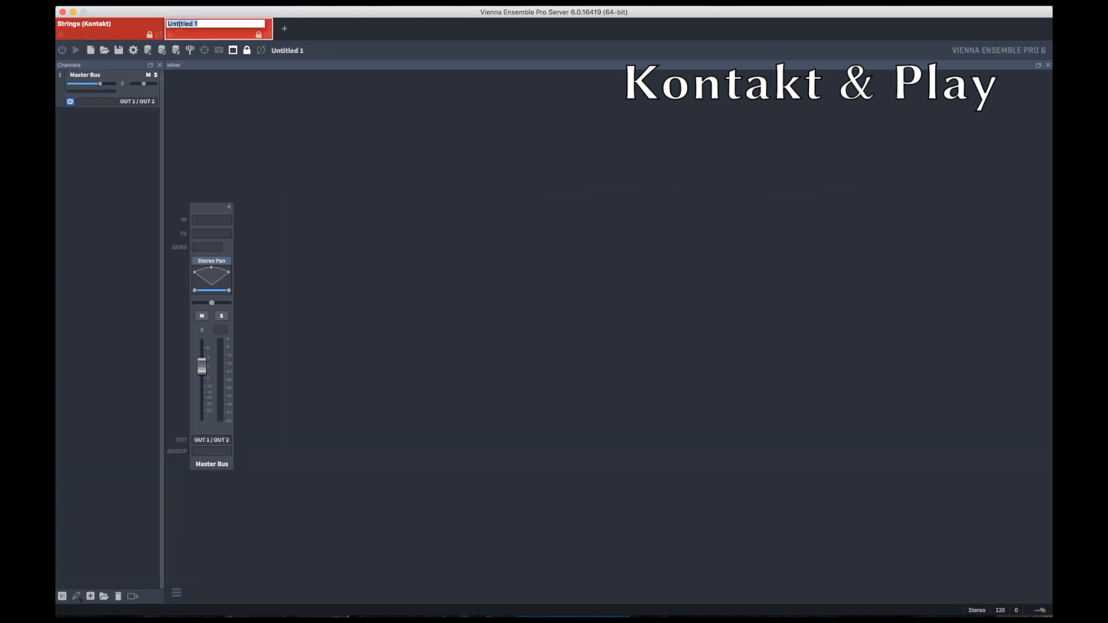
pyautogui.write('Strings (Play')
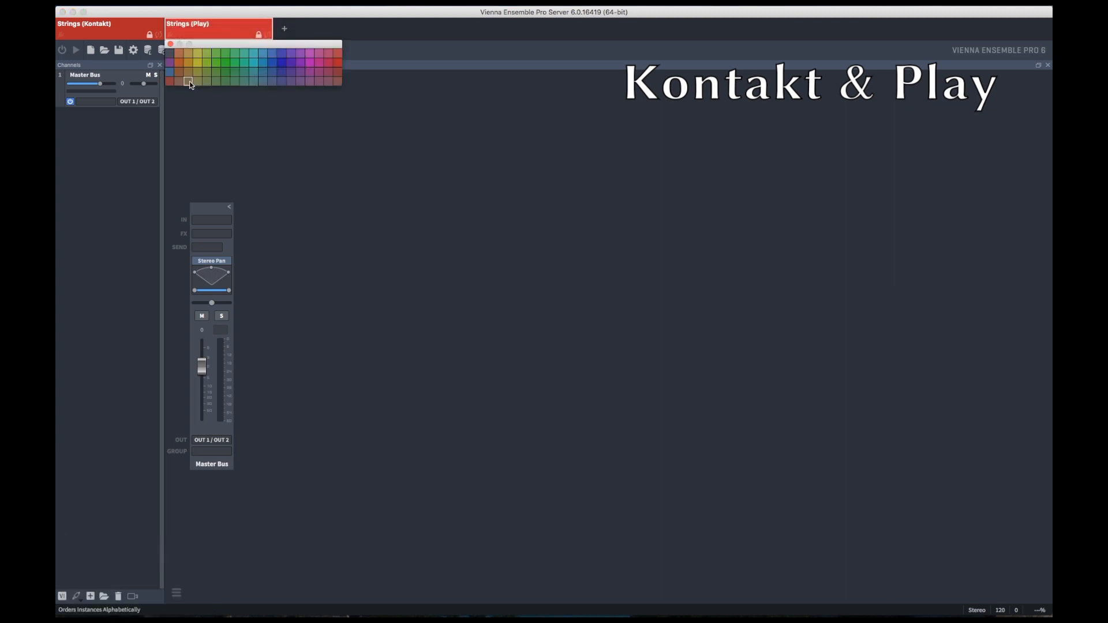
pyautogui.click(179, 62)
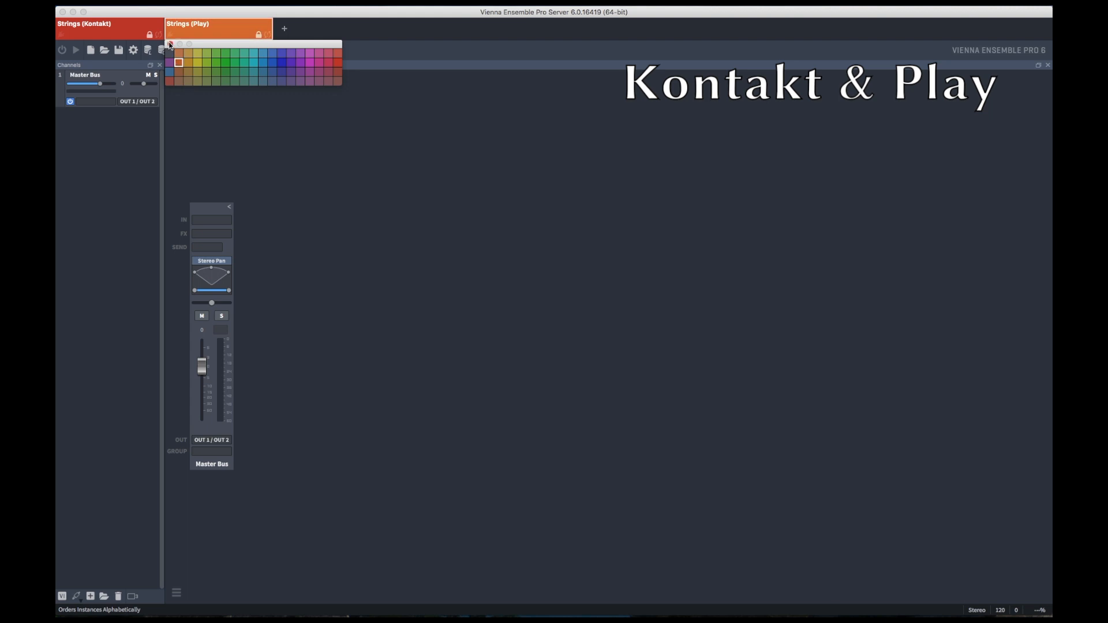
pyautogui.click(90, 25)
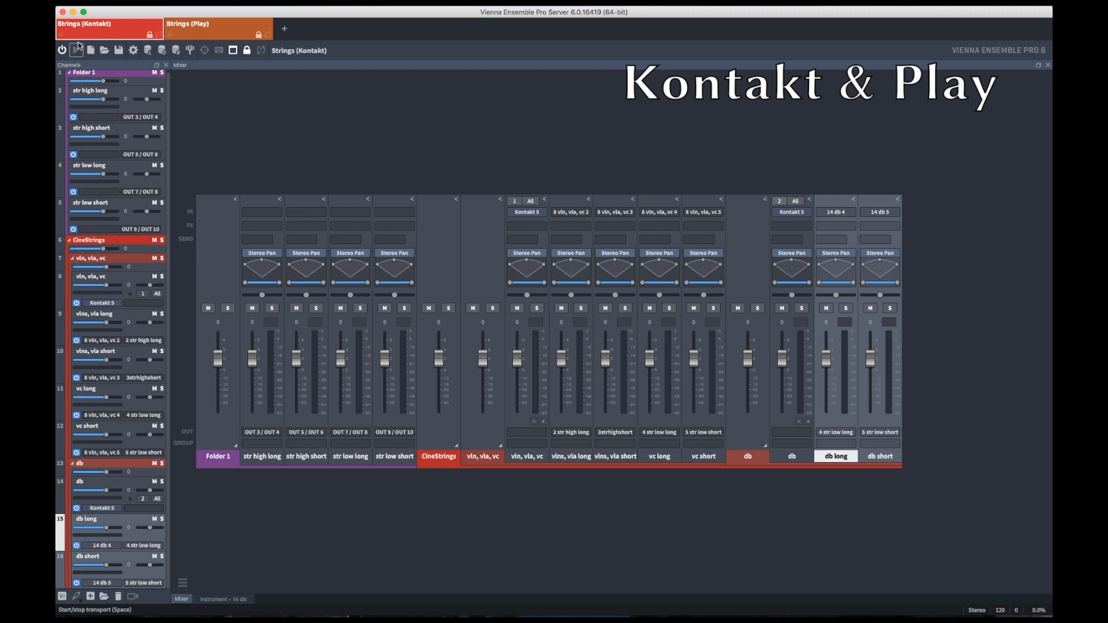
pyautogui.moveTo(80, 46)
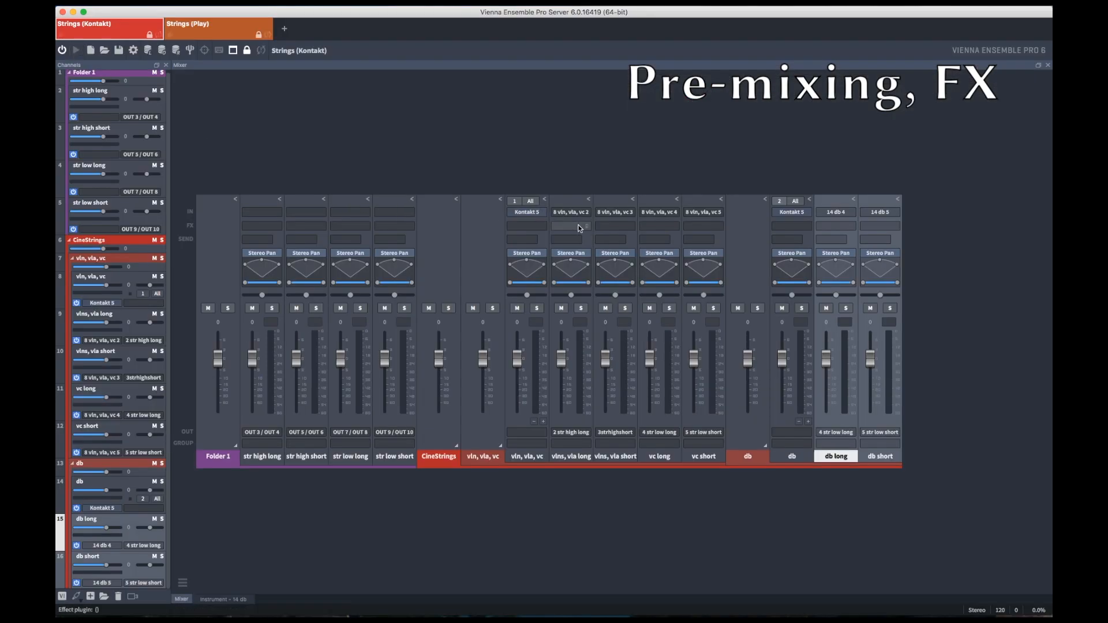
# Add LXPPlate to vlns, vla long with shorter reverb time and 23% mix, then mono LXPPlate on db short.
pyautogui.click(571, 227)
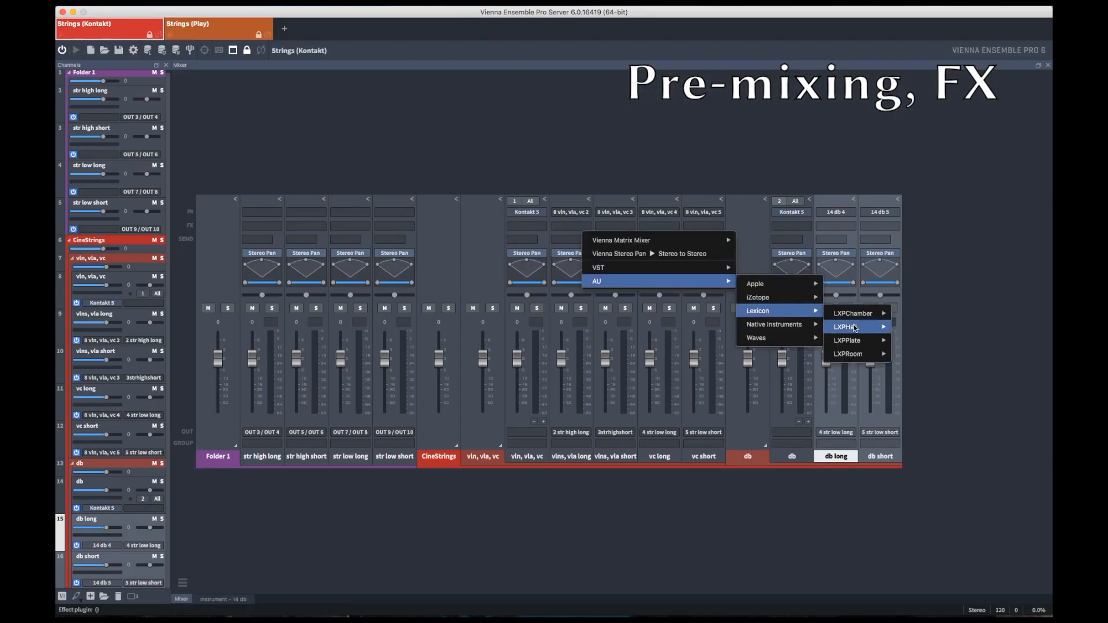
pyautogui.click(847, 340)
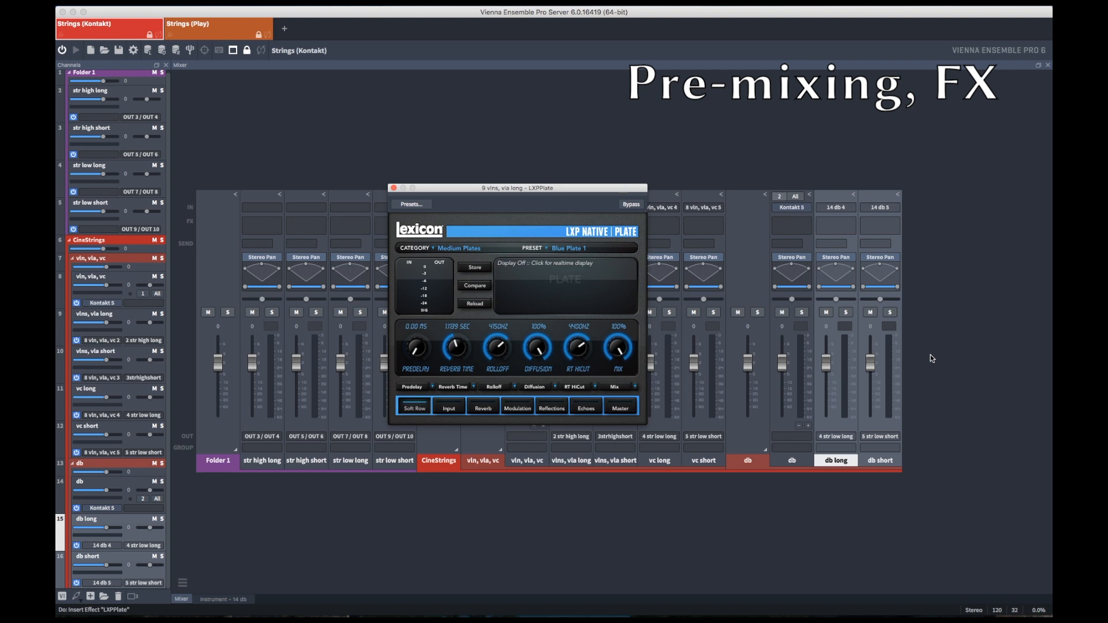
pyautogui.click(457, 327)
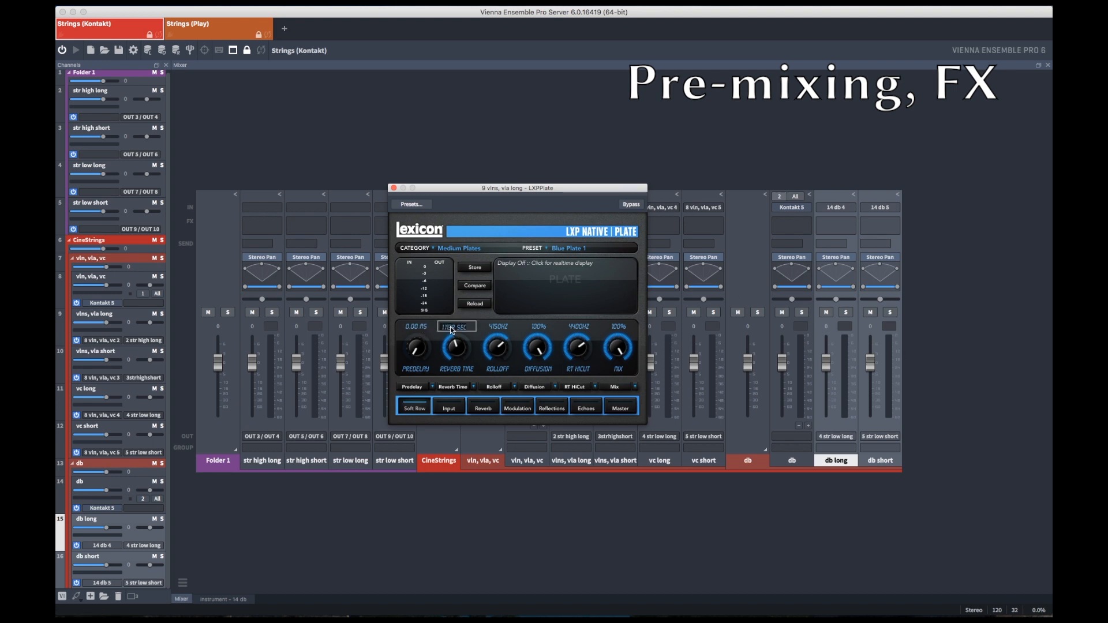
pyautogui.moveTo(457, 349); pyautogui.dragTo(456, 360)
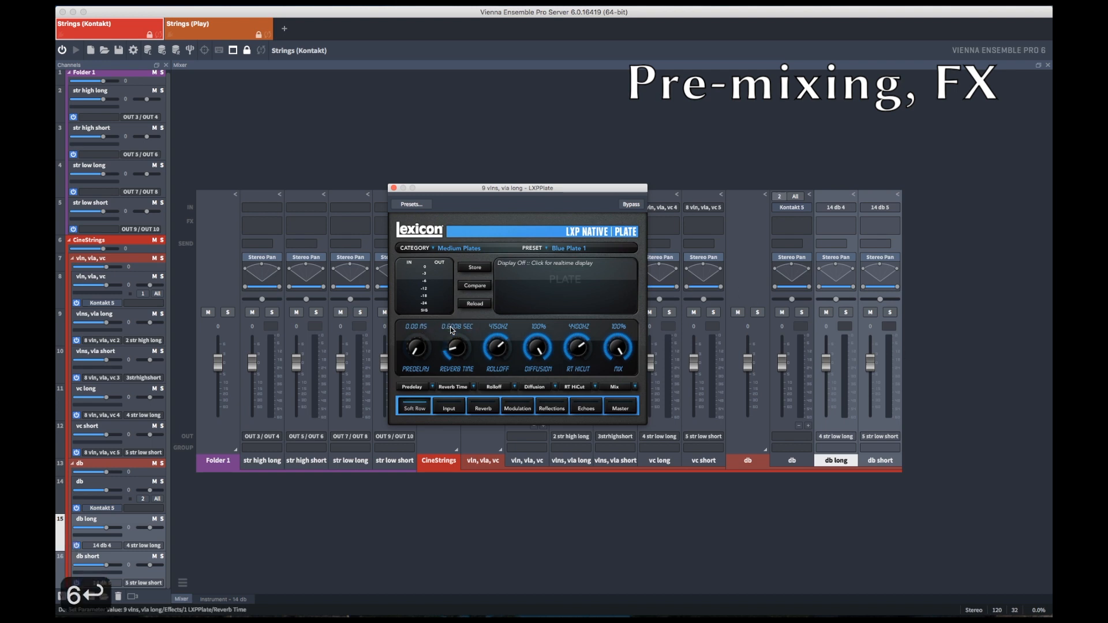
pyautogui.moveTo(615, 347); pyautogui.dragTo(615, 368)
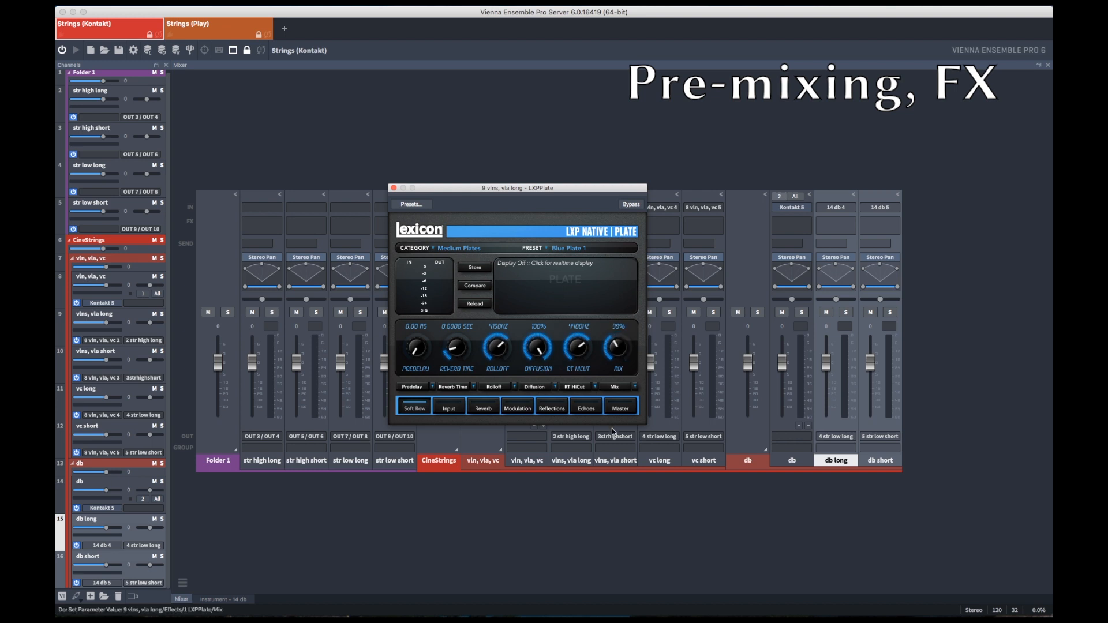
pyautogui.moveTo(616, 347); pyautogui.dragTo(616, 361)
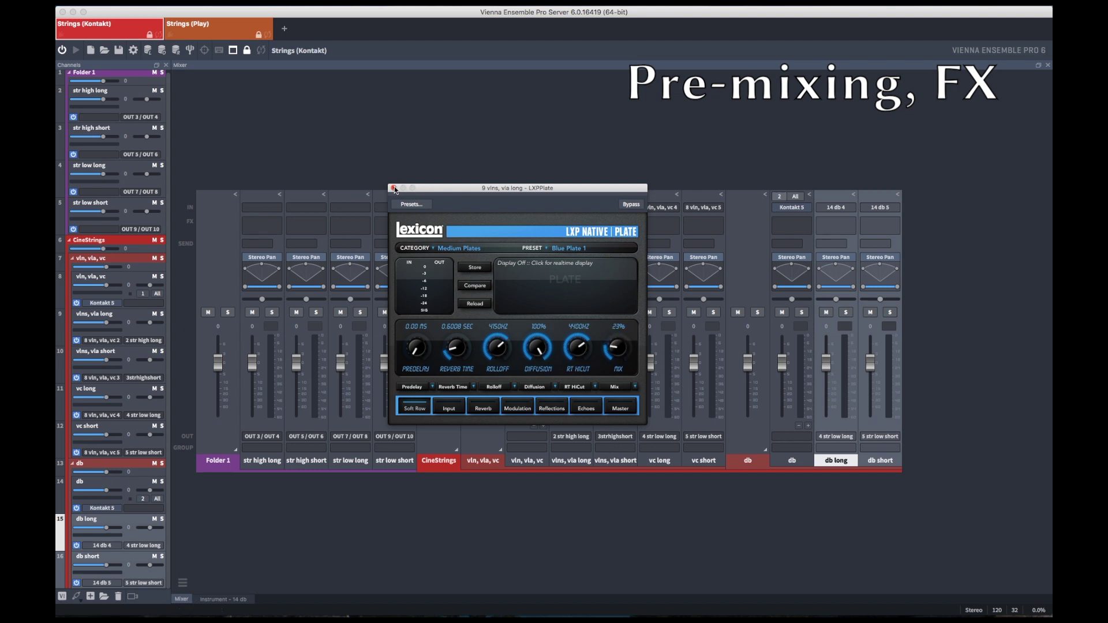
pyautogui.click(396, 187)
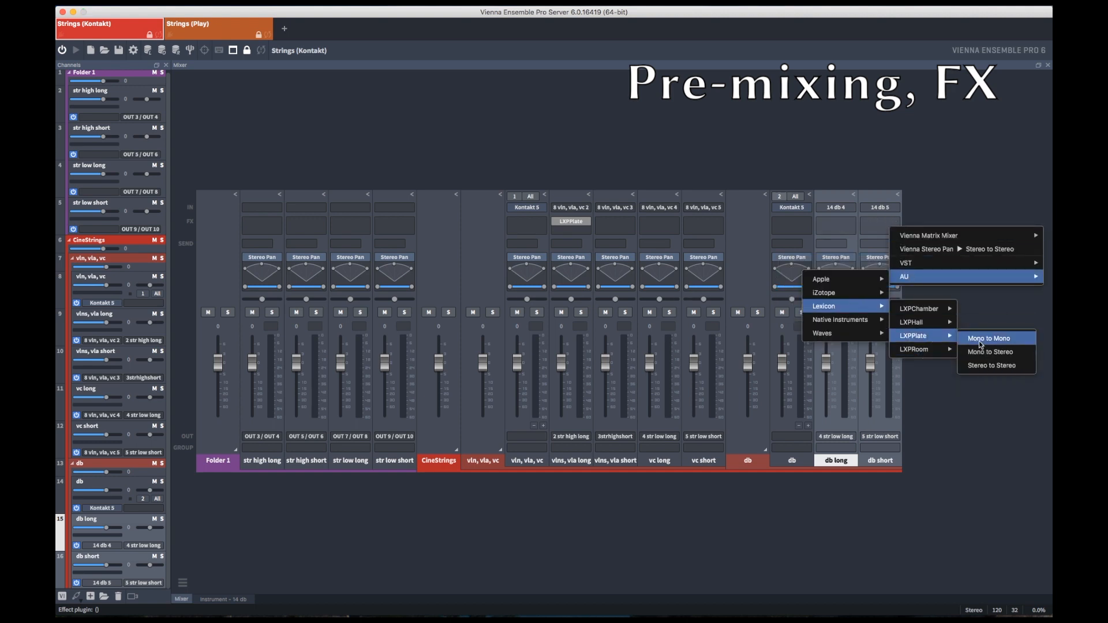
pyautogui.click(989, 339)
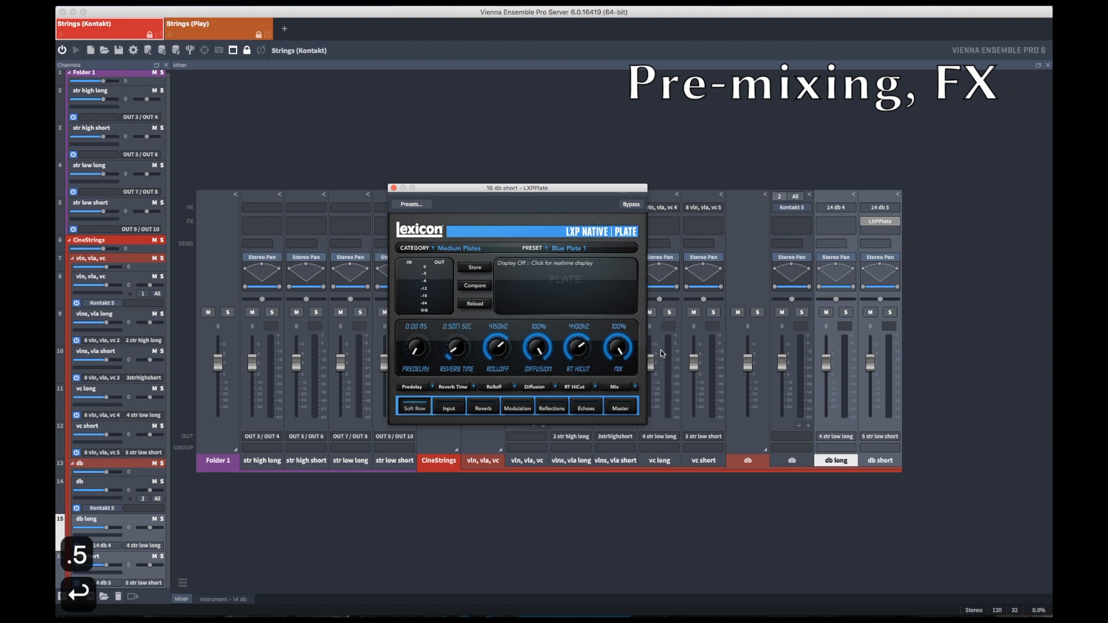
pyautogui.moveTo(615, 348); pyautogui.dragTo(615, 368)
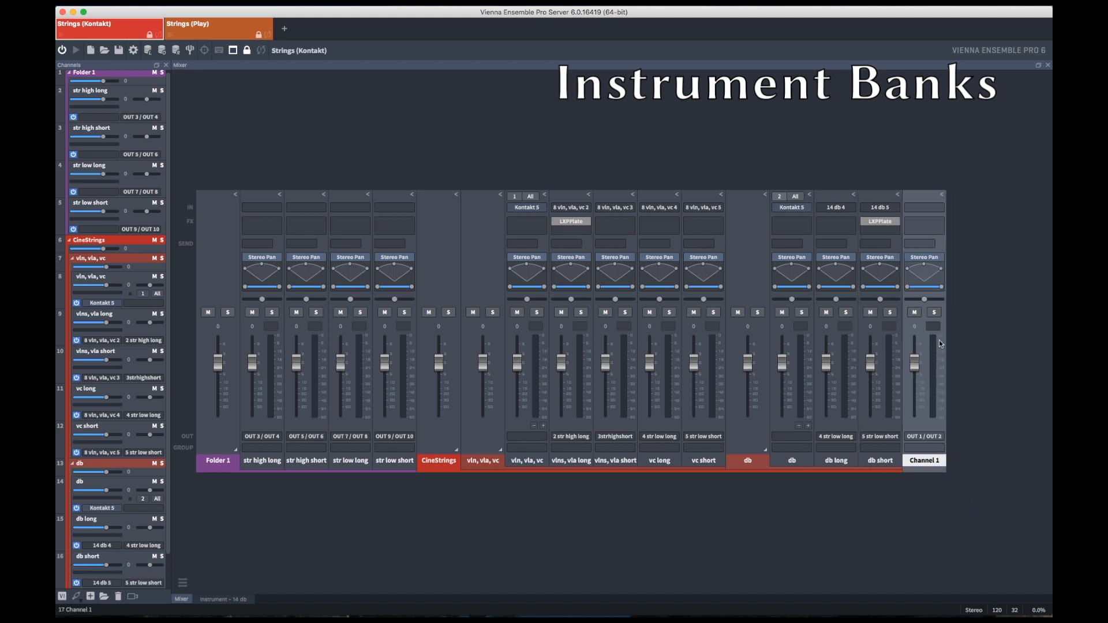
# Load a stereo Kontakt 5 into Channel 1's instrument slot.
pyautogui.click(932, 207)
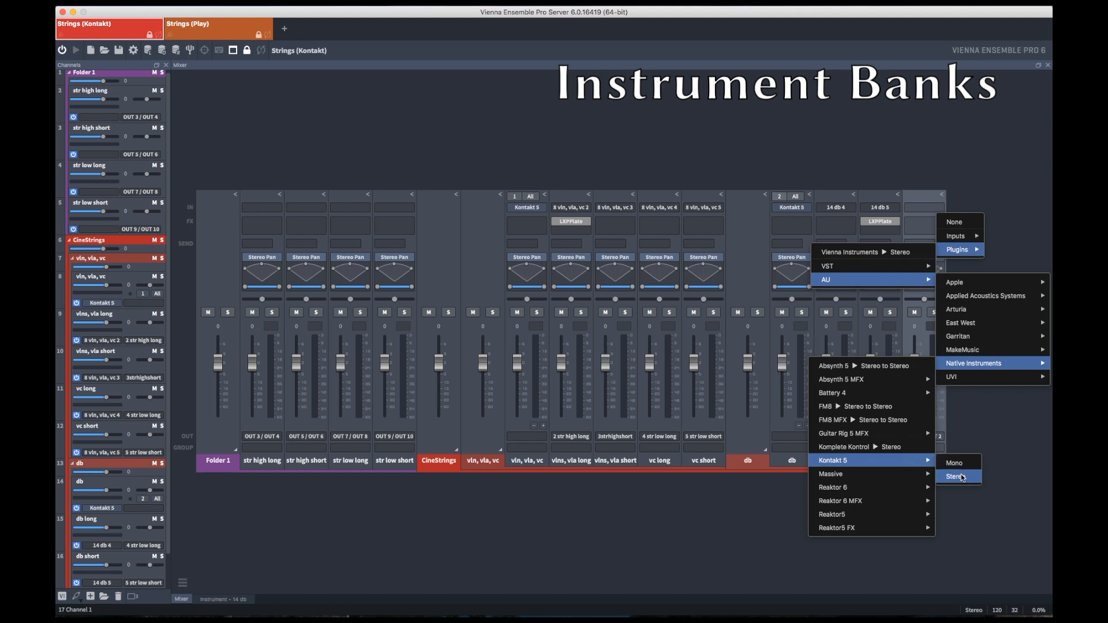
pyautogui.click(956, 476)
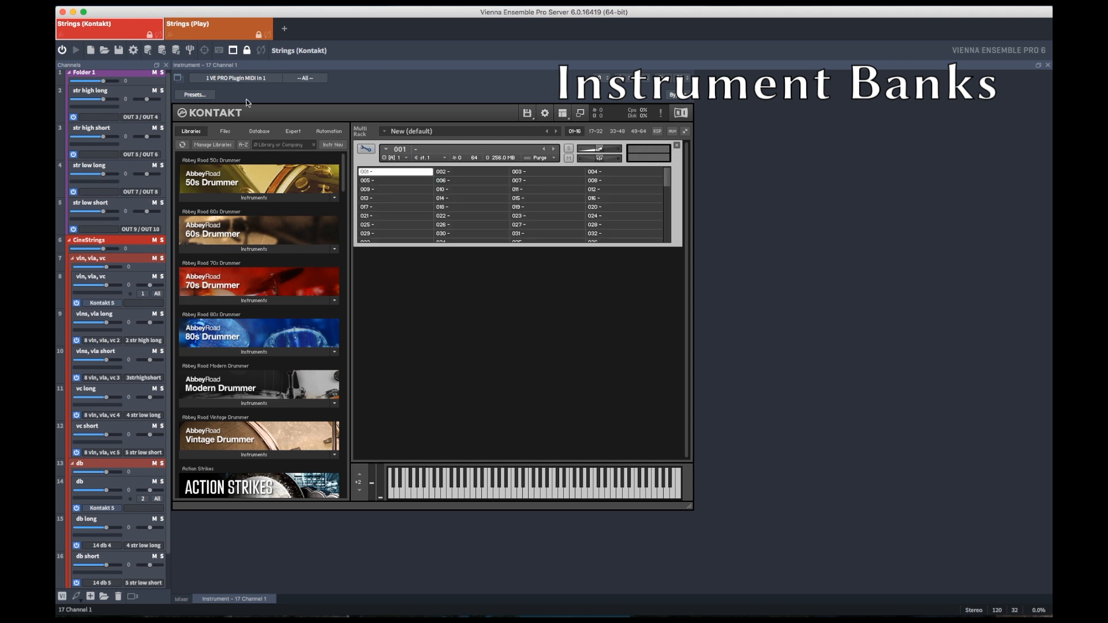
# Return to the mixer and open the MIDI port menu for Channel 1 (copy).
pyautogui.click(236, 78)
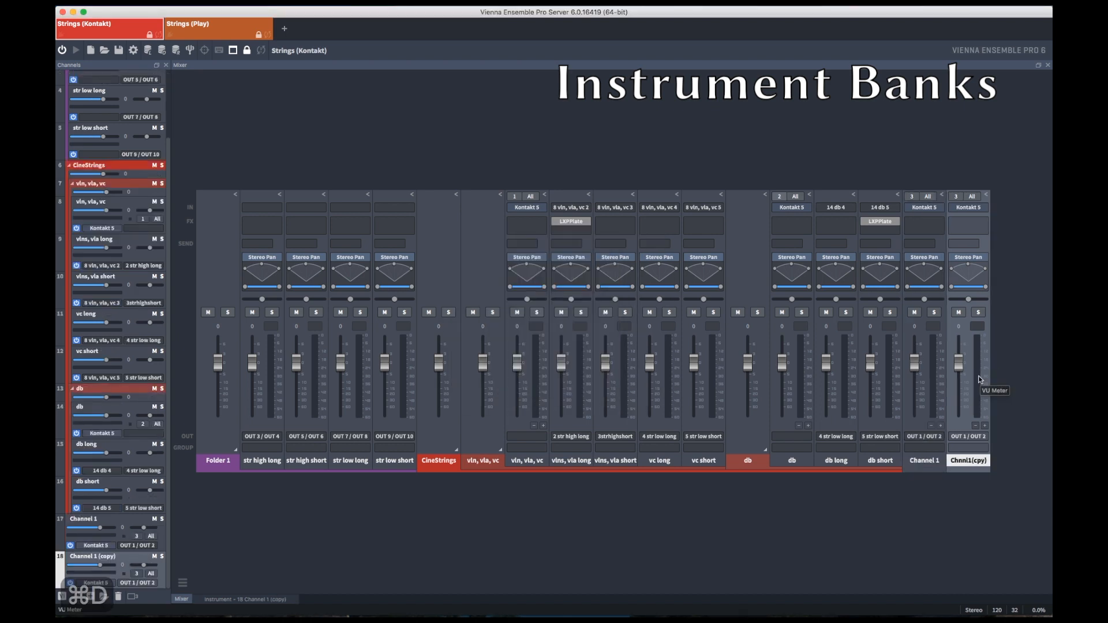
pyautogui.click(962, 196)
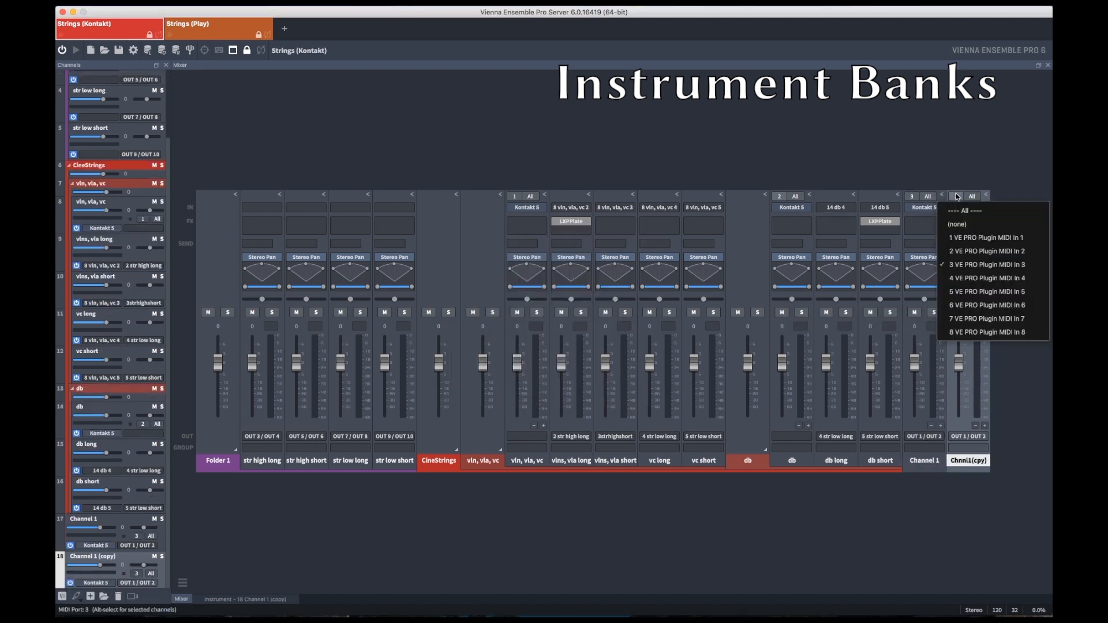